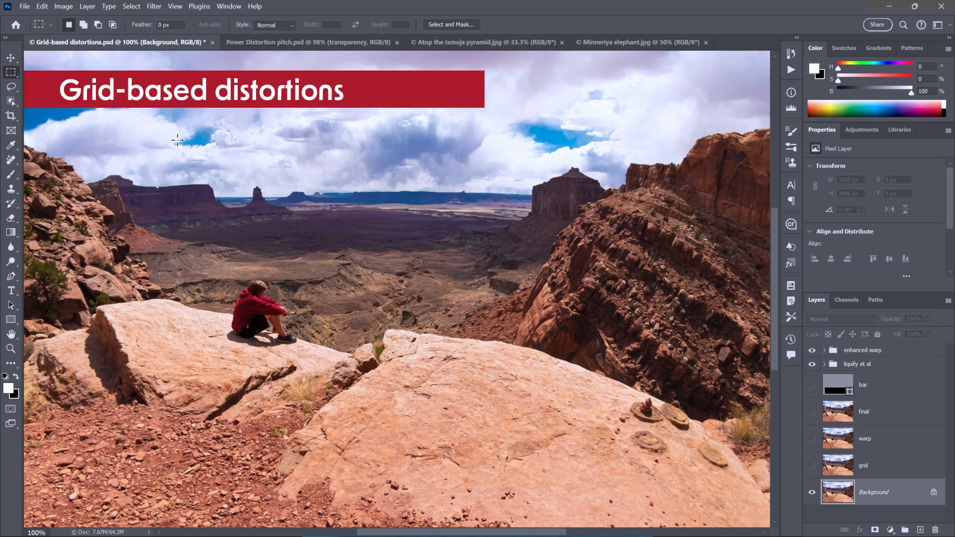
mouse_move(326, 126)
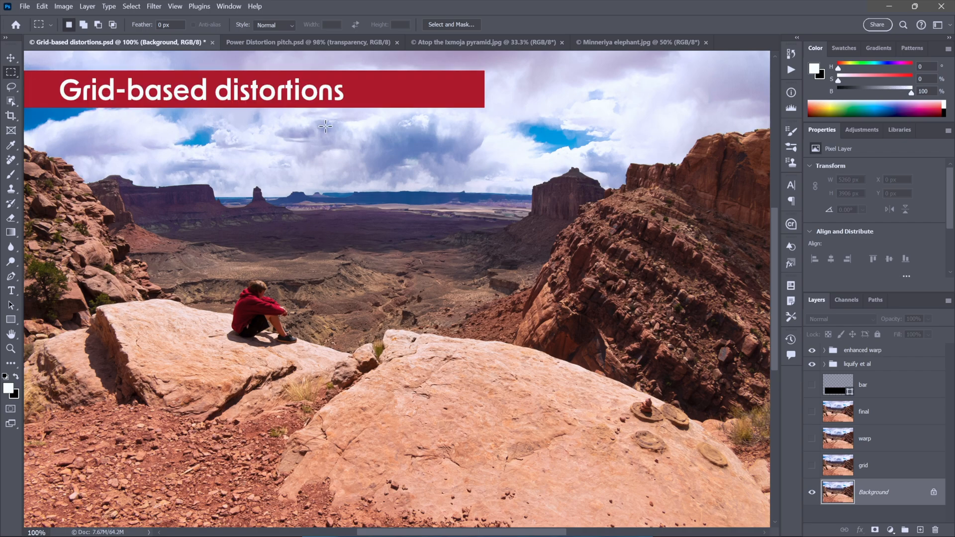
mouse_move(271, 128)
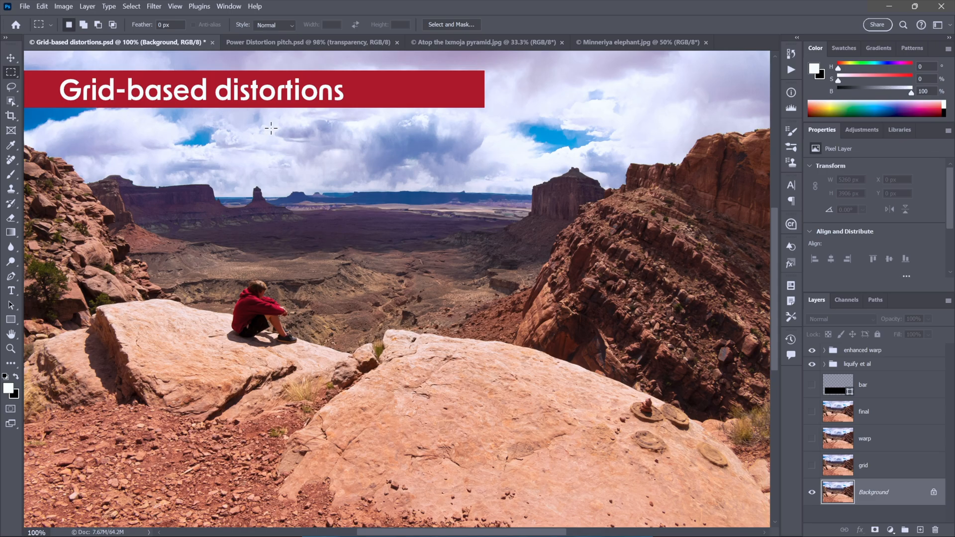
mouse_move(538, 150)
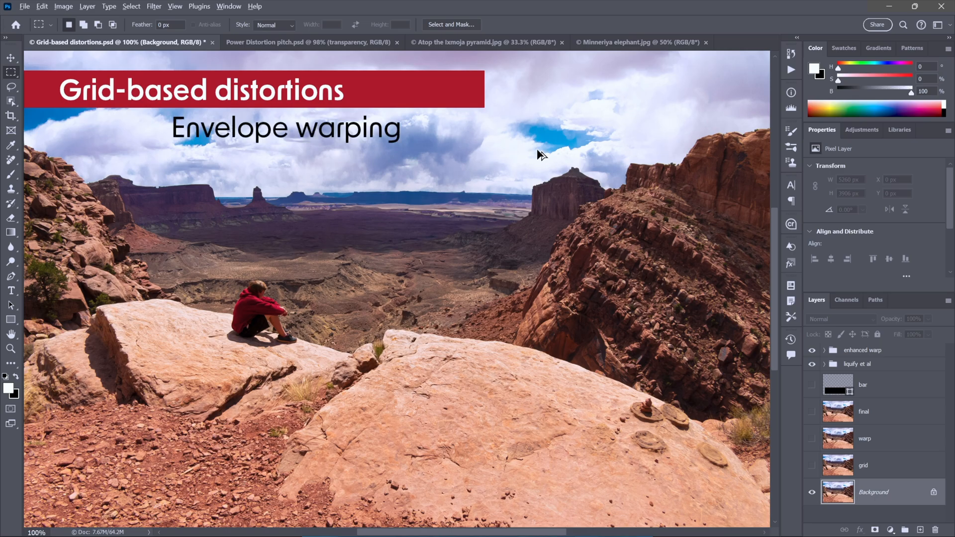
mouse_move(538, 151)
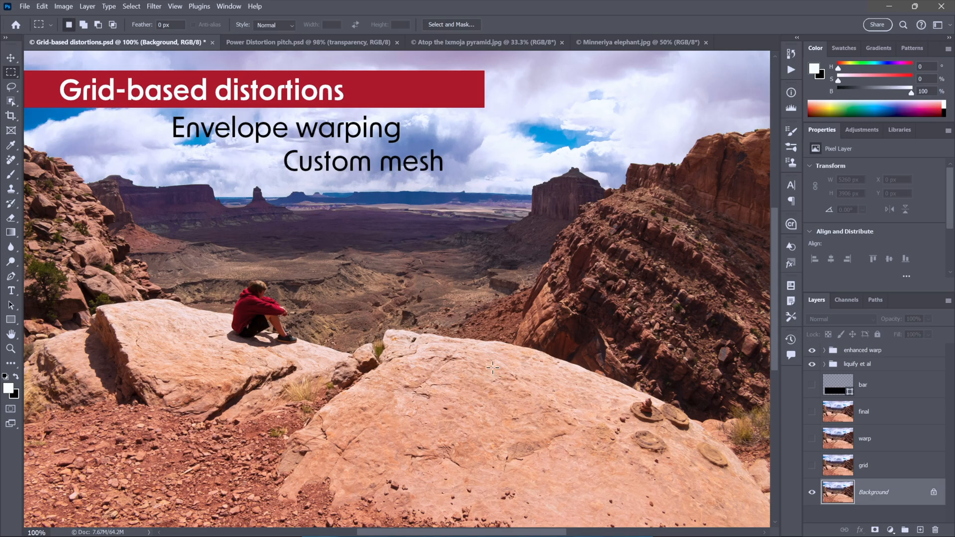
mouse_move(508, 230)
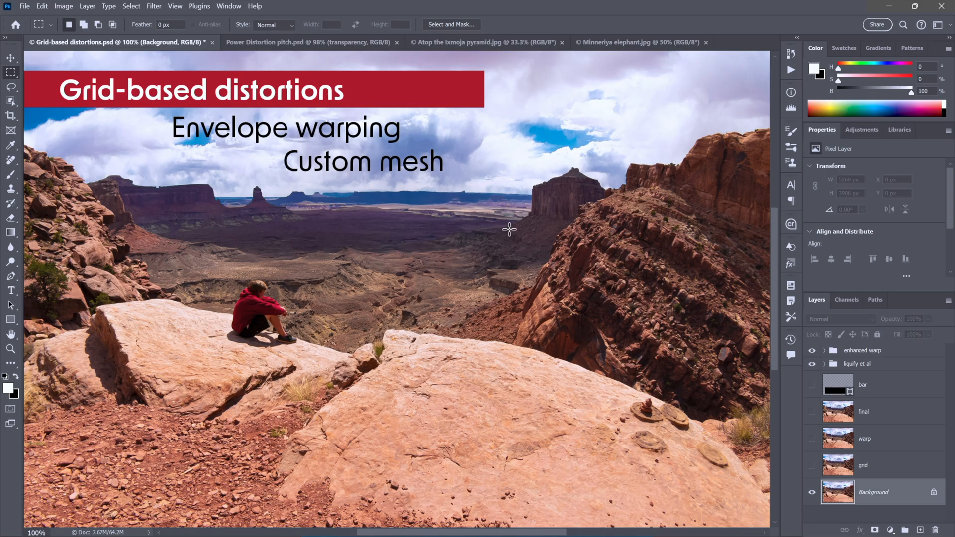
mouse_move(125, 224)
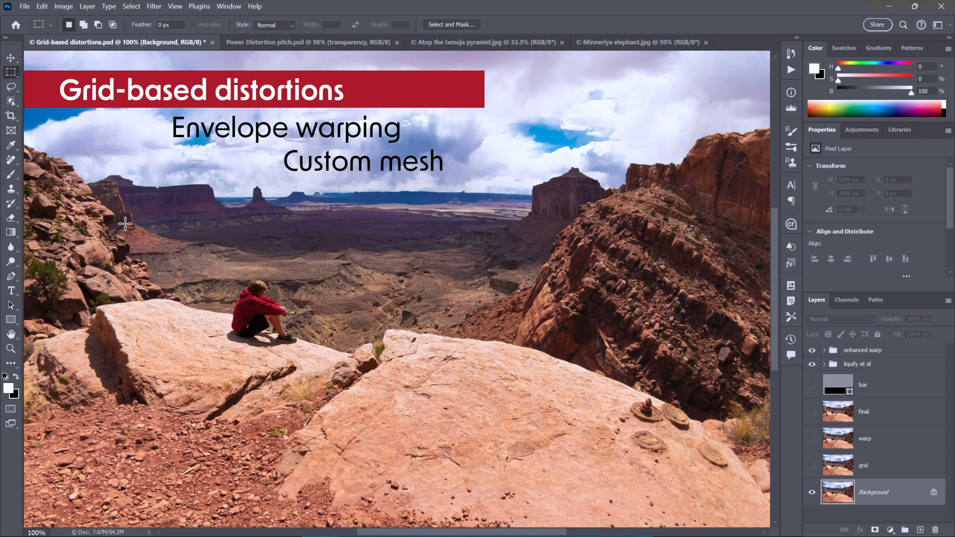
mouse_move(640, 228)
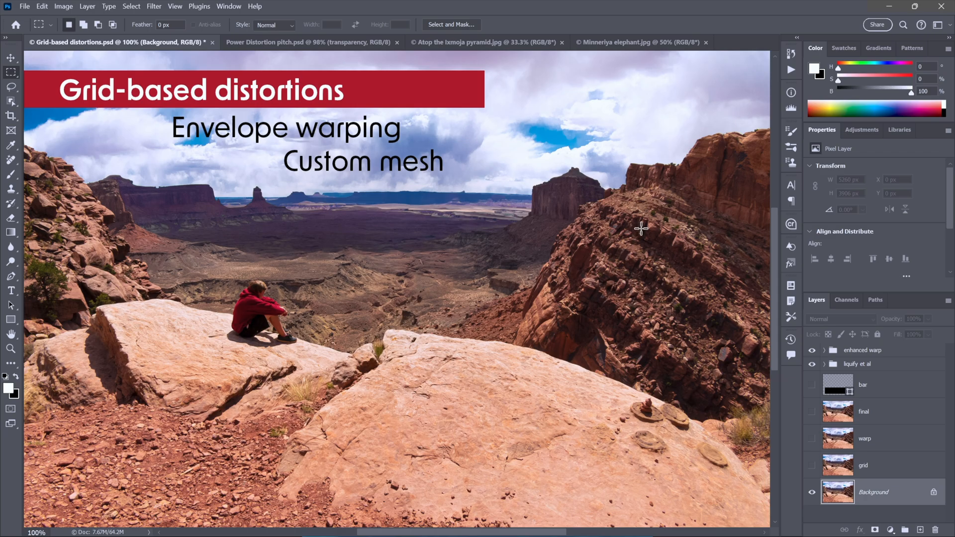
mouse_move(660, 192)
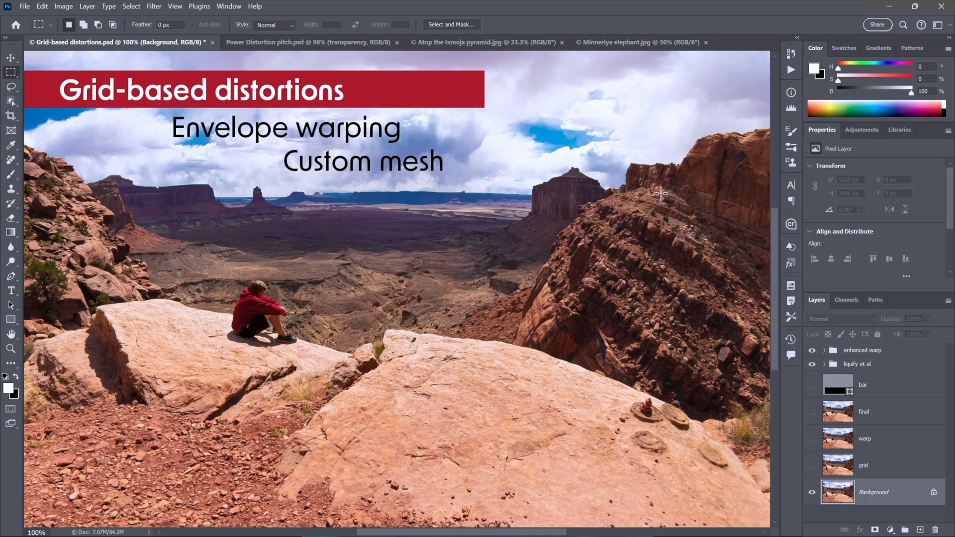
mouse_move(152, 274)
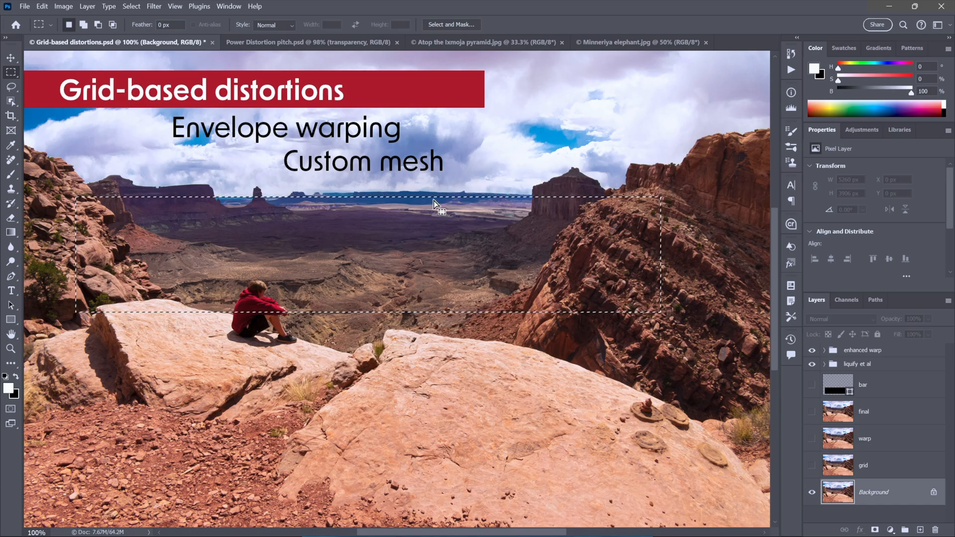
mouse_move(468, 221)
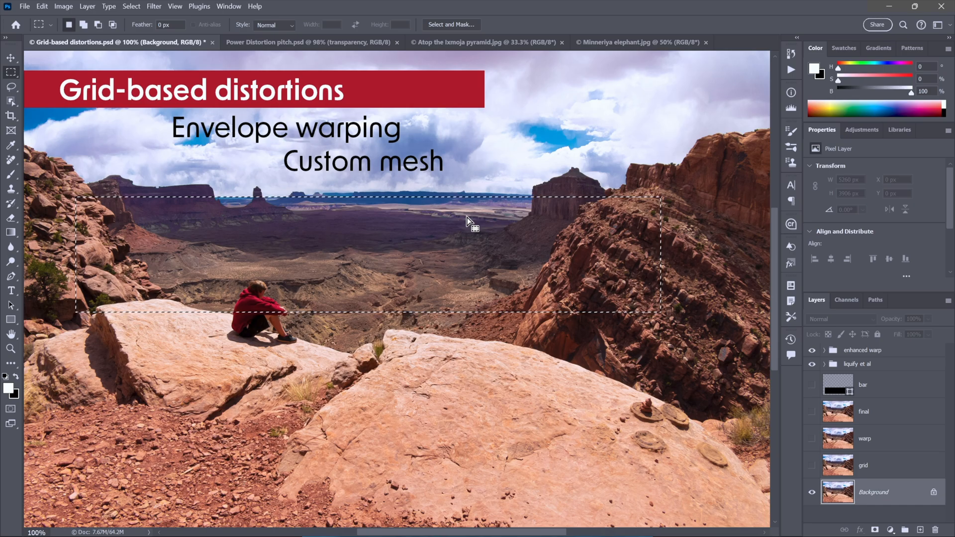
mouse_move(527, 211)
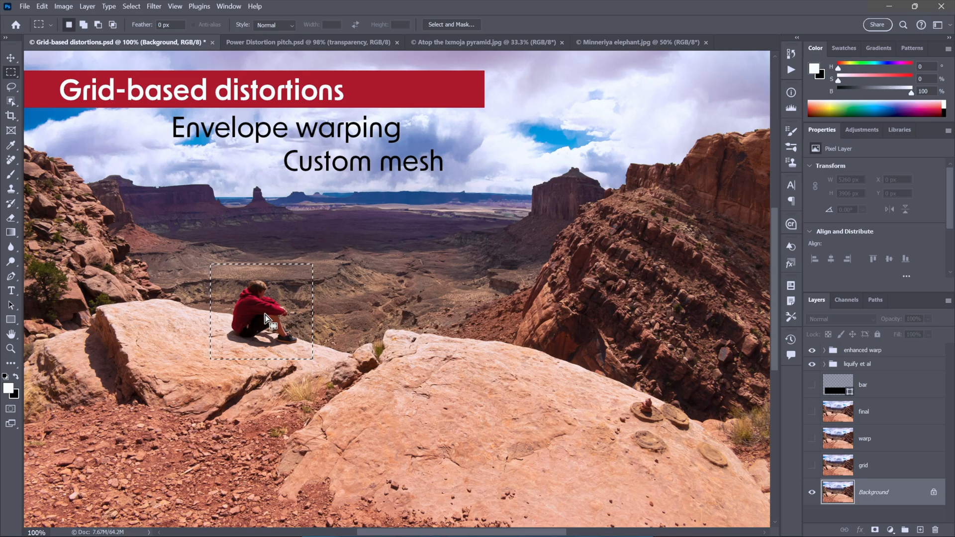
mouse_move(611, 378)
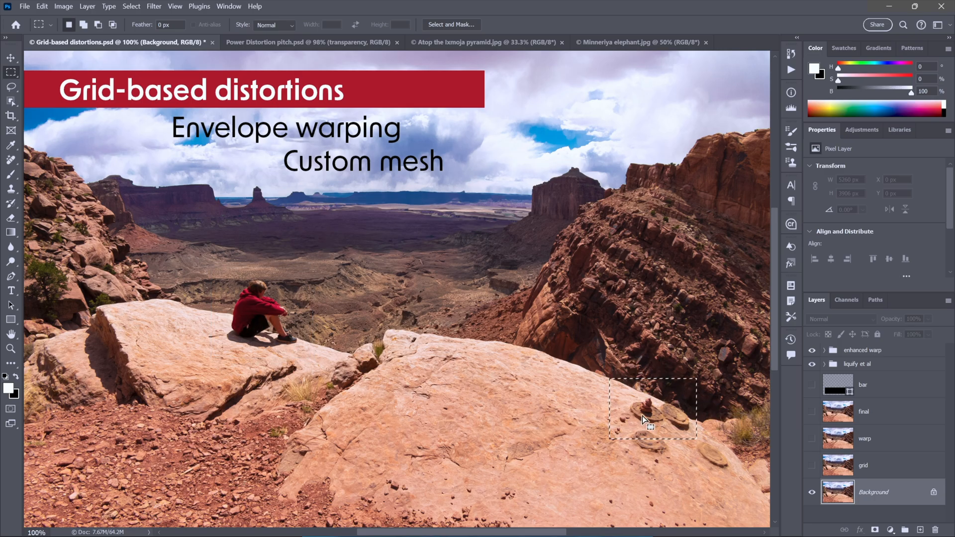
mouse_move(552, 397)
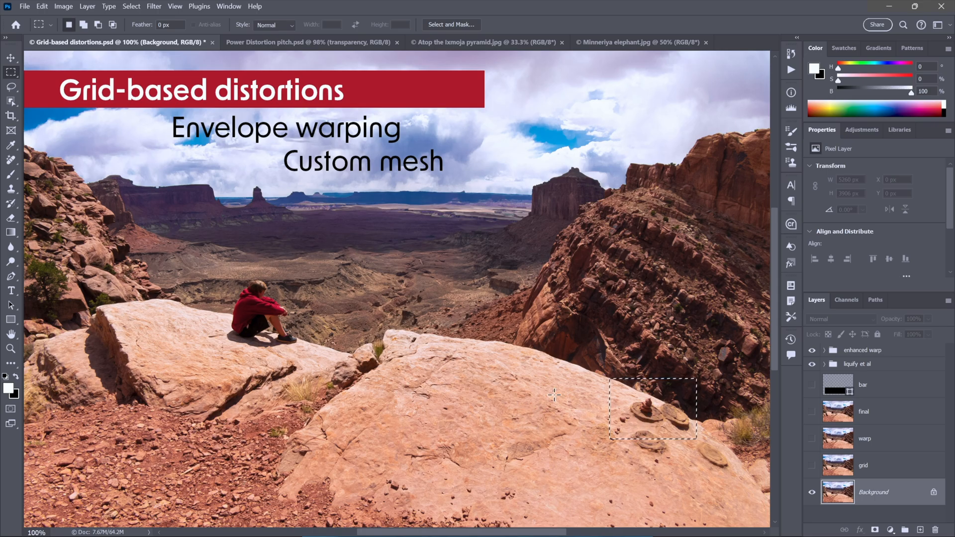
mouse_move(556, 400)
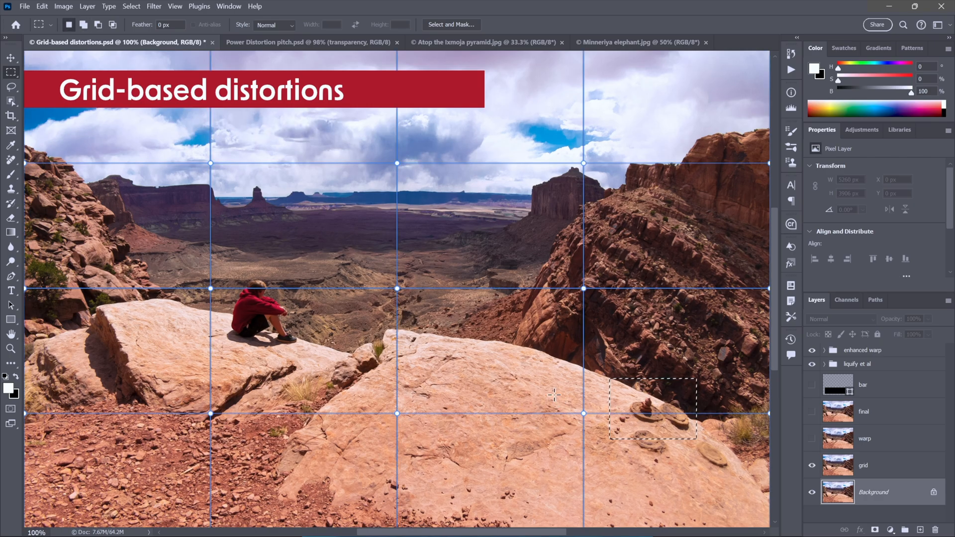
mouse_move(470, 162)
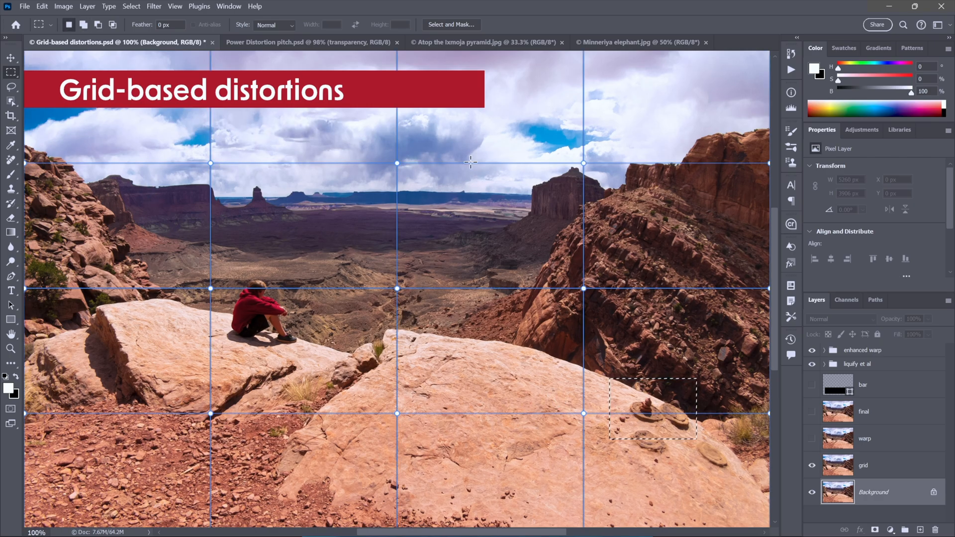
mouse_move(584, 212)
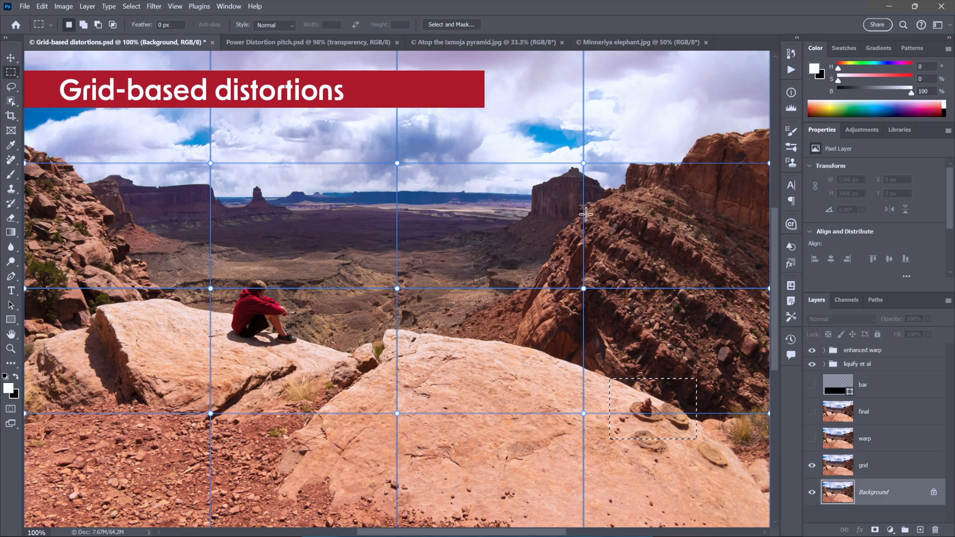
mouse_move(399, 201)
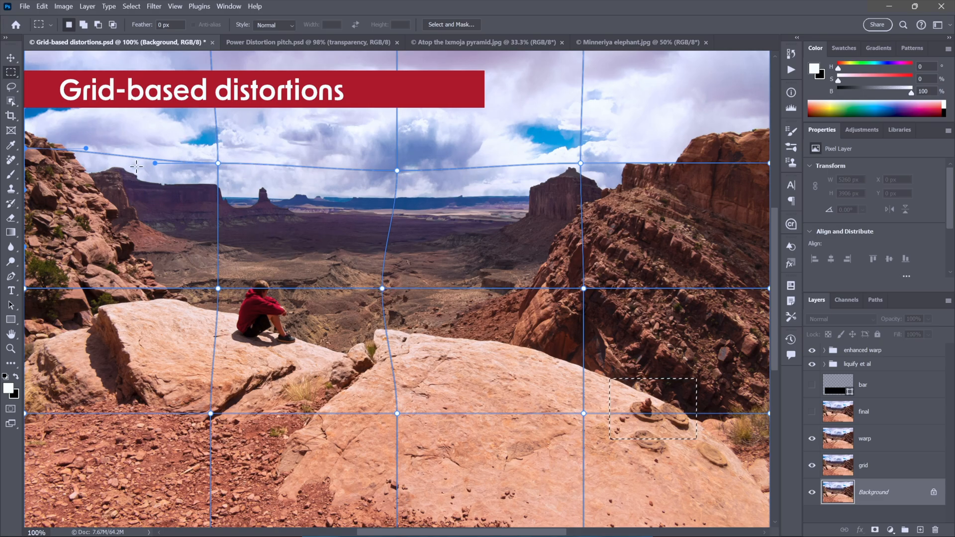
mouse_move(118, 150)
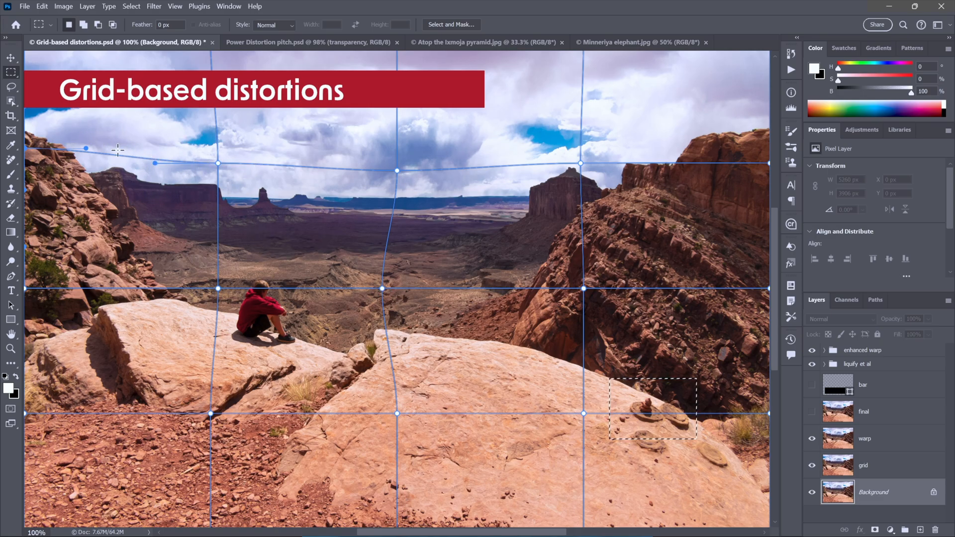
mouse_move(199, 153)
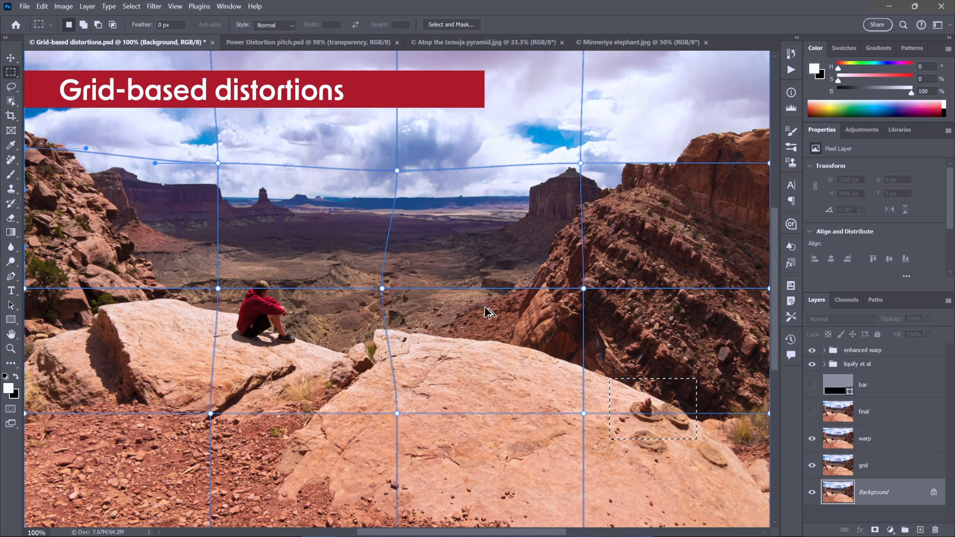
Hide the 'Grid-based distortions' title banner layer over the warped canyon photo.
left_click(812, 349)
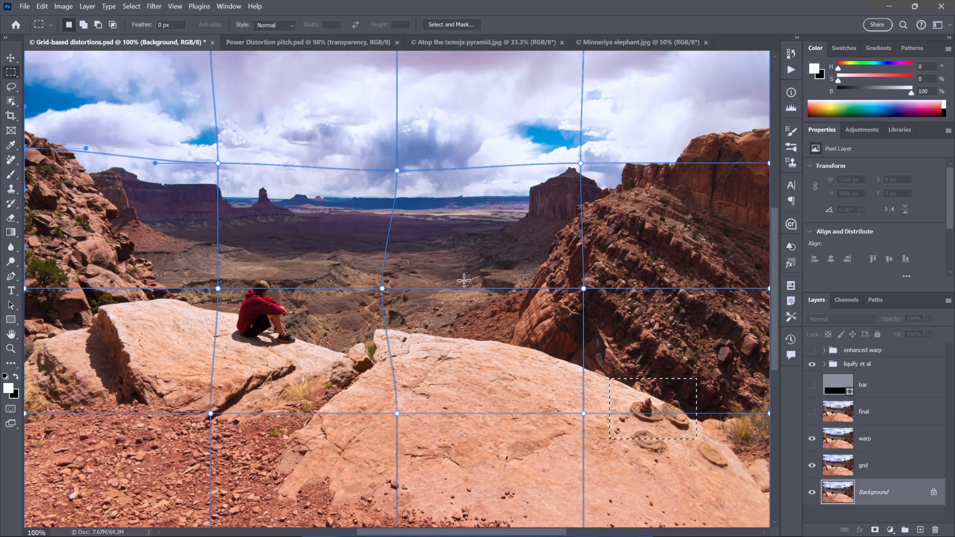
mouse_move(631, 170)
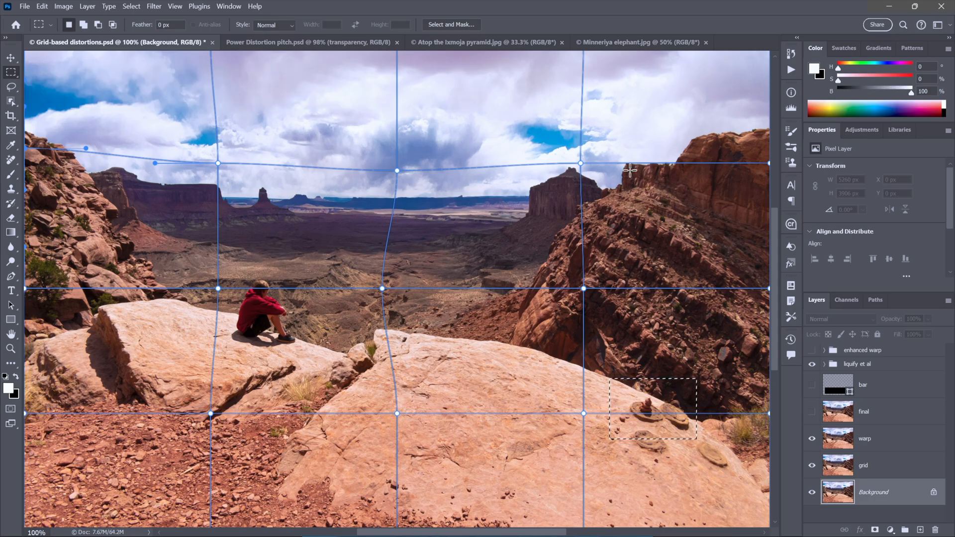
mouse_move(614, 237)
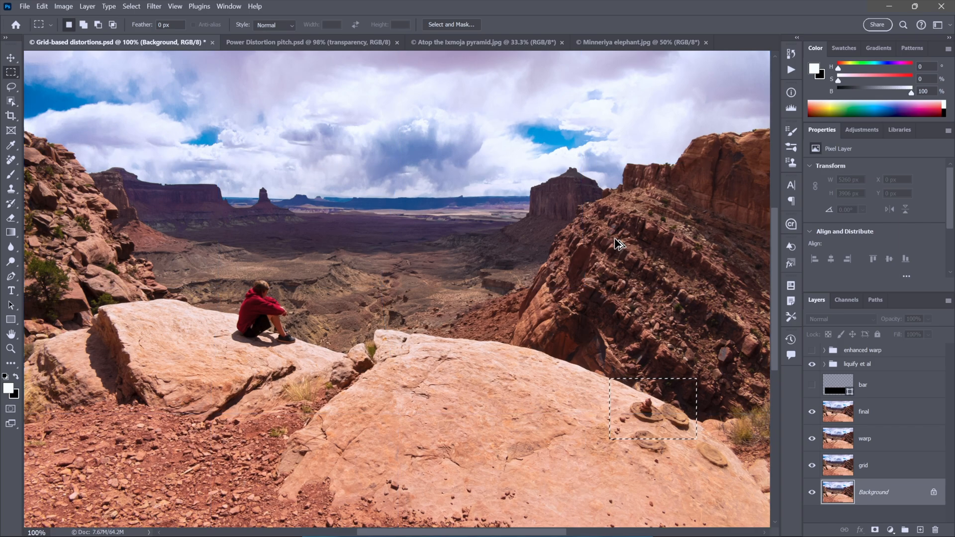
mouse_move(214, 279)
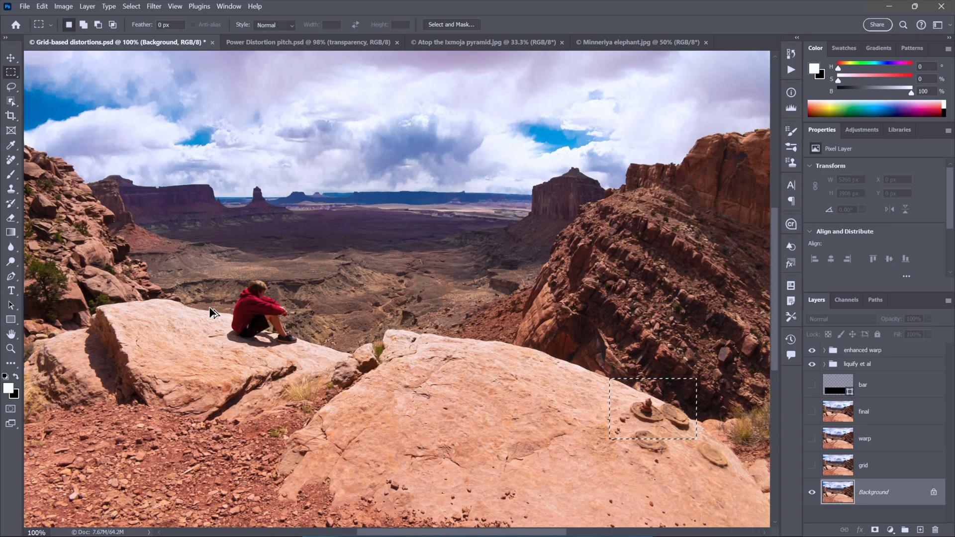
mouse_move(201, 298)
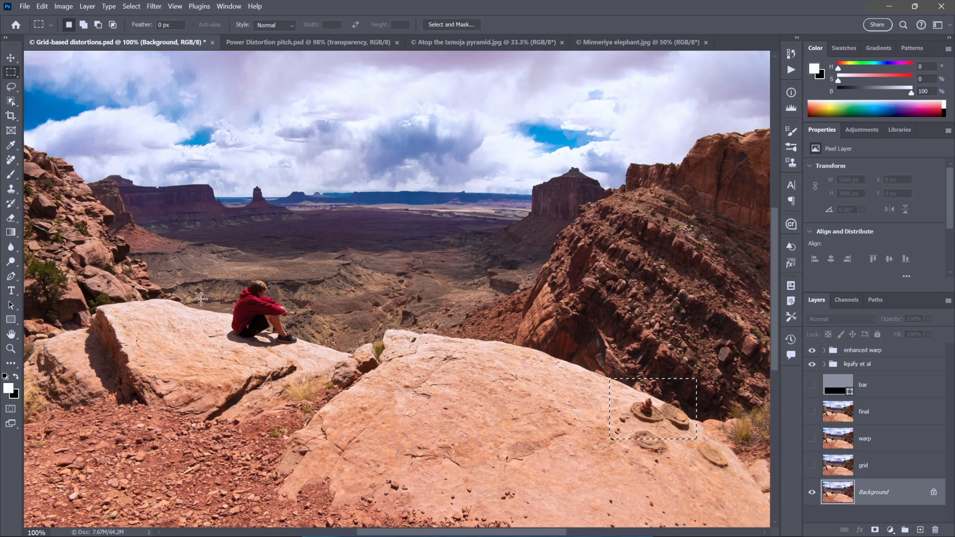
mouse_move(245, 219)
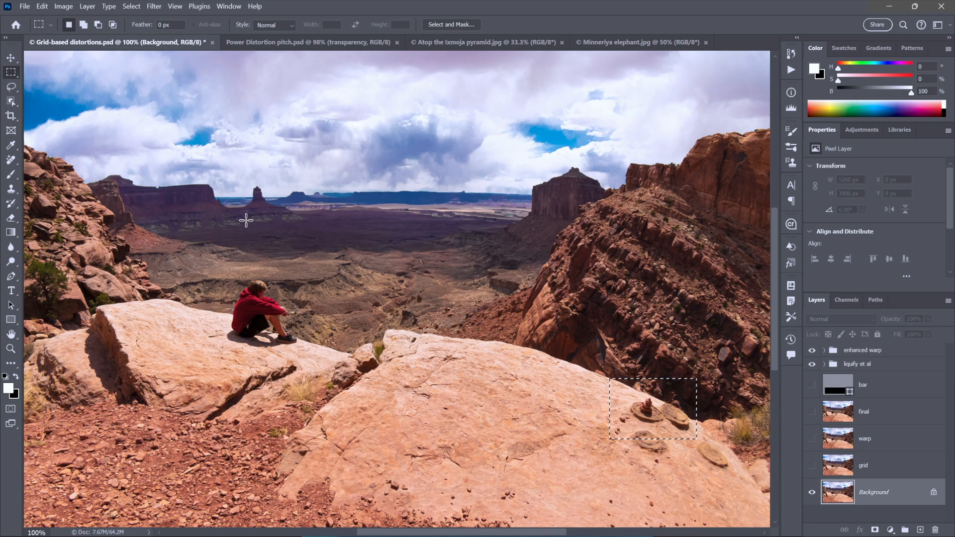
mouse_move(250, 224)
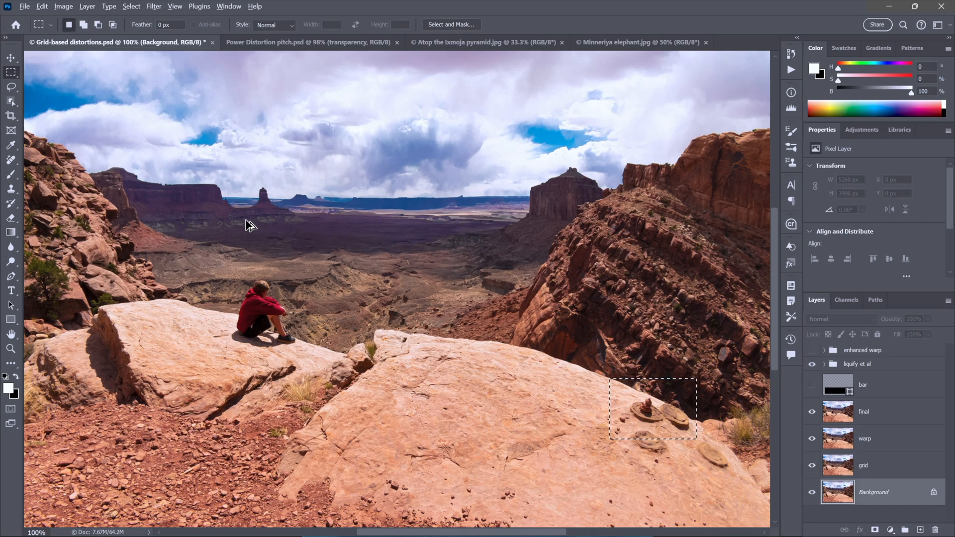
mouse_move(508, 196)
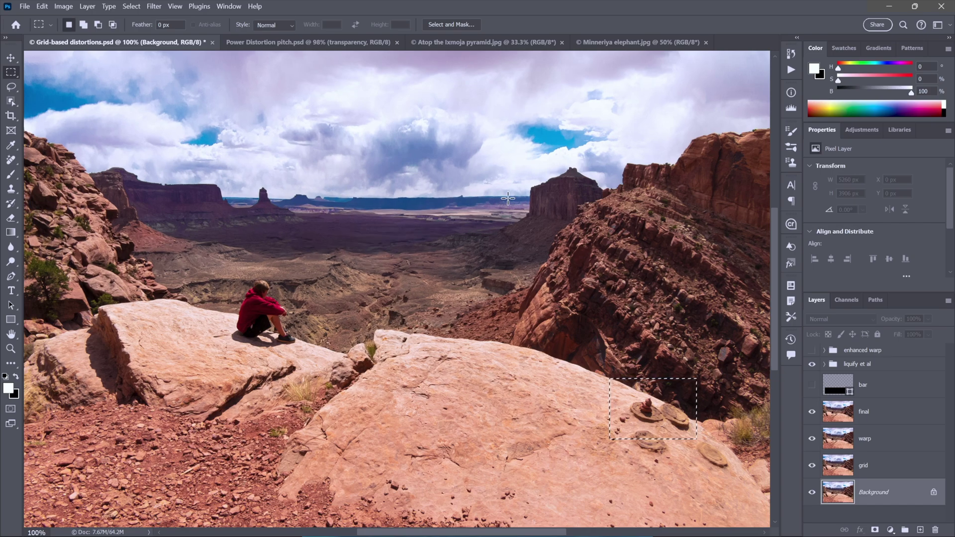
mouse_move(609, 403)
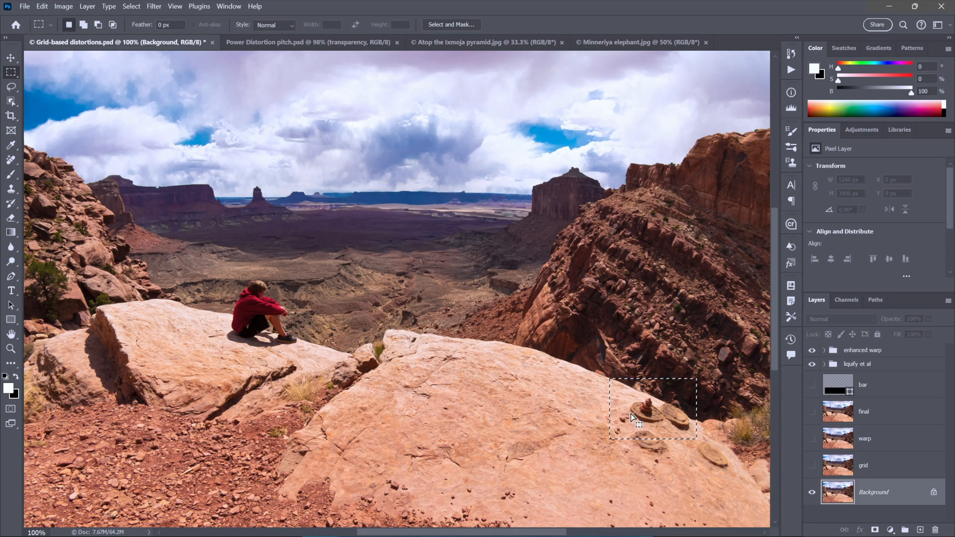
mouse_move(663, 427)
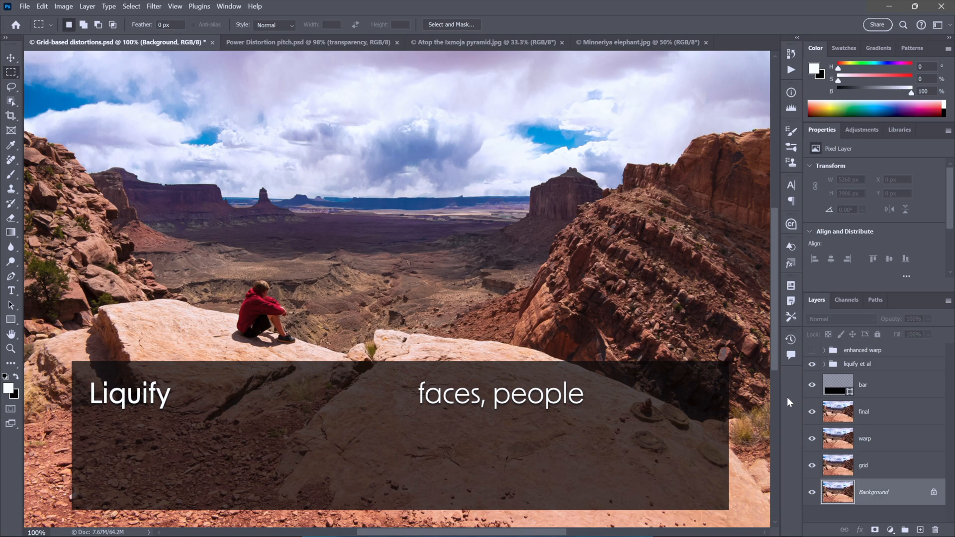
mouse_move(202, 399)
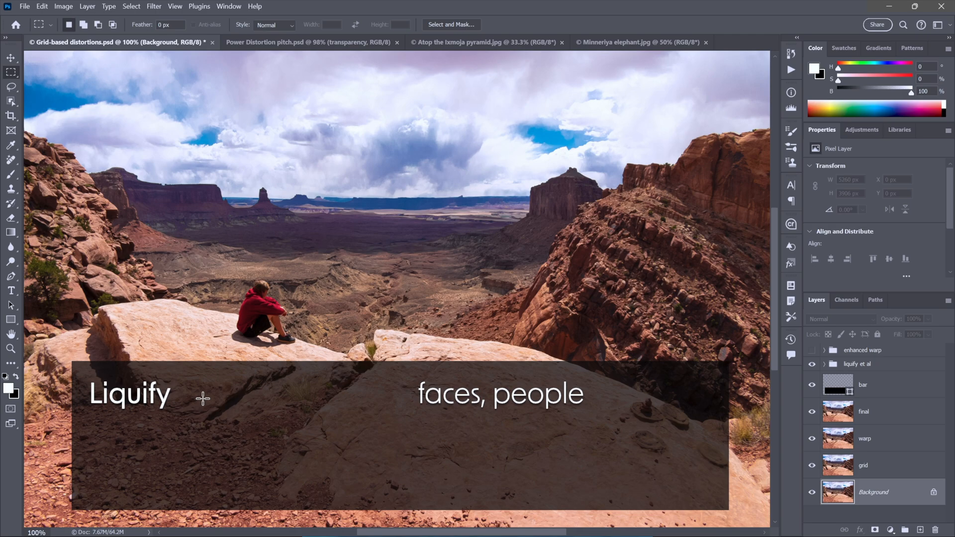
mouse_move(400, 197)
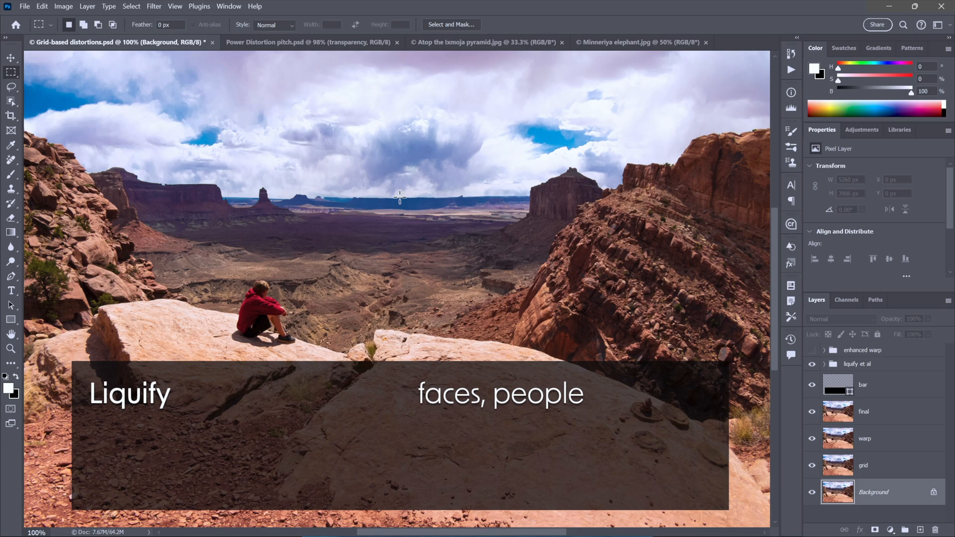
mouse_move(437, 233)
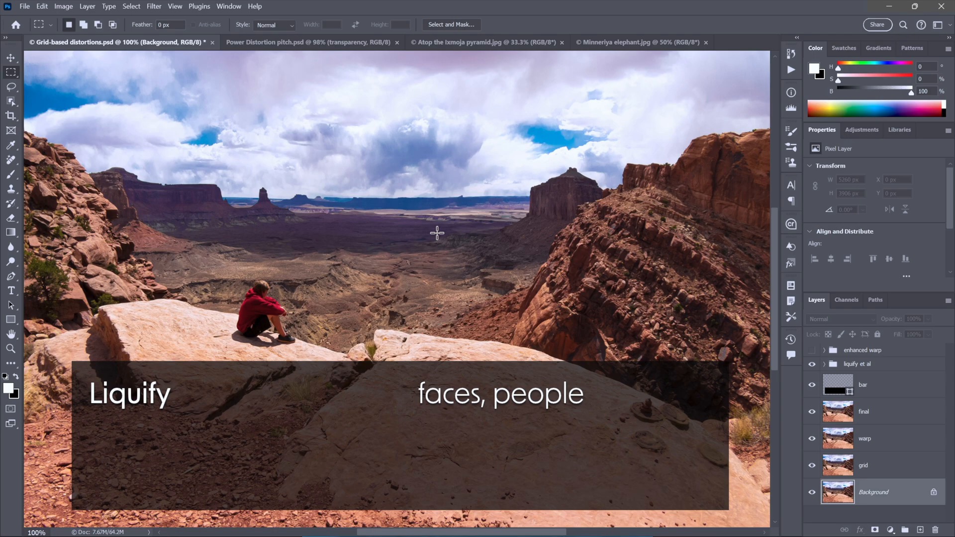
mouse_move(321, 403)
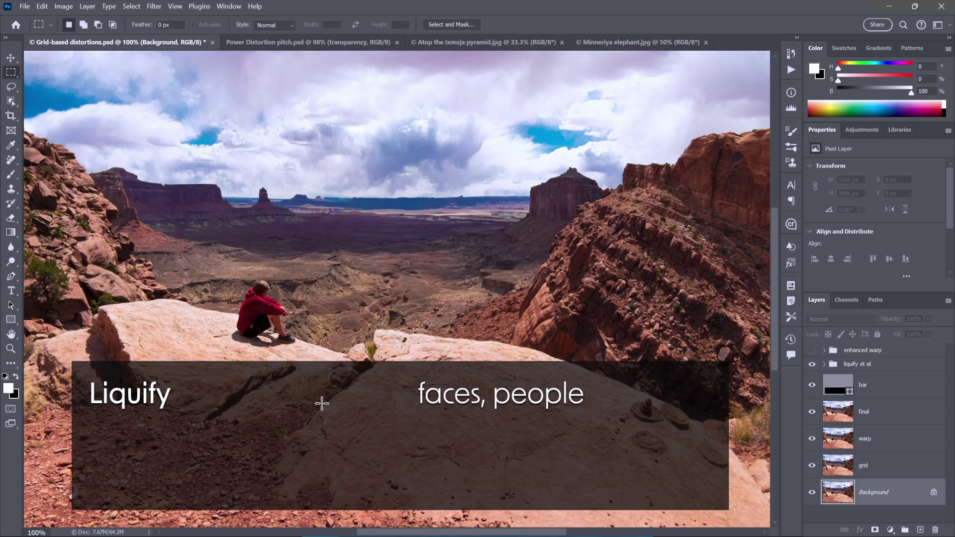
mouse_move(395, 416)
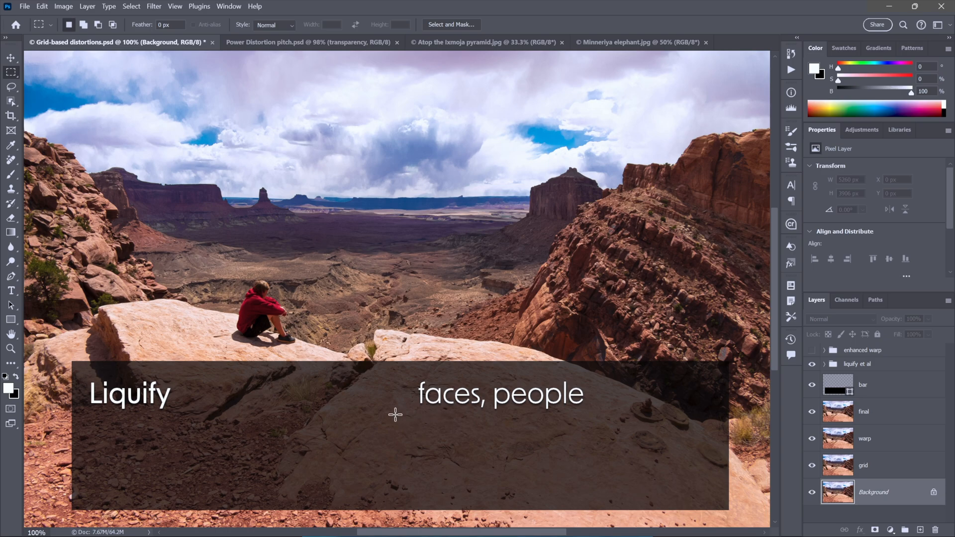
mouse_move(410, 419)
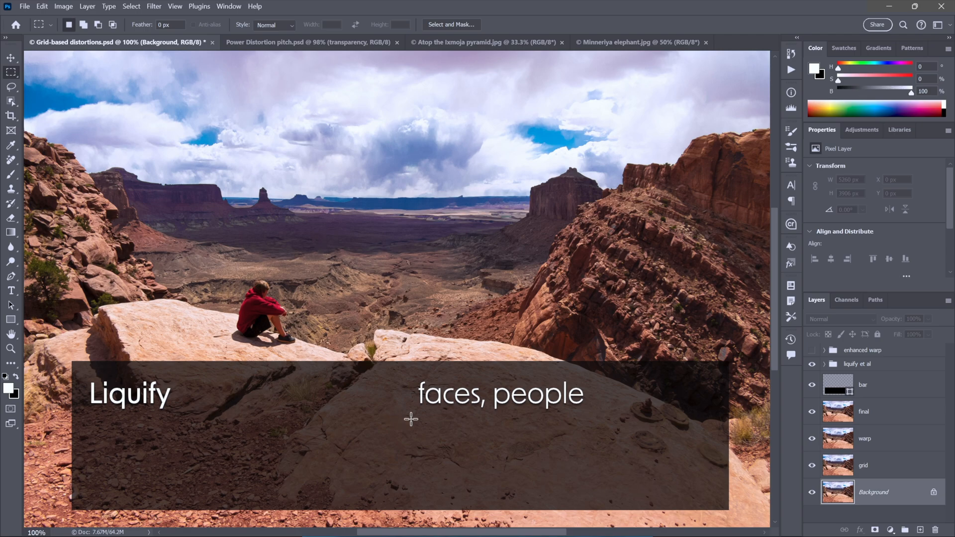
mouse_move(299, 369)
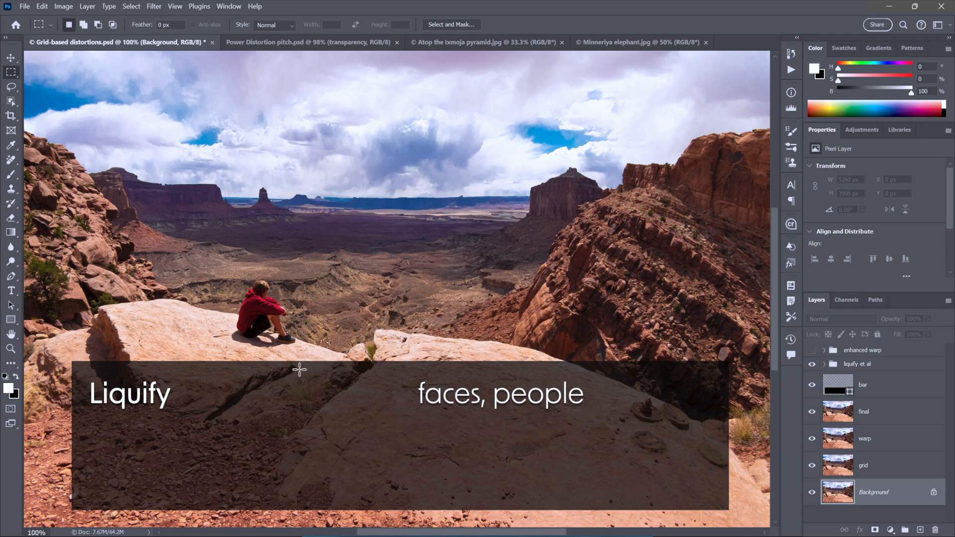
mouse_move(508, 260)
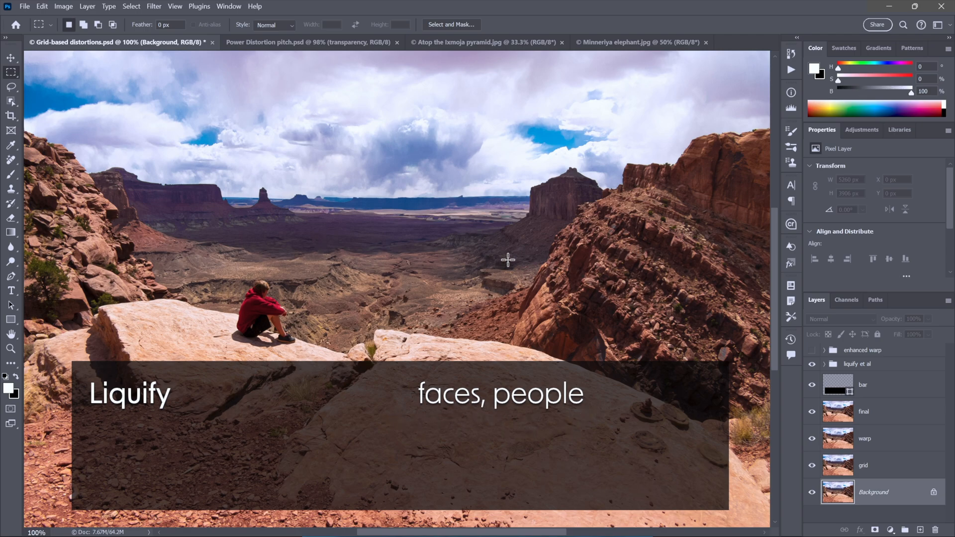
mouse_move(510, 265)
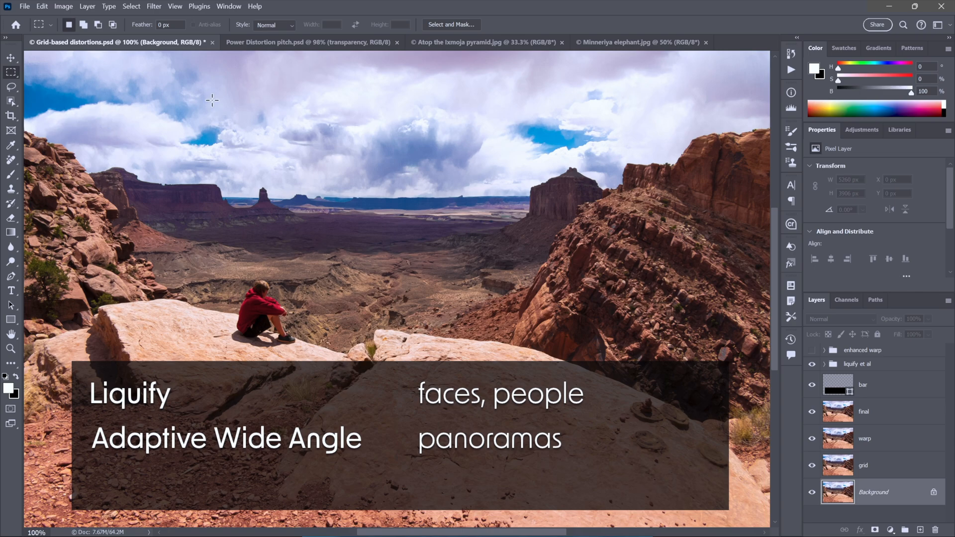
Glance at the Filter menu, then switch to the Power Distortion pitch.psd document.
left_click(153, 6)
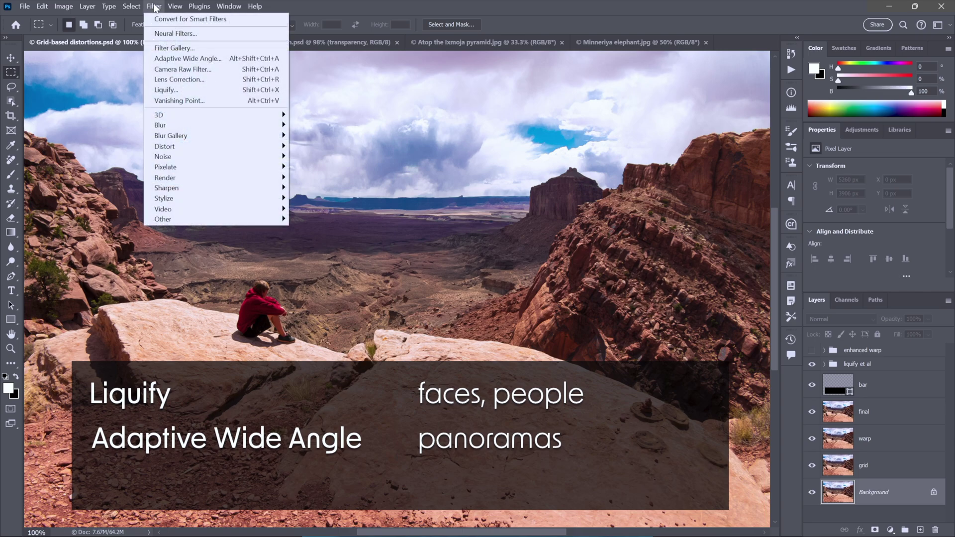
mouse_move(176, 34)
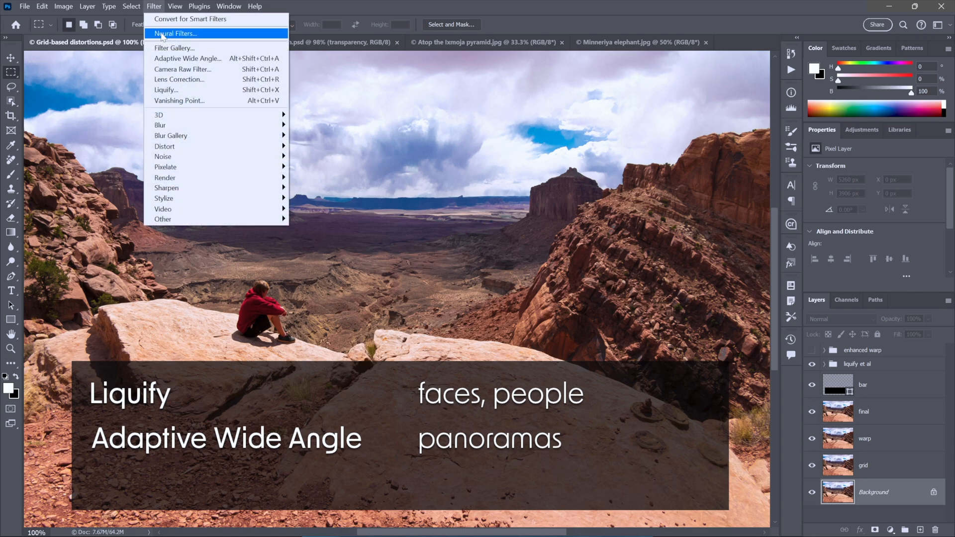
mouse_move(201, 59)
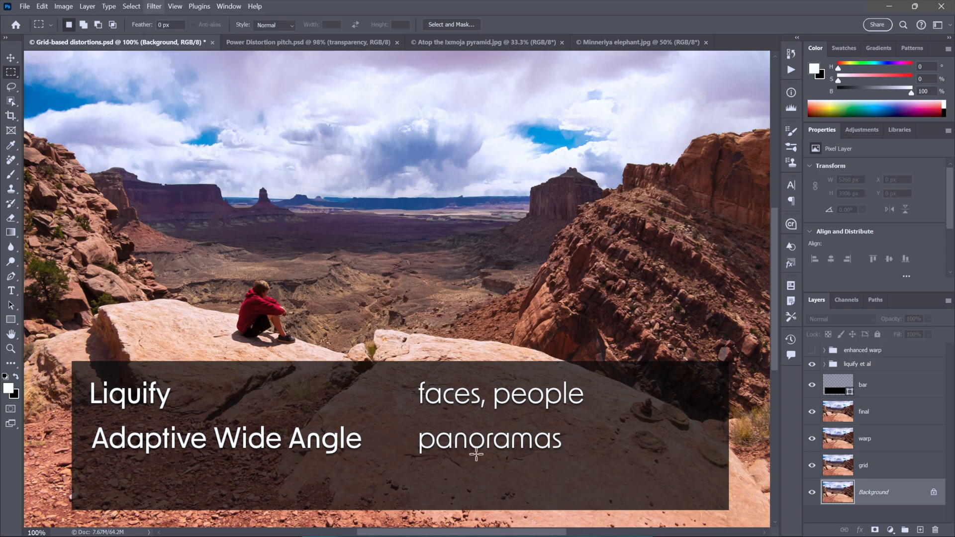
mouse_move(739, 426)
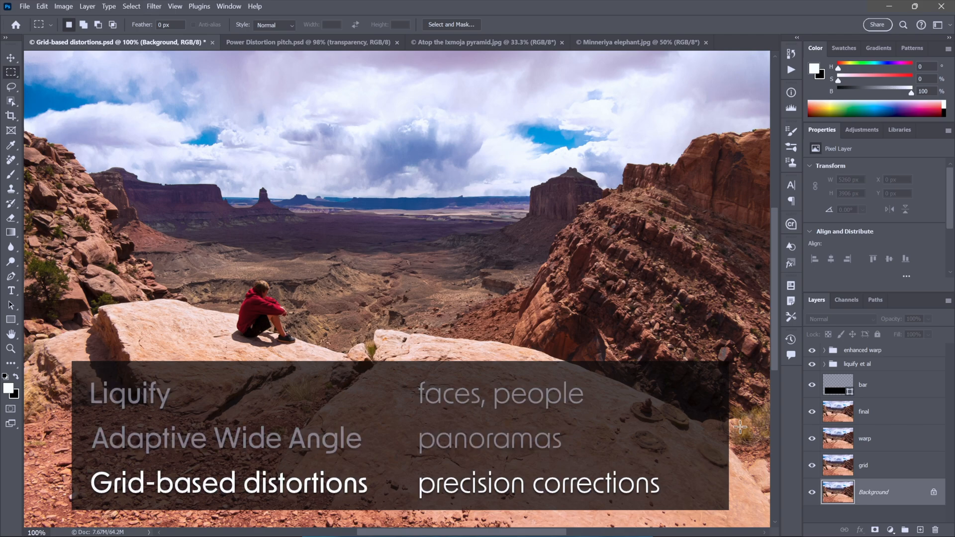
mouse_move(491, 491)
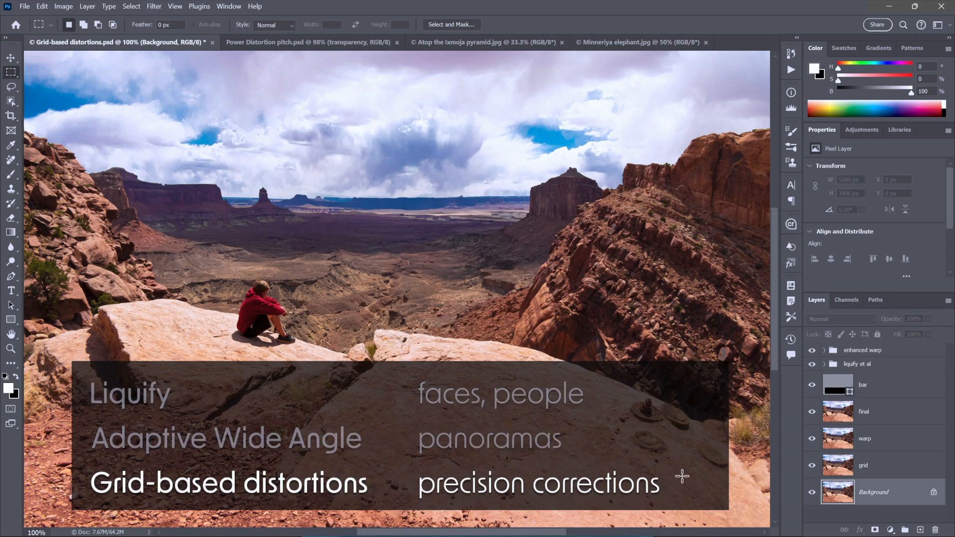
mouse_move(790, 425)
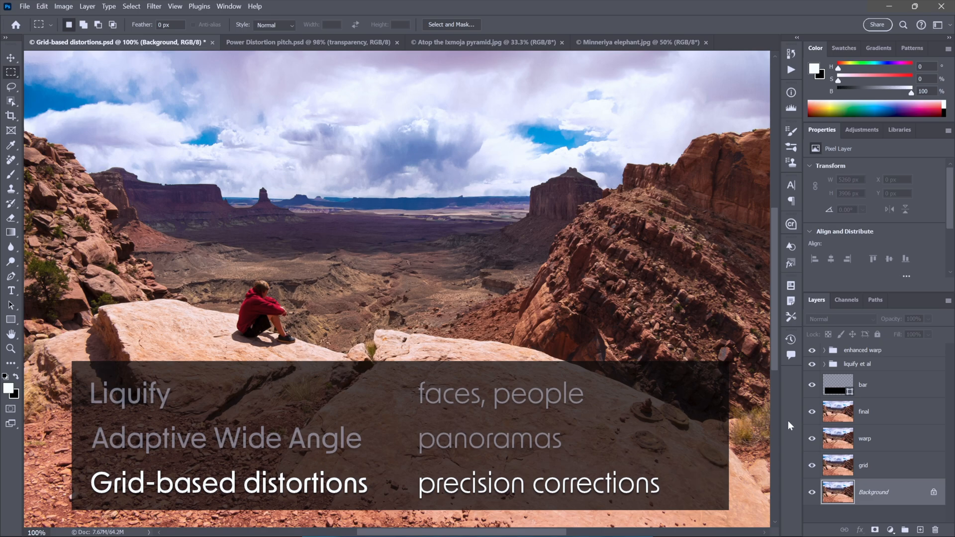
left_click(307, 42)
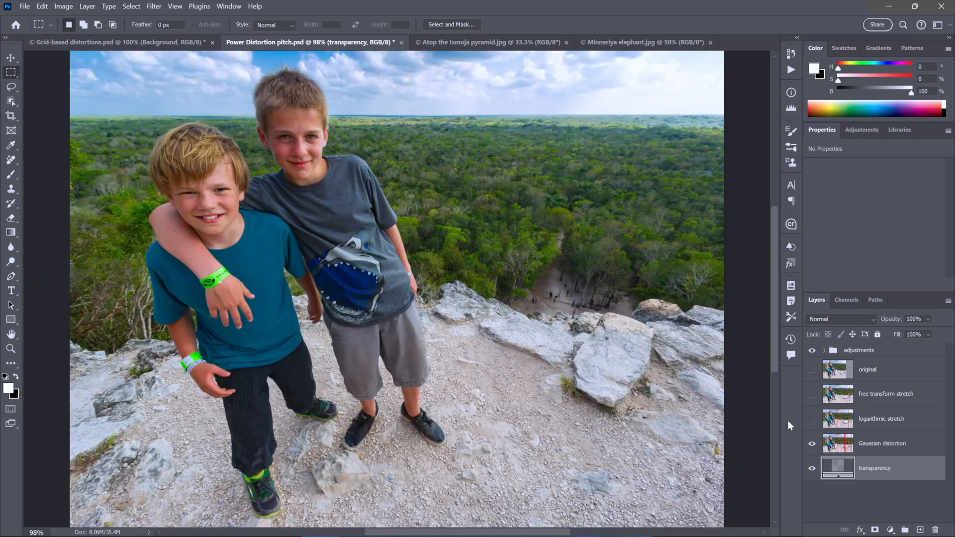
Convert the Atop the Ixmoja pyramid photo's Background into a regular layer named 'photo'.
left_click(489, 42)
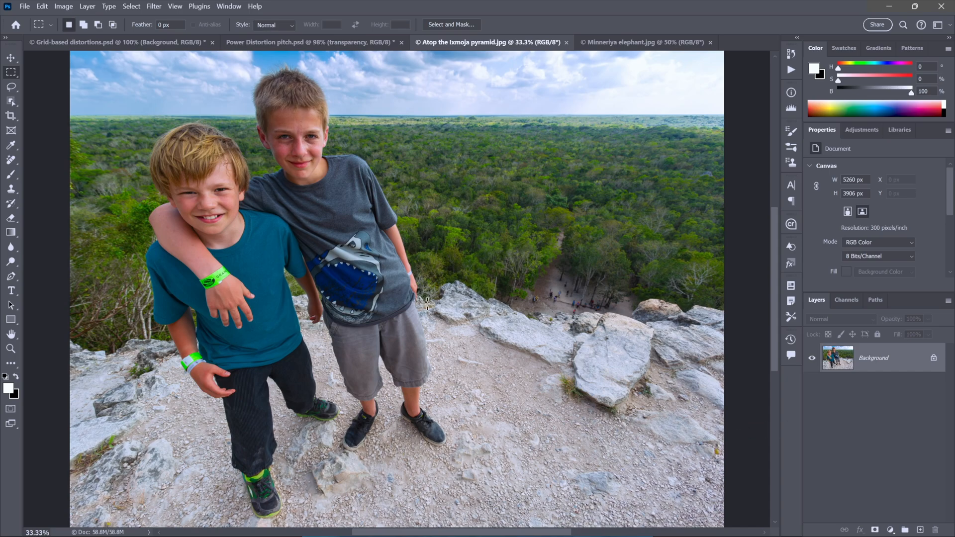
mouse_move(485, 293)
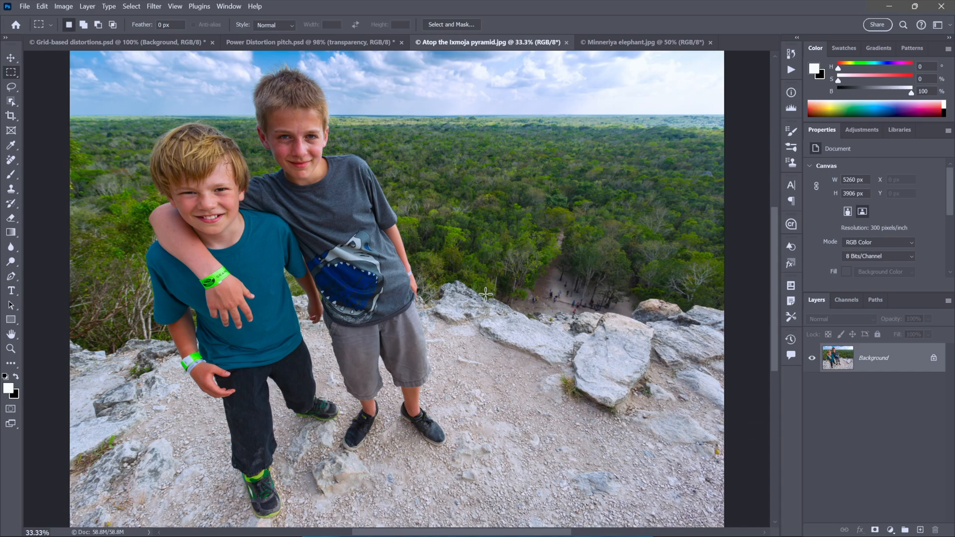
mouse_move(665, 284)
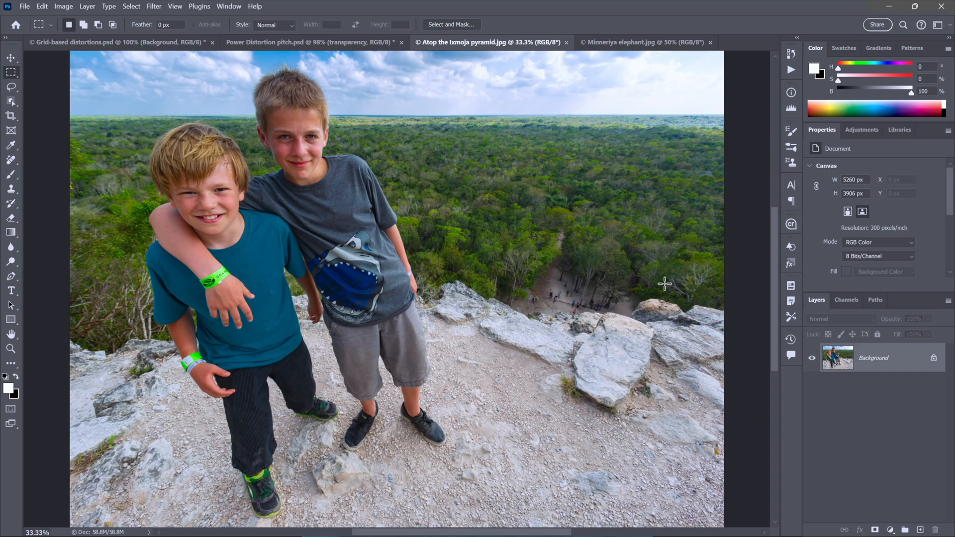
mouse_move(880, 382)
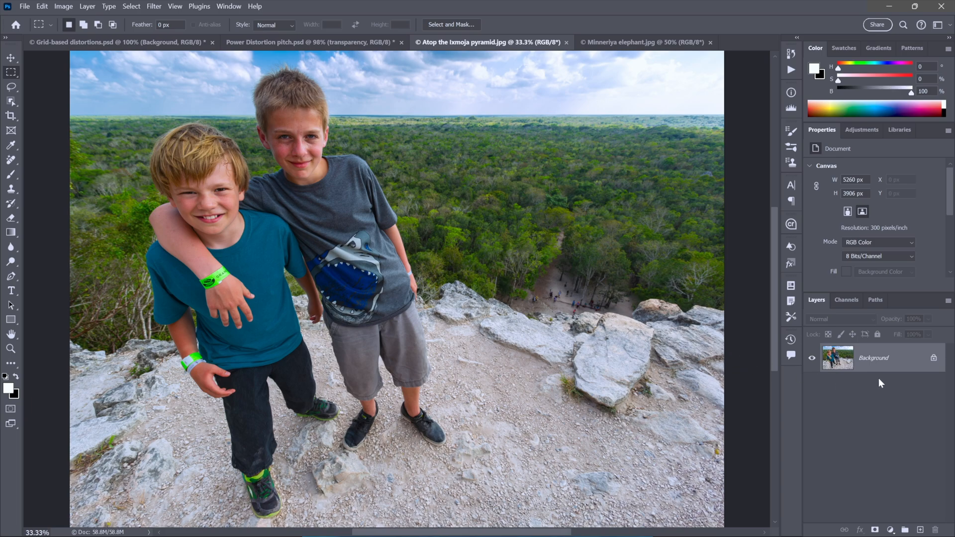
mouse_move(620, 334)
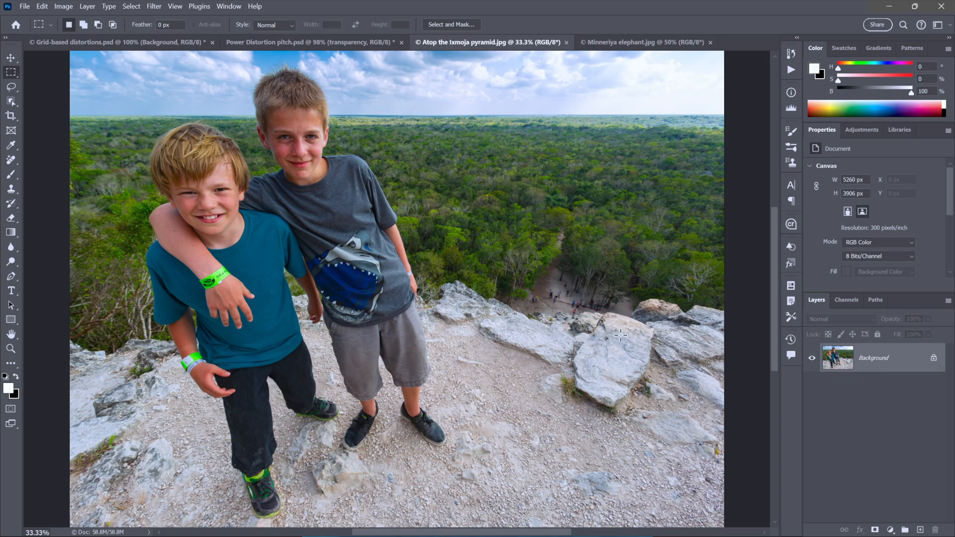
mouse_move(658, 326)
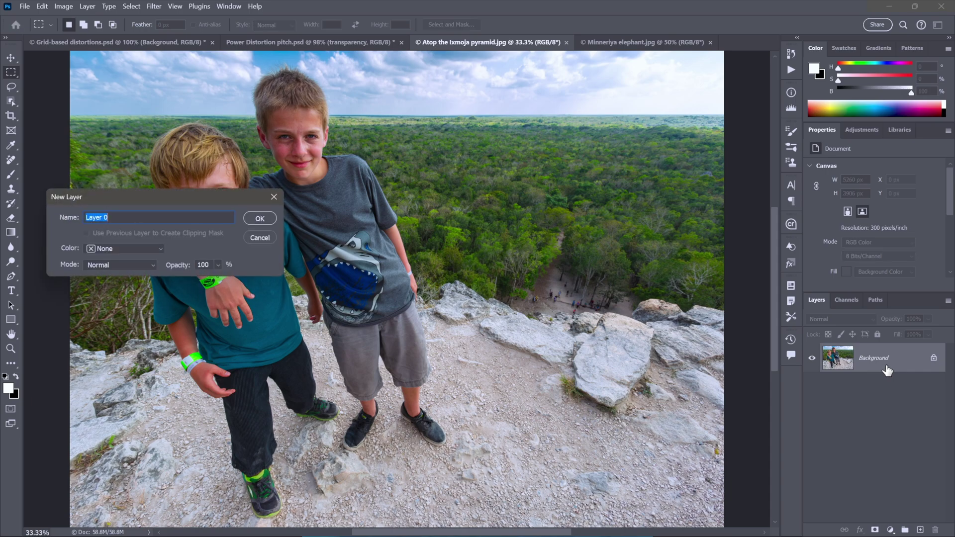
type("phot")
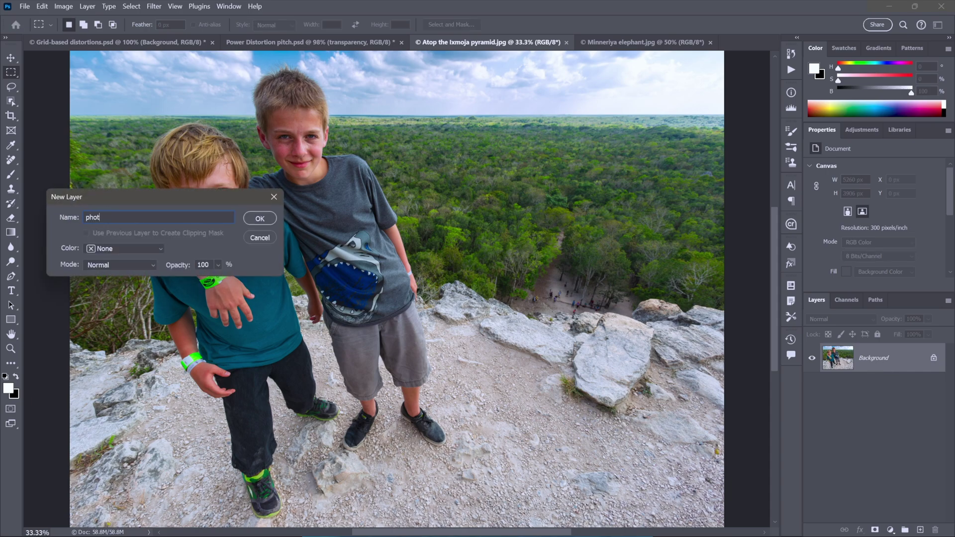
left_click(259, 218)
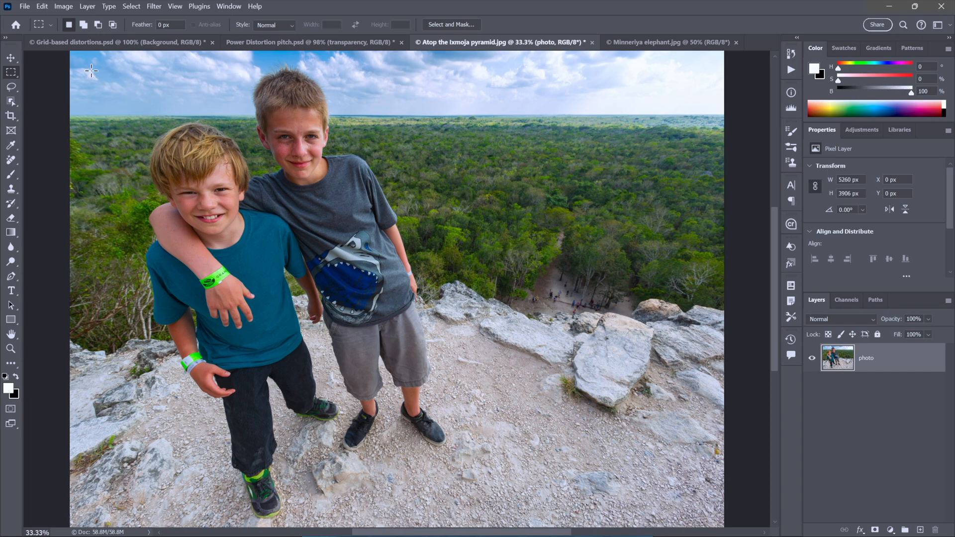
Widen the canvas by +800 via Canvas Size, adding transparent space right of the photo.
left_click(63, 6)
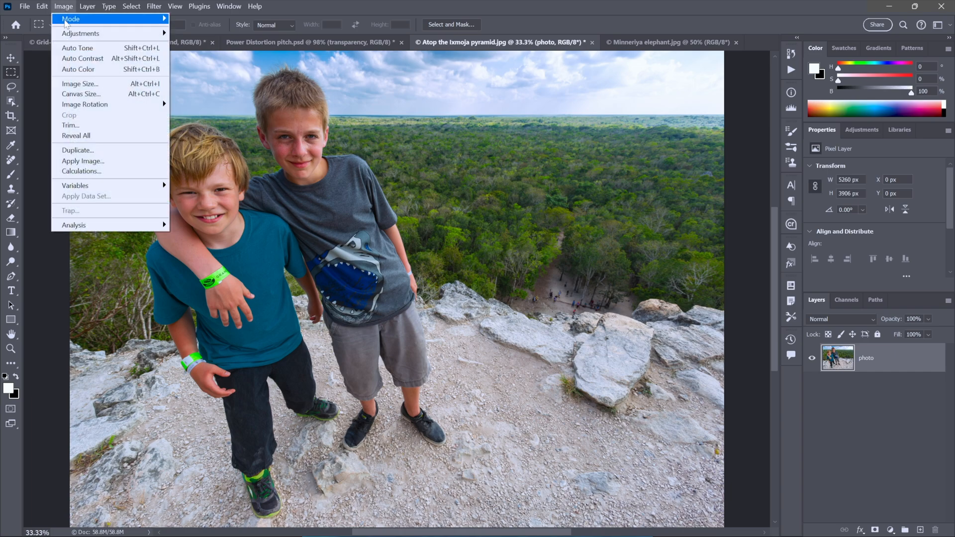
mouse_move(80, 93)
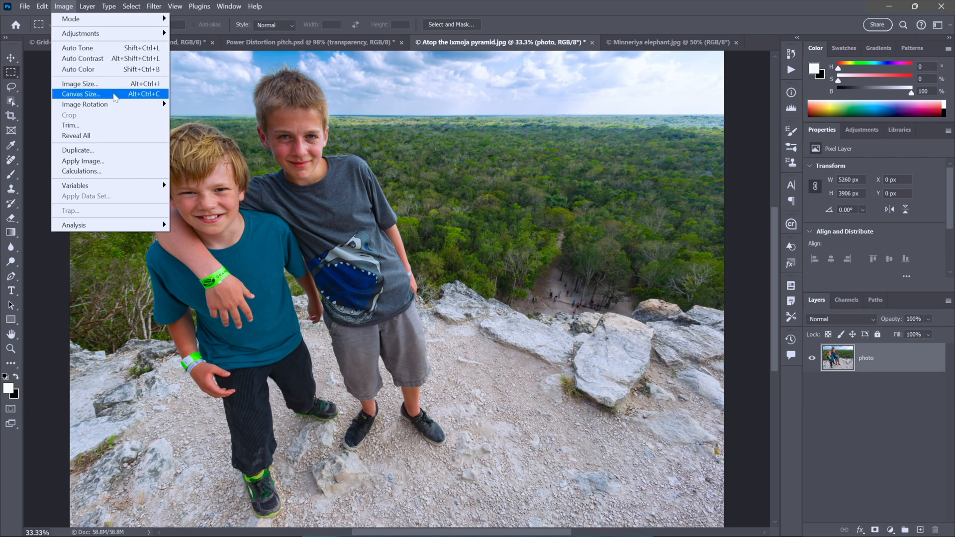
left_click(81, 94)
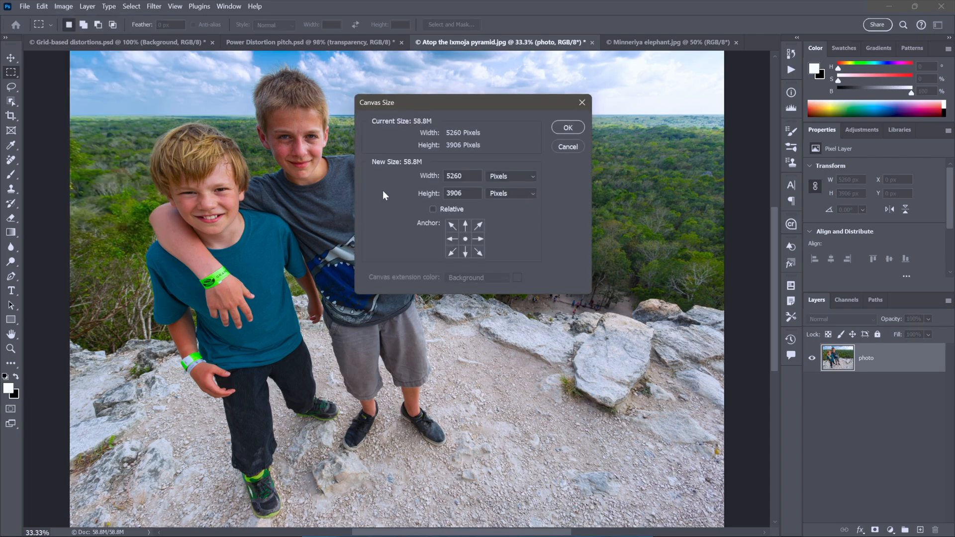
mouse_move(454, 242)
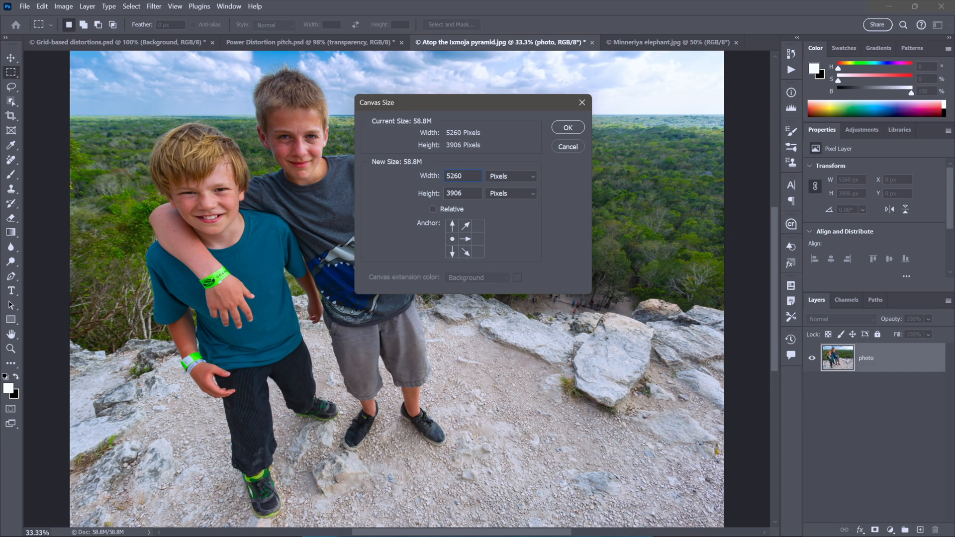
type("+800")
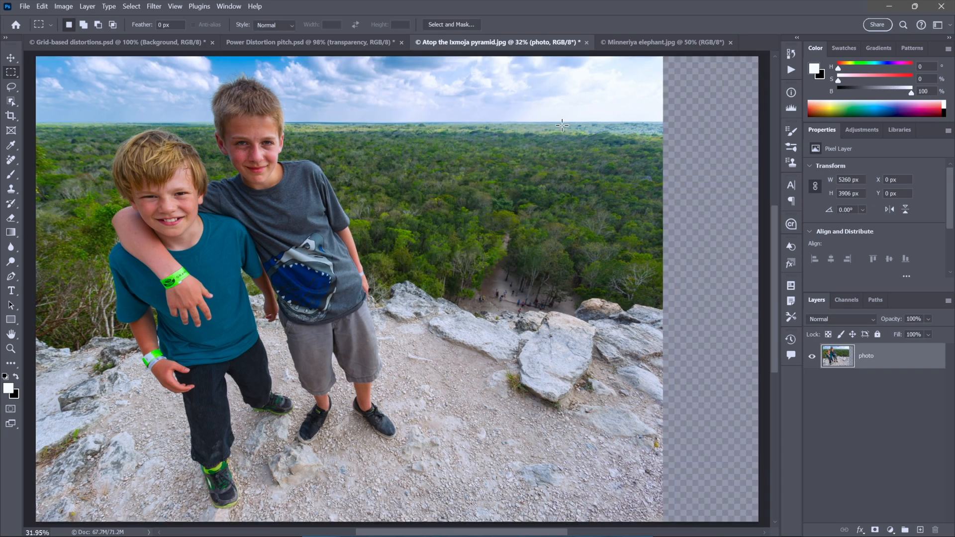
mouse_move(455, 155)
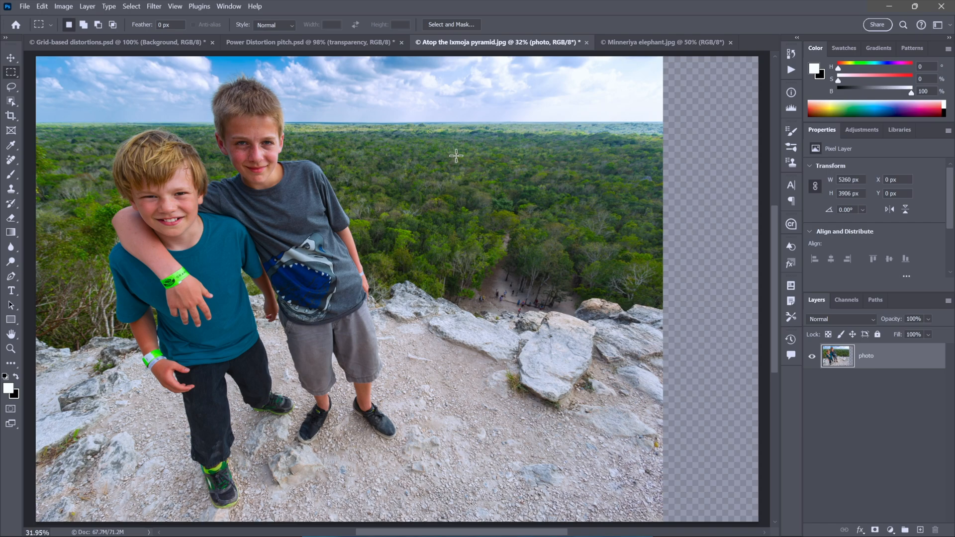
mouse_move(153, 72)
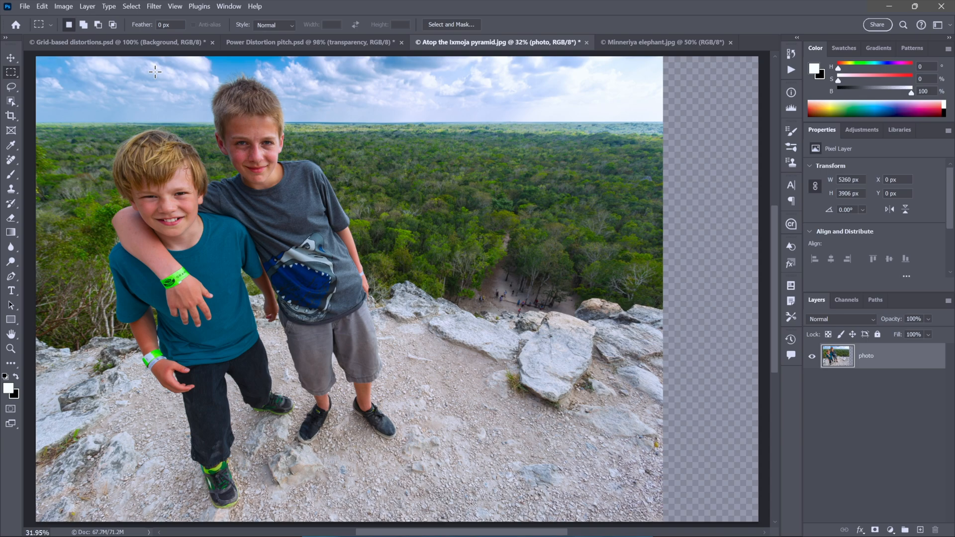
mouse_move(42, 6)
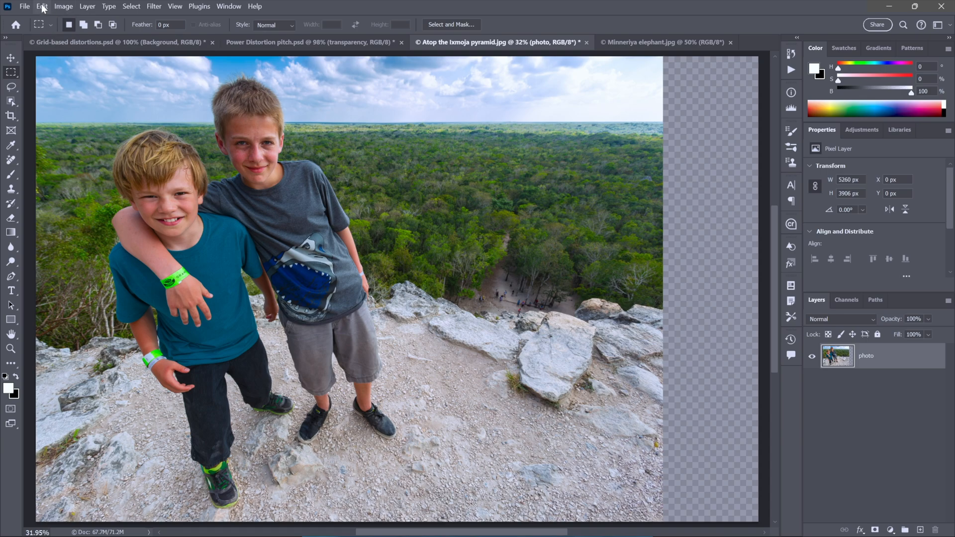
Start a Content-Aware Scale on the photo layer to stretch it across the strip.
left_click(42, 6)
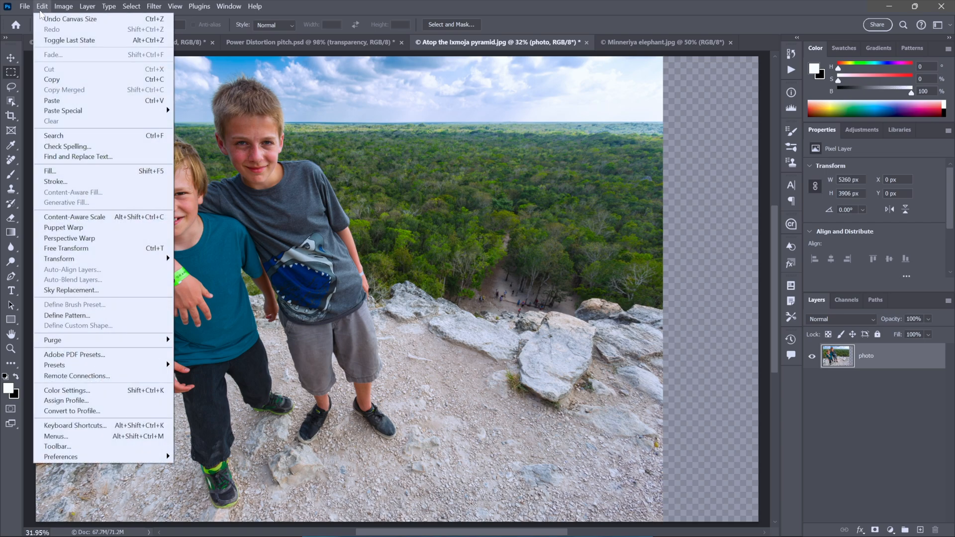
mouse_move(74, 216)
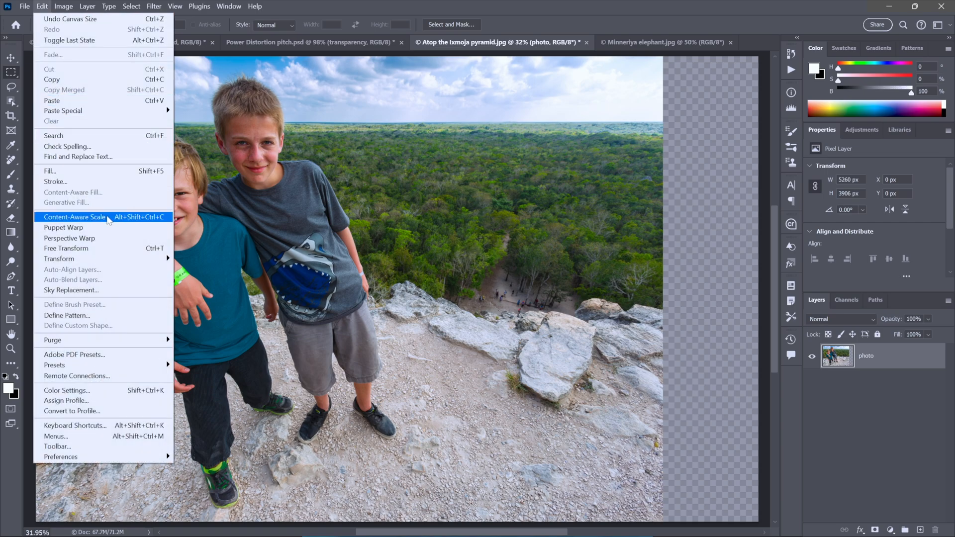
left_click(74, 217)
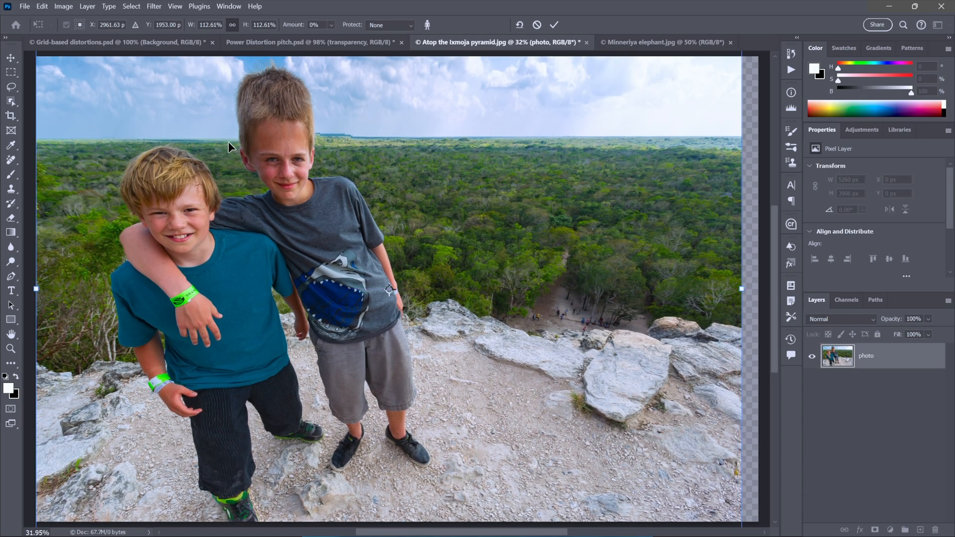
mouse_move(258, 141)
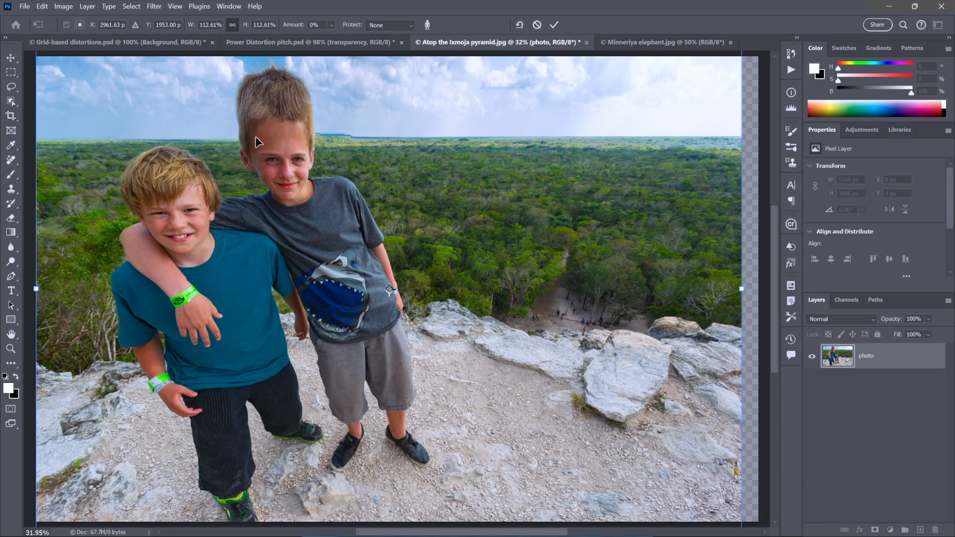
mouse_move(435, 163)
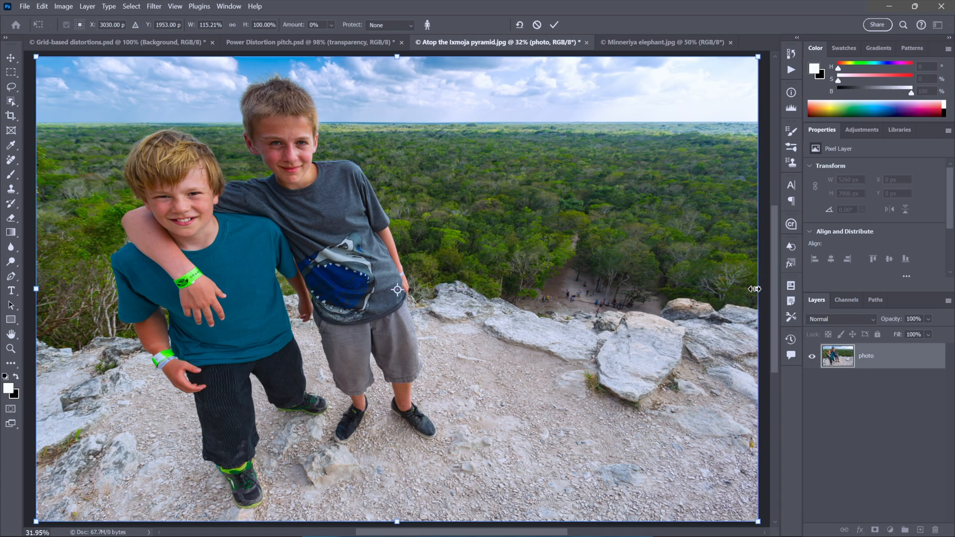
mouse_move(633, 261)
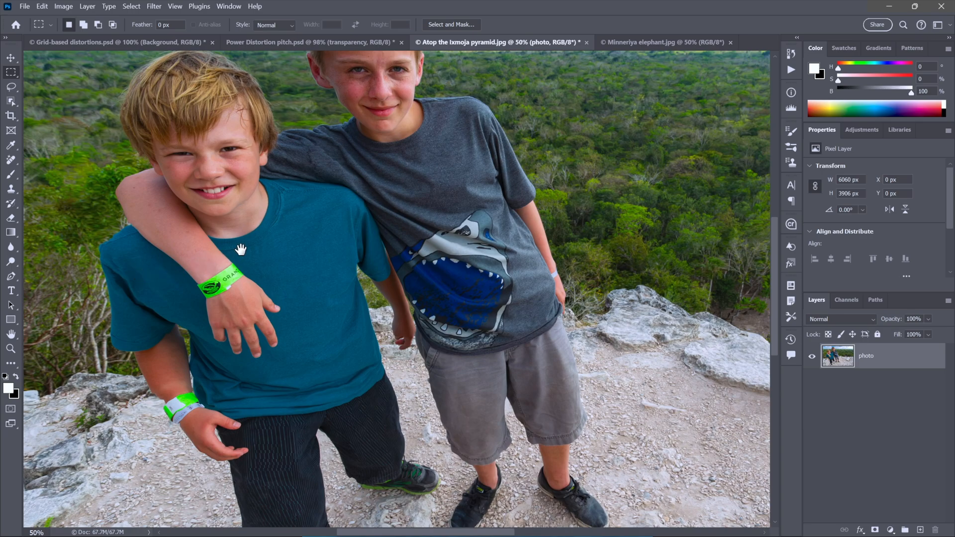
mouse_move(125, 264)
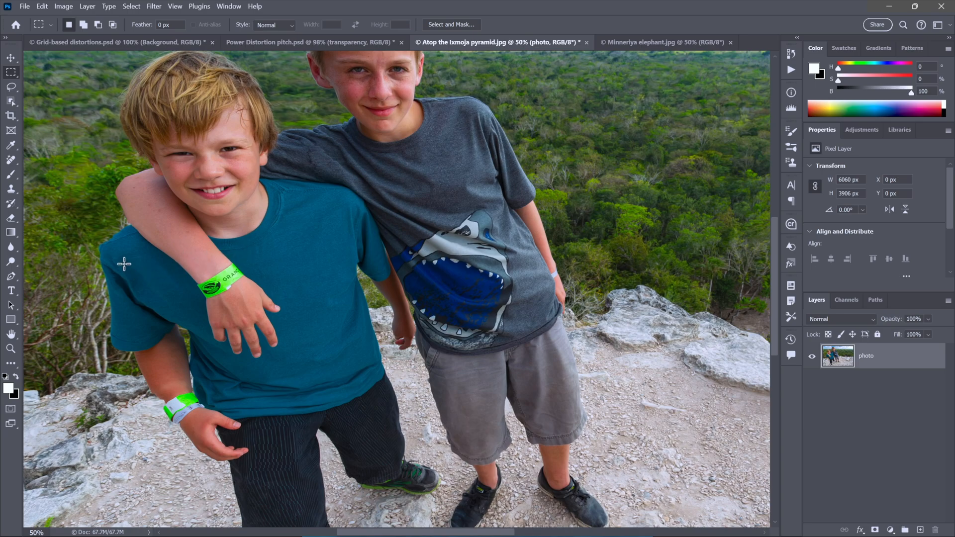
mouse_move(186, 244)
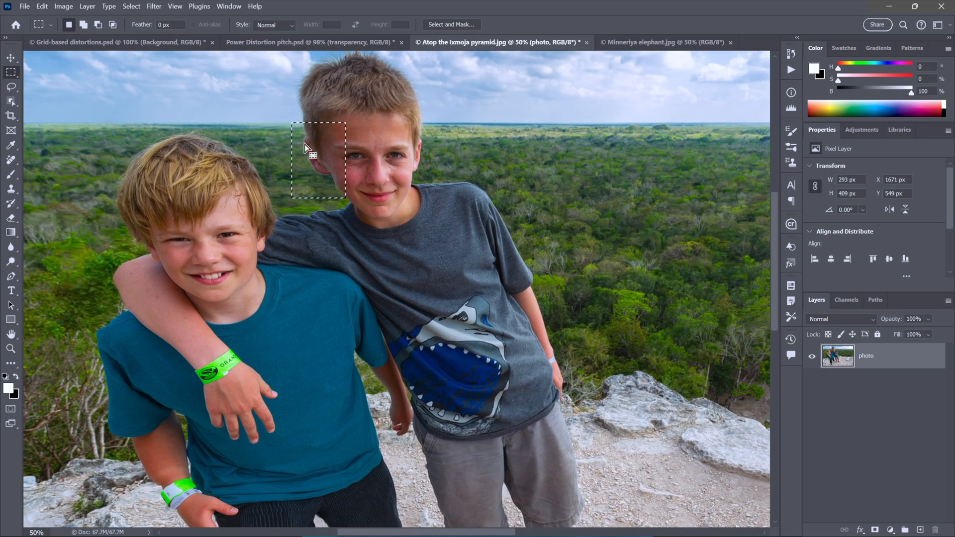
mouse_move(330, 178)
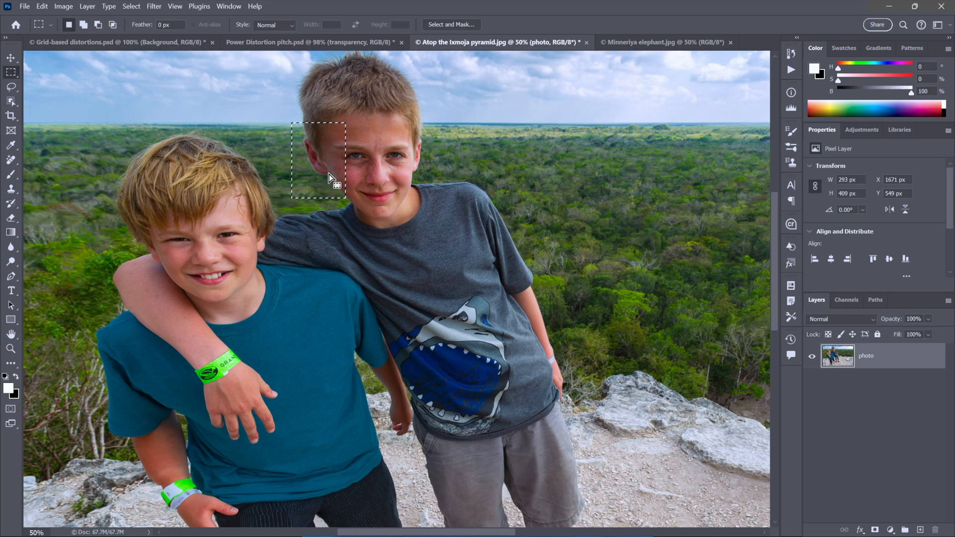
mouse_move(469, 224)
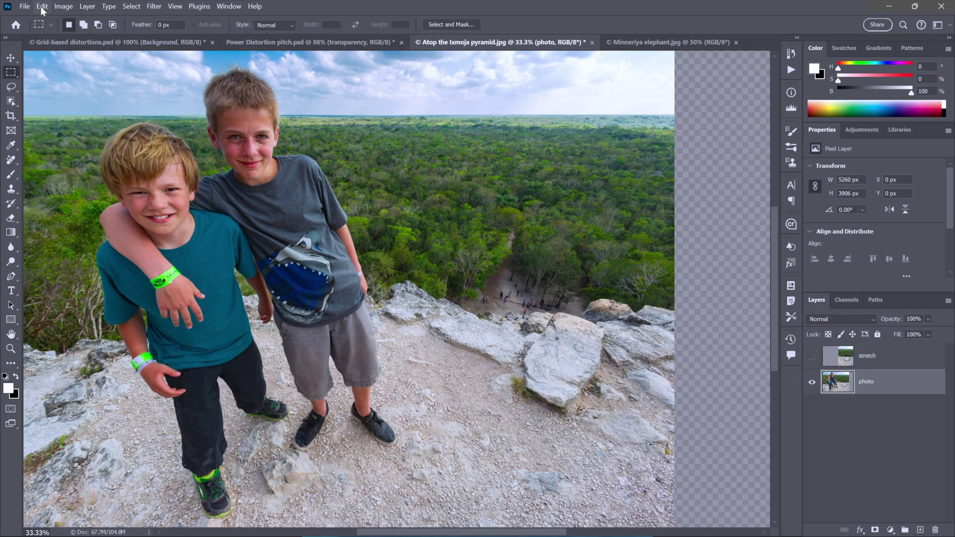
Put the photo layer into Free Transform and switch it to warp mode.
left_click(42, 7)
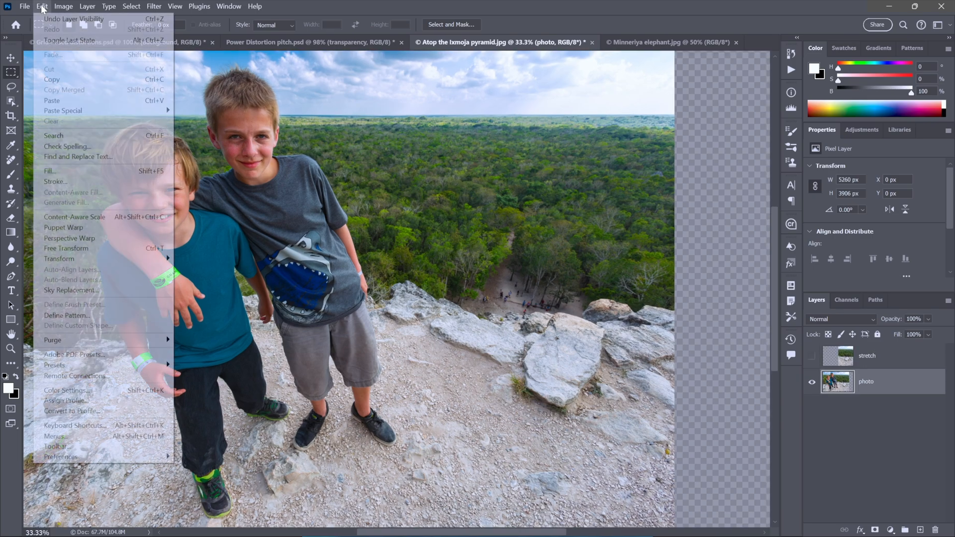
mouse_move(61, 202)
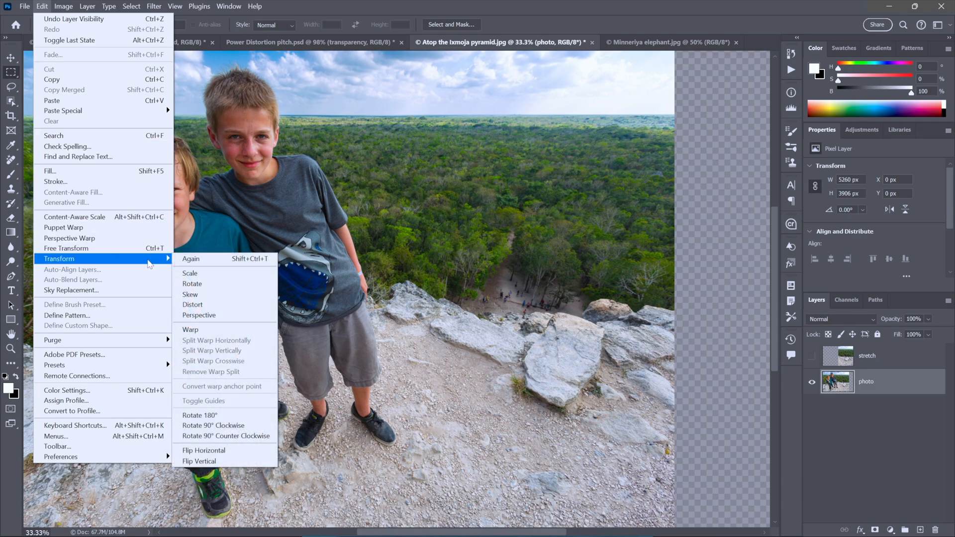
mouse_move(190, 330)
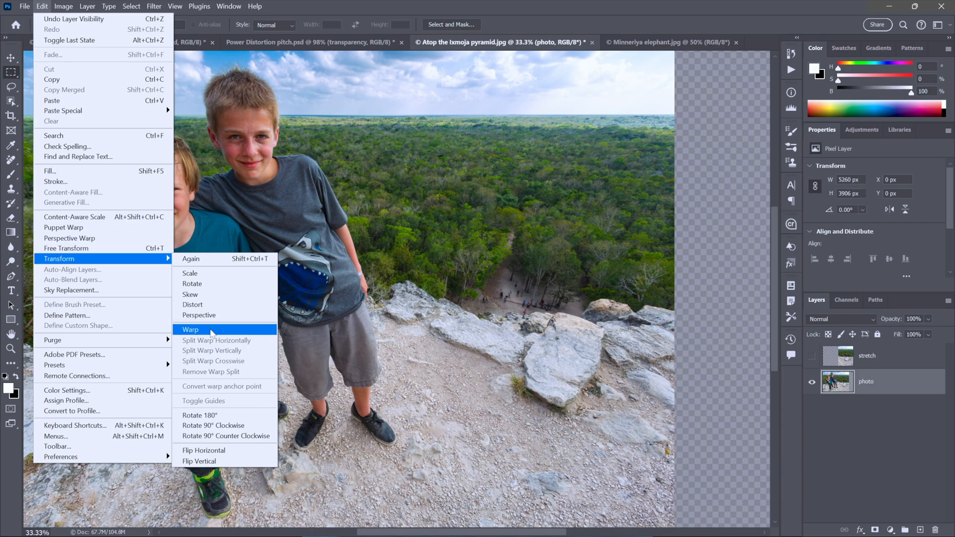
mouse_move(122, 250)
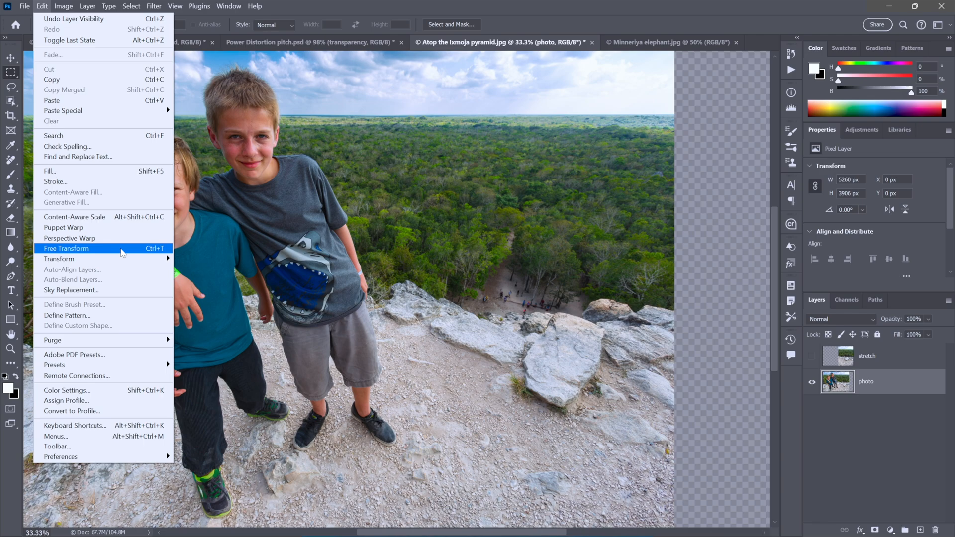
left_click(66, 247)
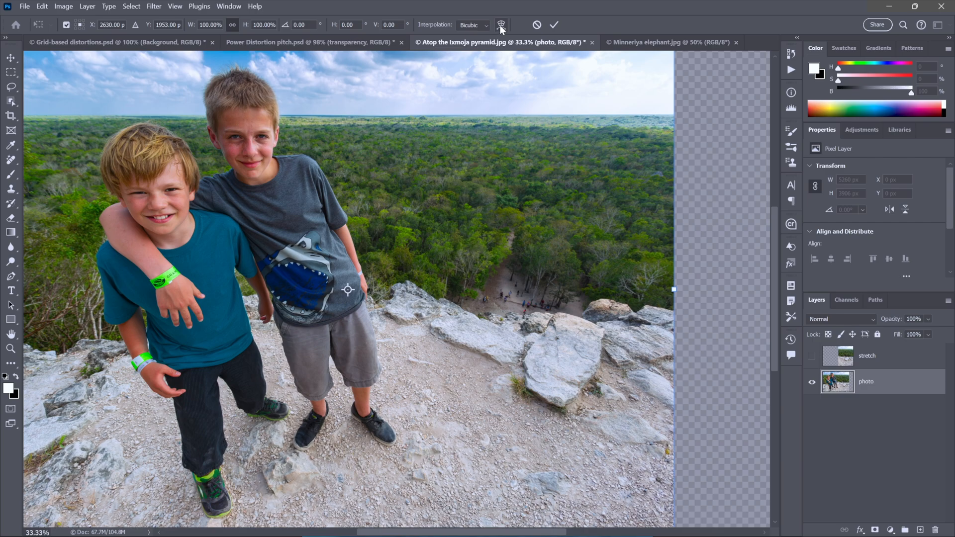
mouse_move(500, 25)
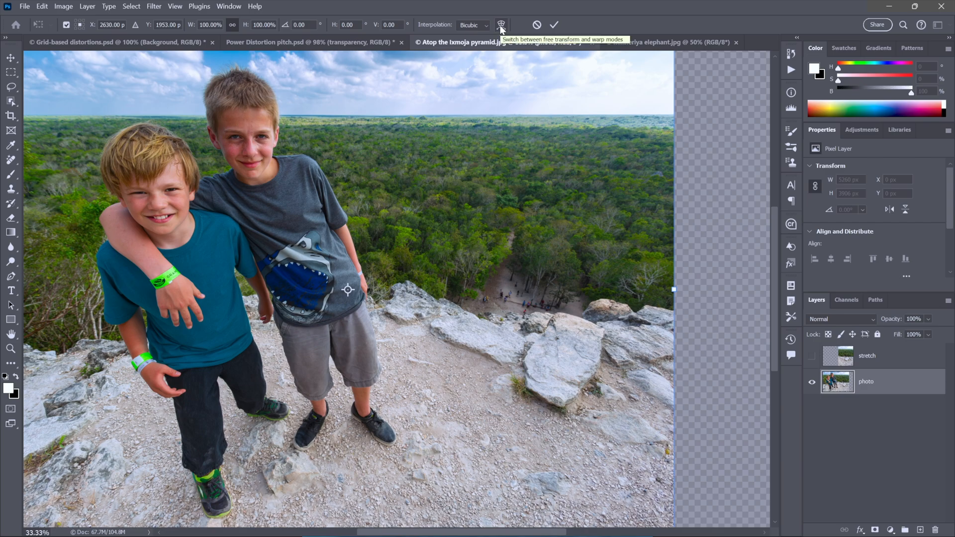
left_click(500, 24)
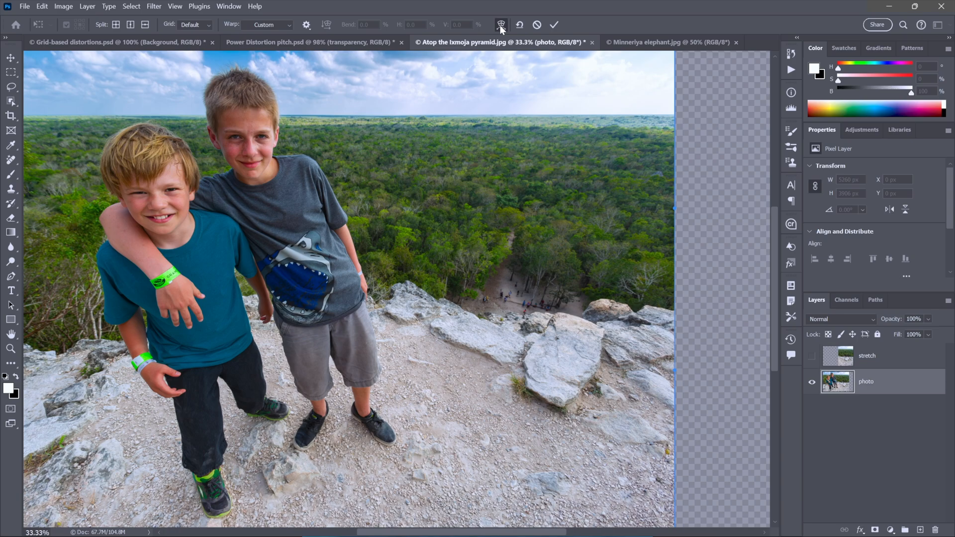
mouse_move(498, 34)
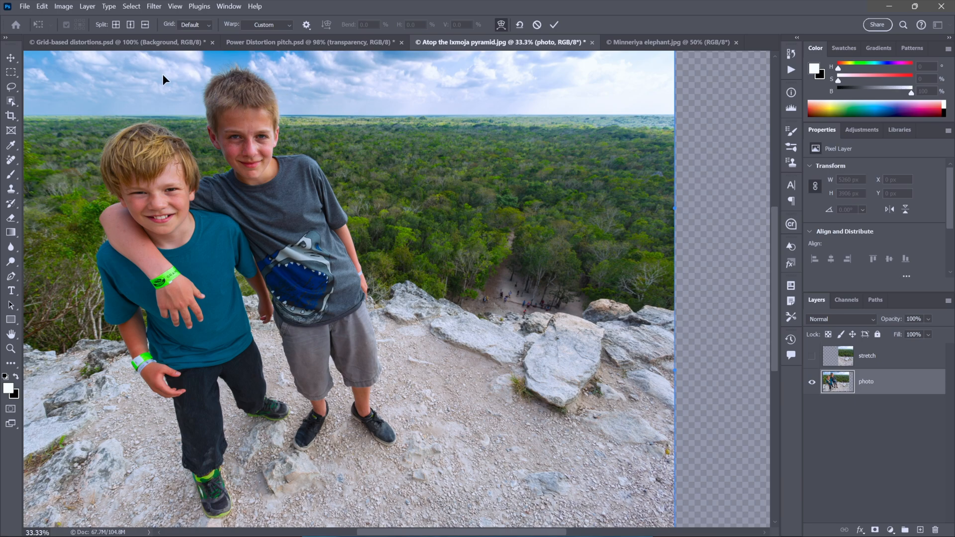
mouse_move(382, 96)
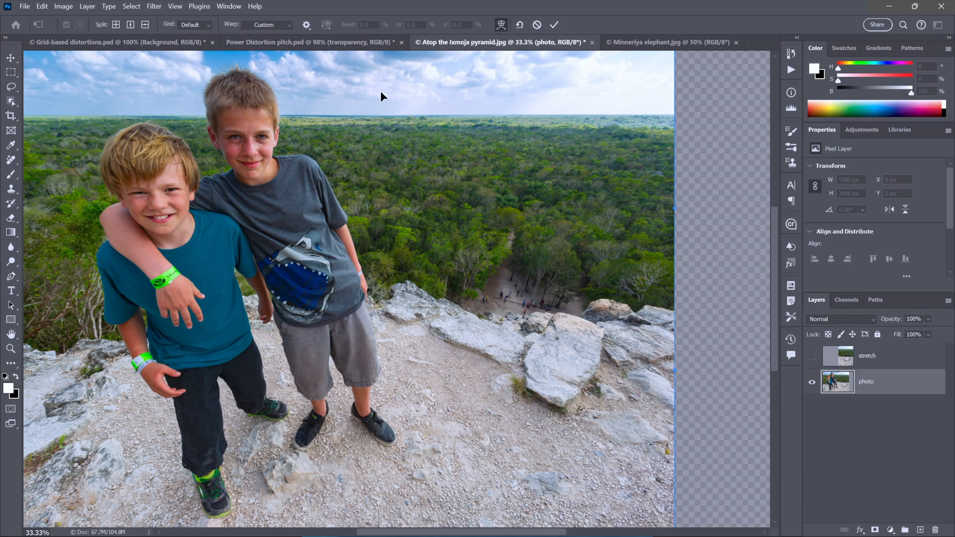
mouse_move(175, 84)
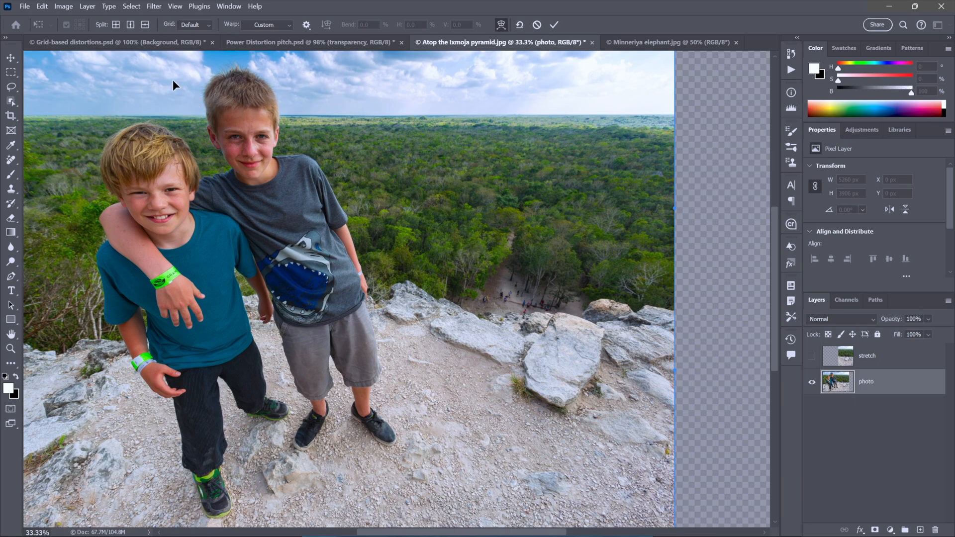
Set the warp grid to 3 x 3, then change it to 4 x 4.
left_click(194, 25)
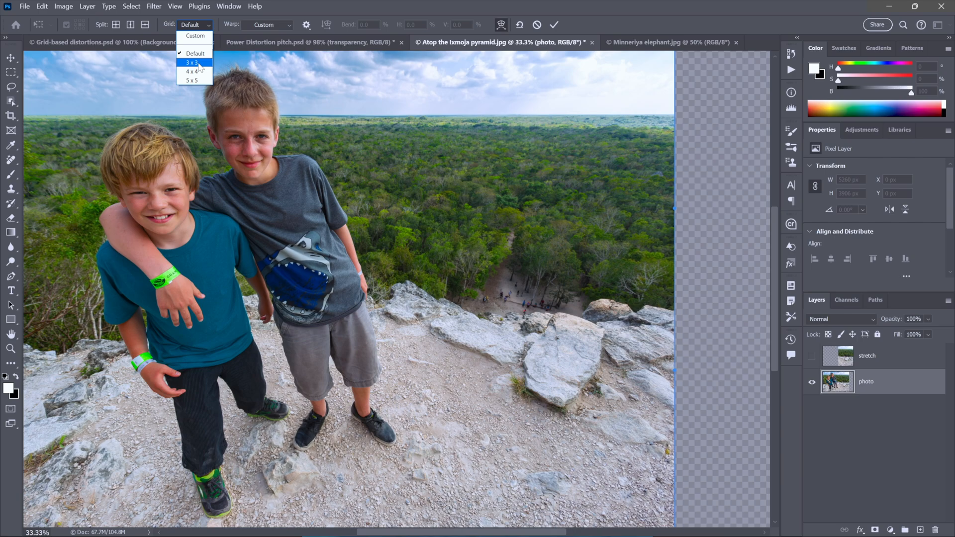
left_click(192, 61)
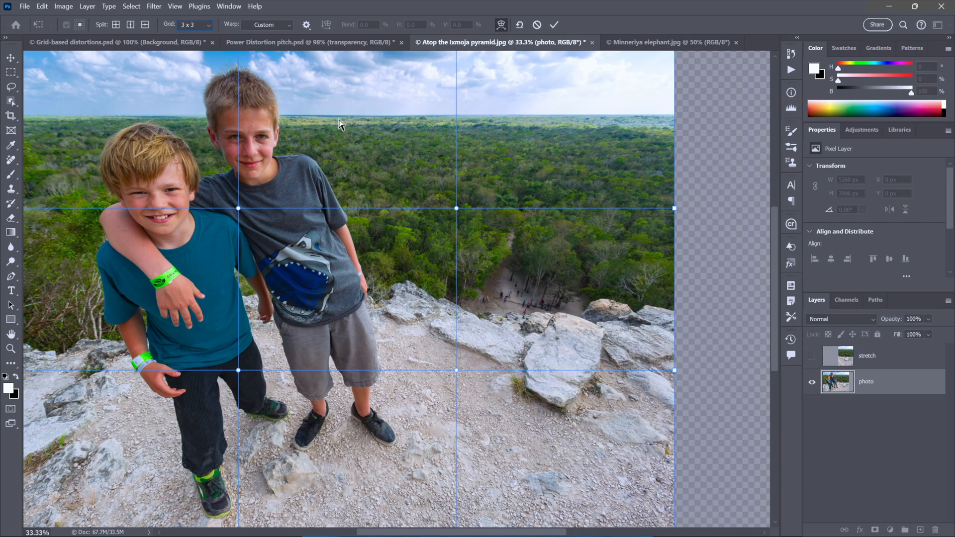
mouse_move(237, 84)
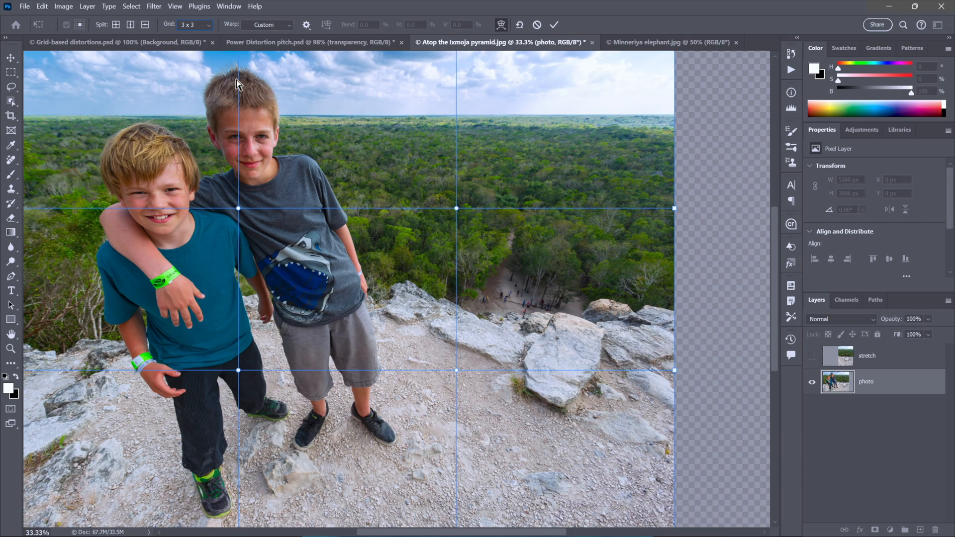
left_click(193, 25)
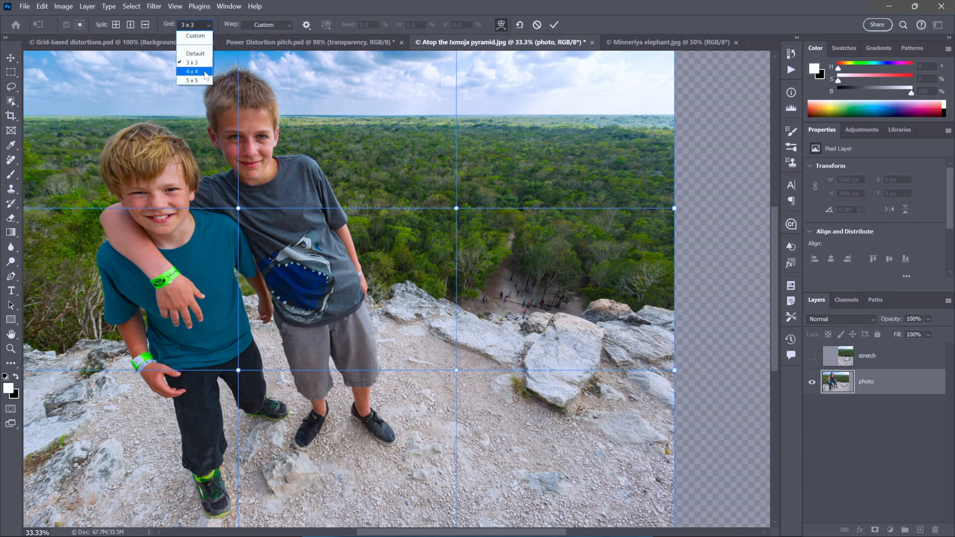
left_click(192, 72)
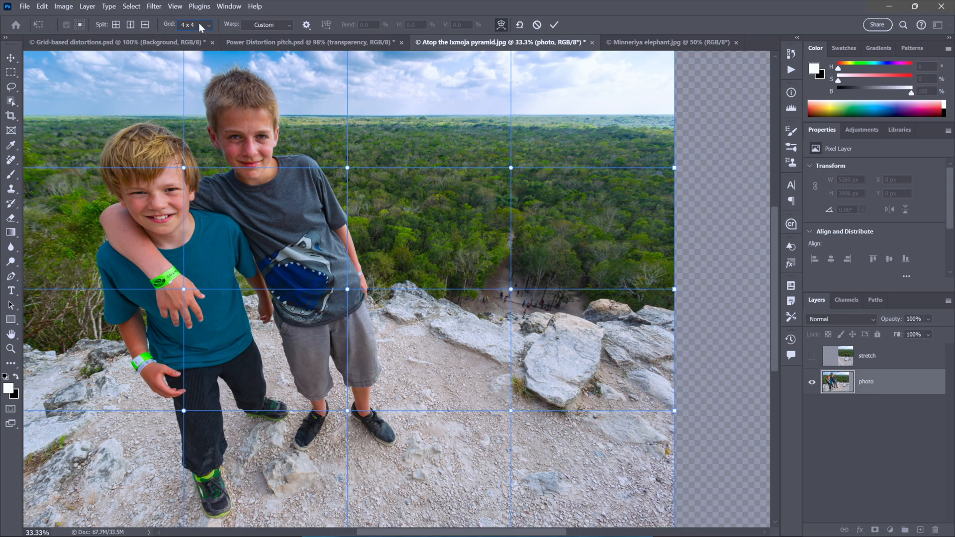
mouse_move(261, 30)
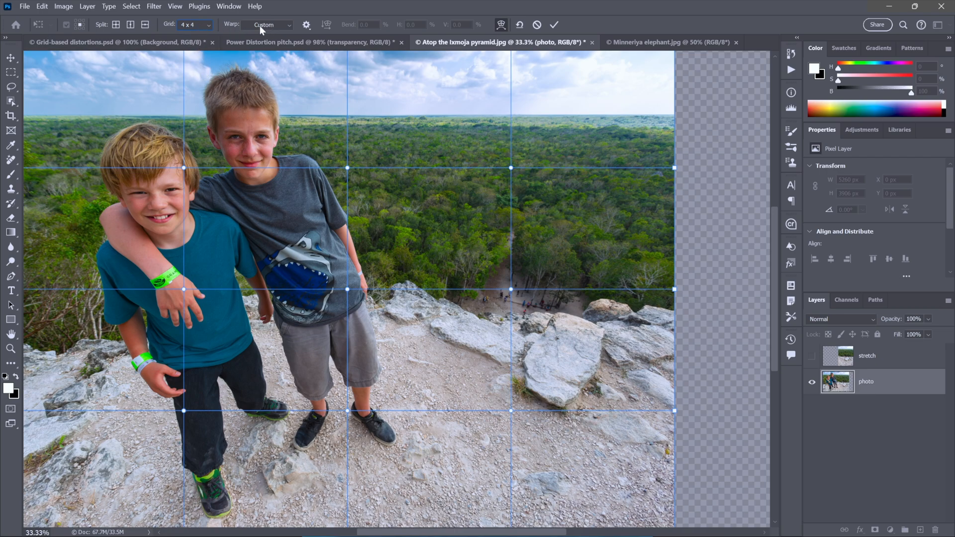
left_click(306, 23)
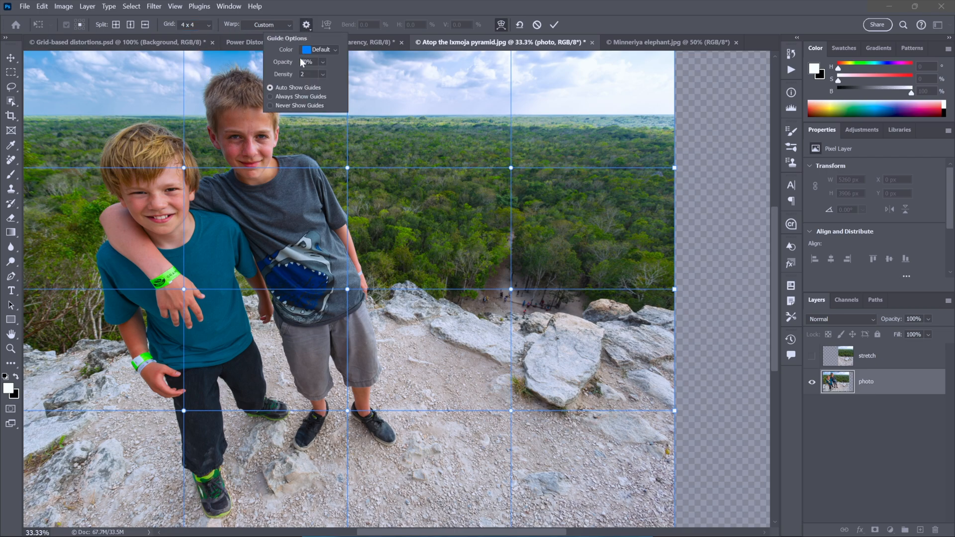
Set warp guide colour to Magenta, density back to 2, and Auto Show Guides.
left_click(270, 96)
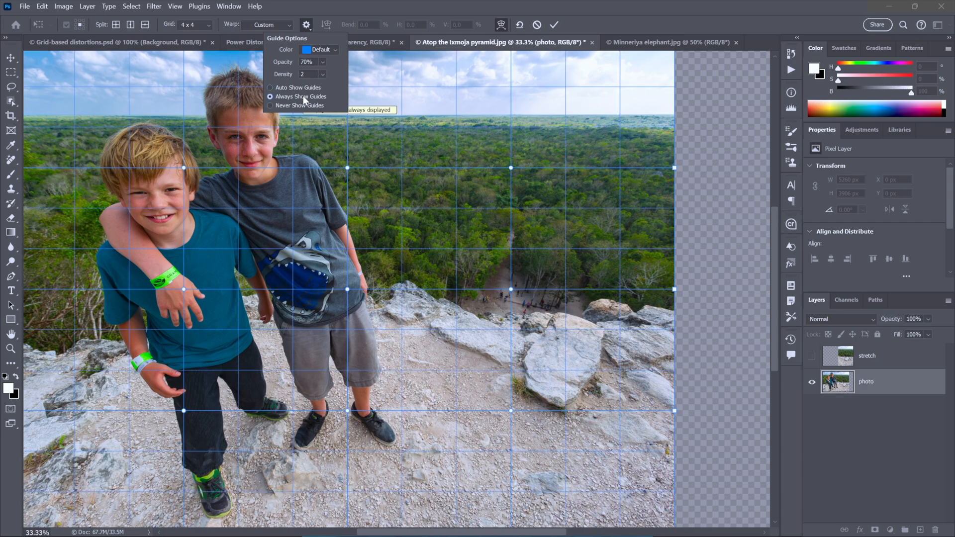
mouse_move(304, 100)
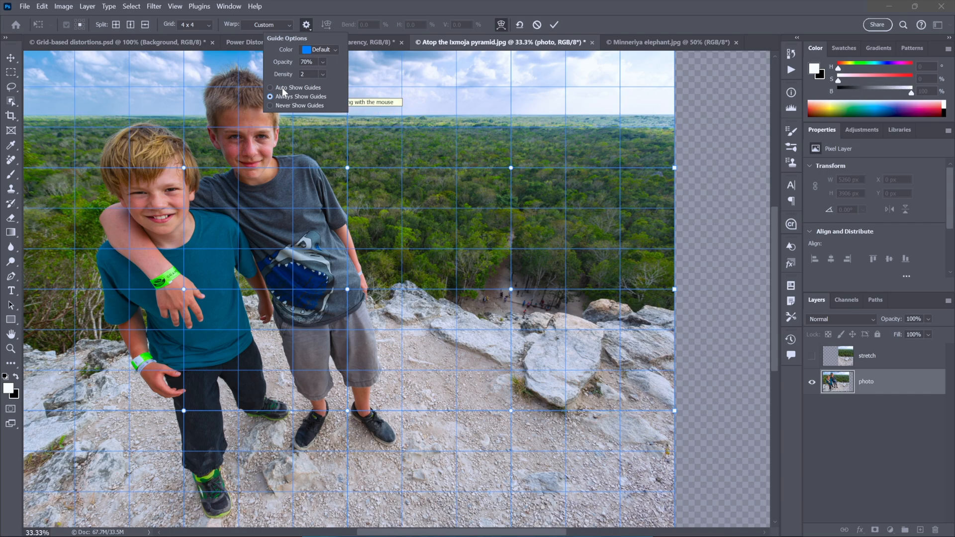
mouse_move(308, 84)
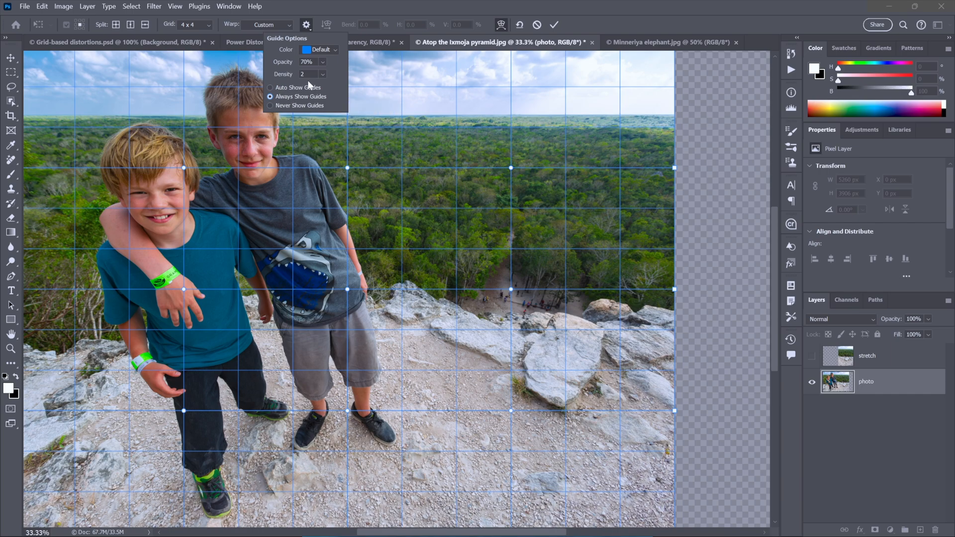
left_click(312, 74)
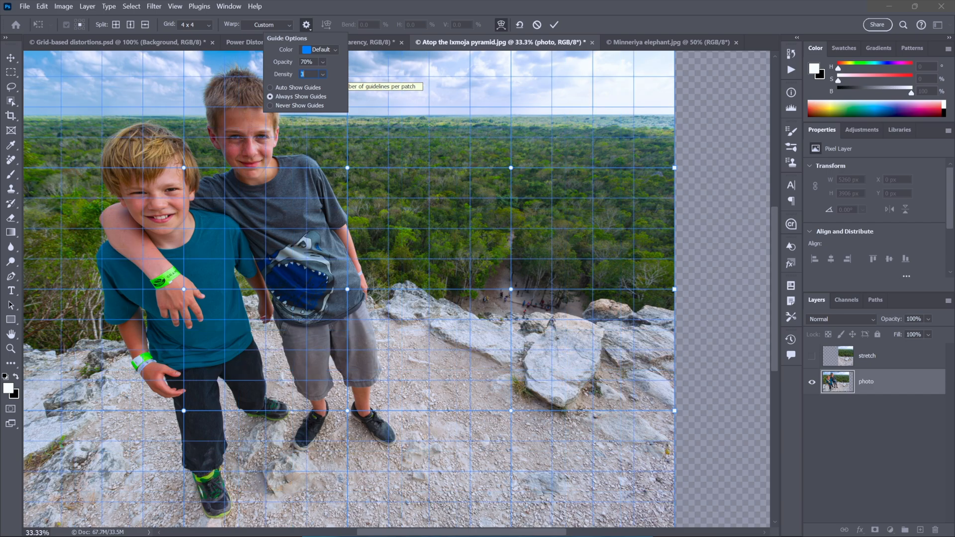
left_click(321, 74)
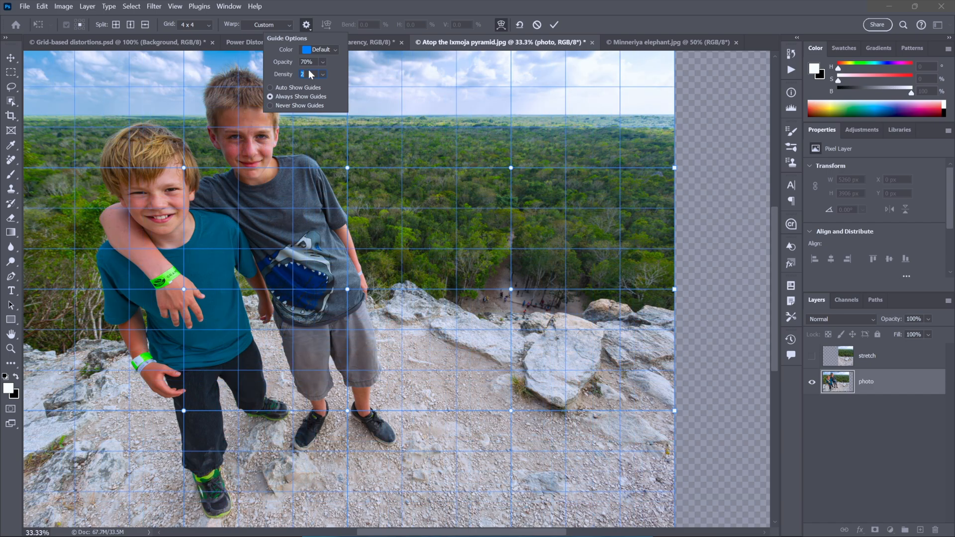
left_click(319, 49)
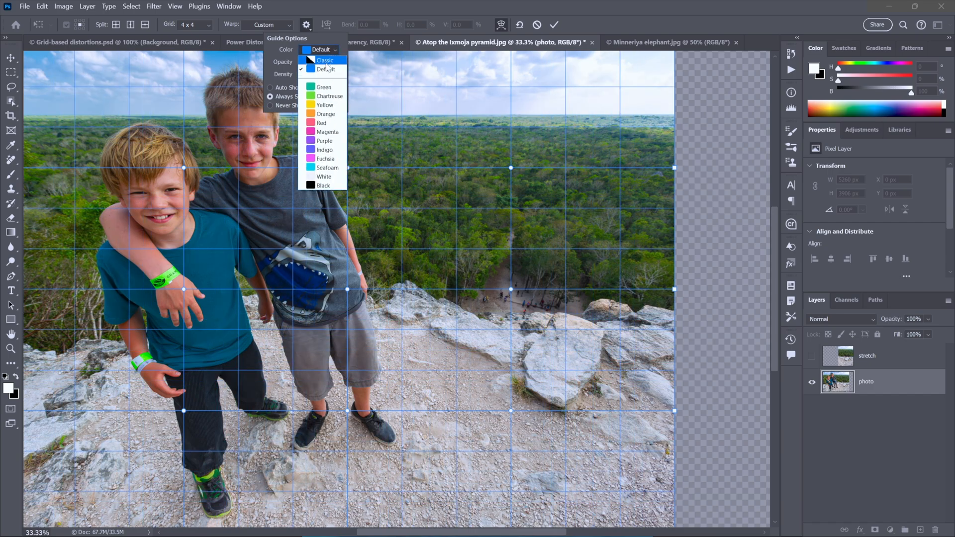
left_click(327, 132)
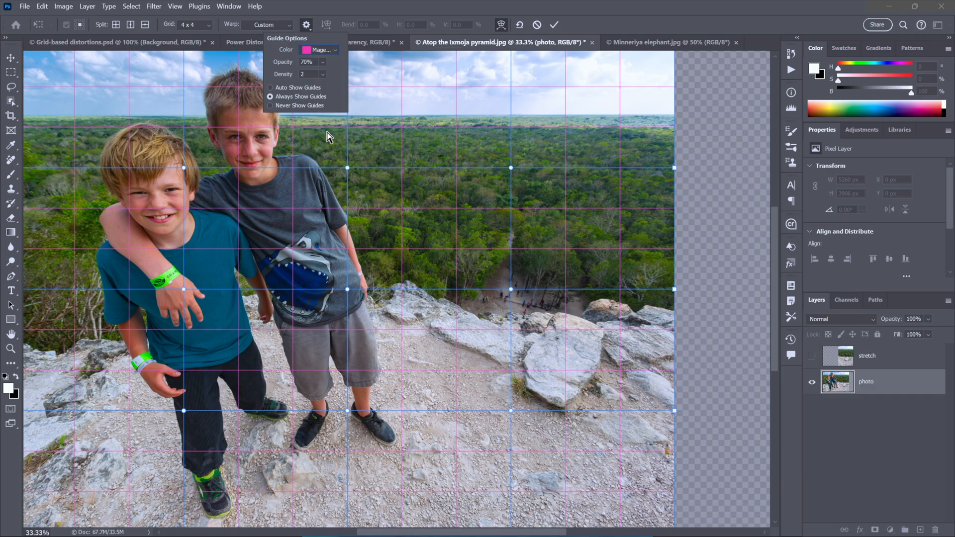
mouse_move(287, 96)
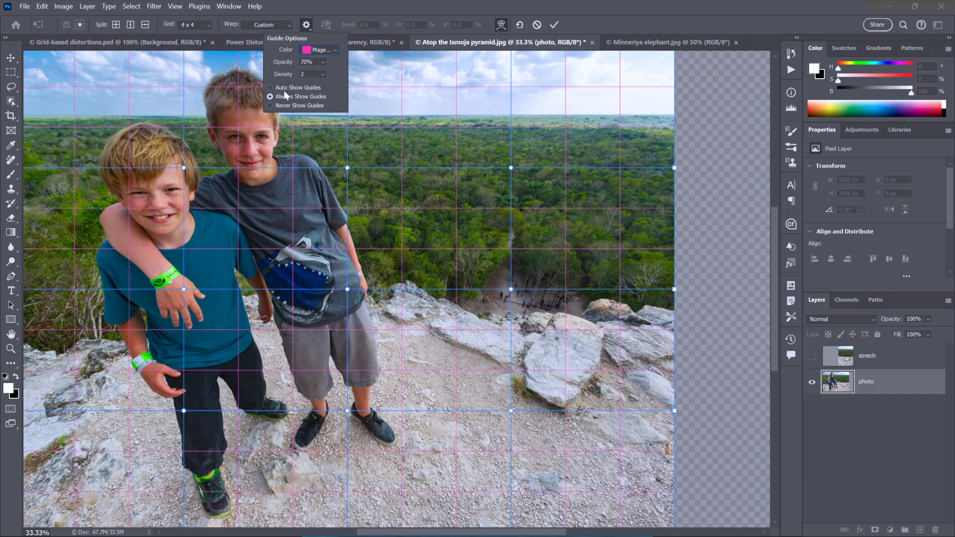
left_click(270, 88)
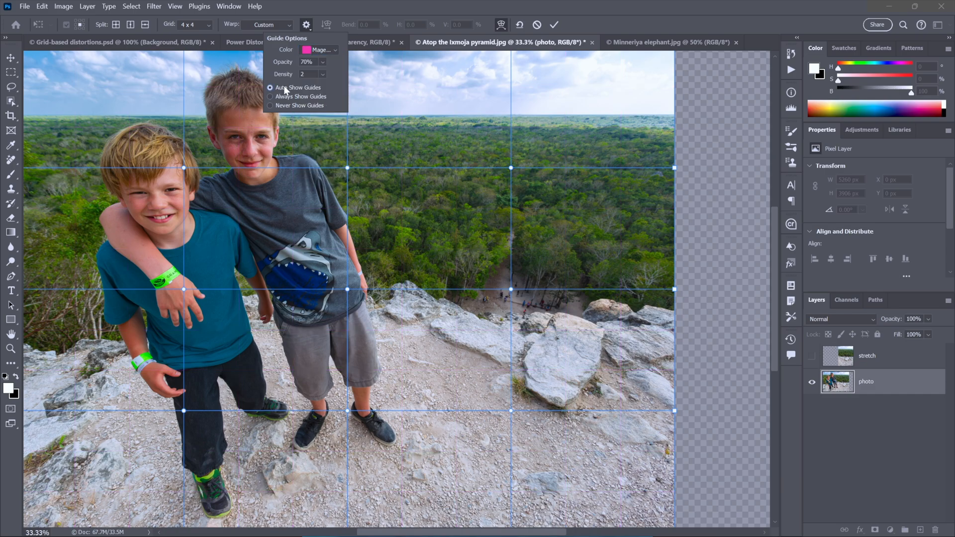
left_click(289, 90)
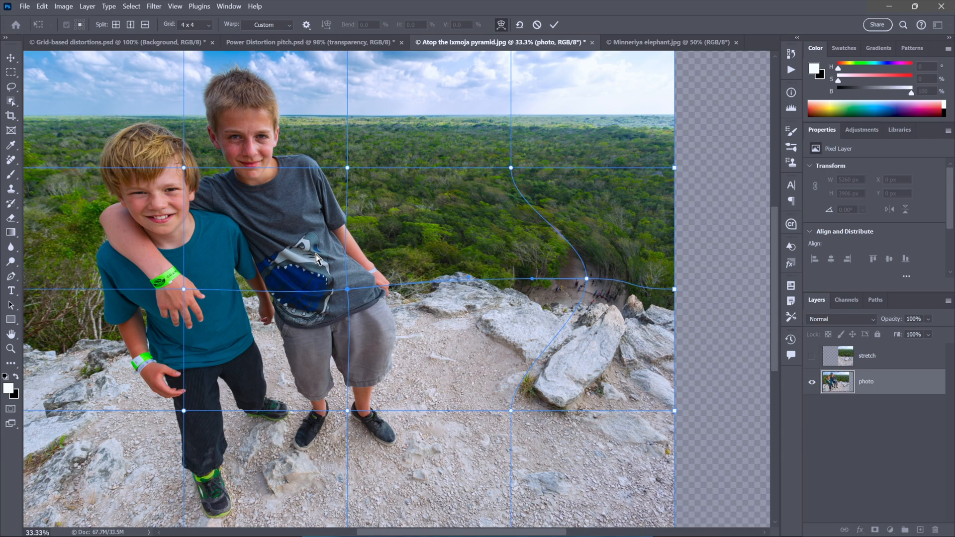
Cancel the trial warp, leaving the photo unwarped beside its empty strip.
left_click(554, 25)
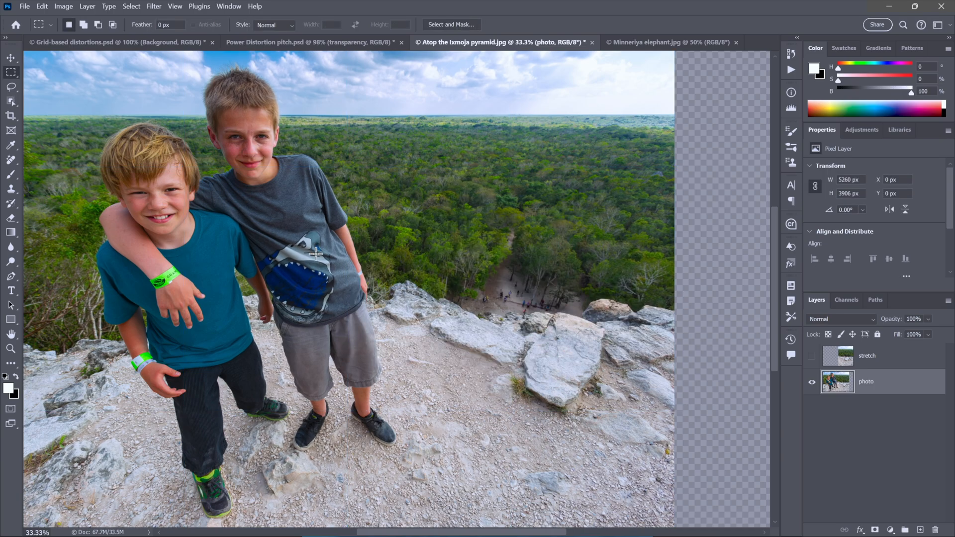
mouse_move(217, 209)
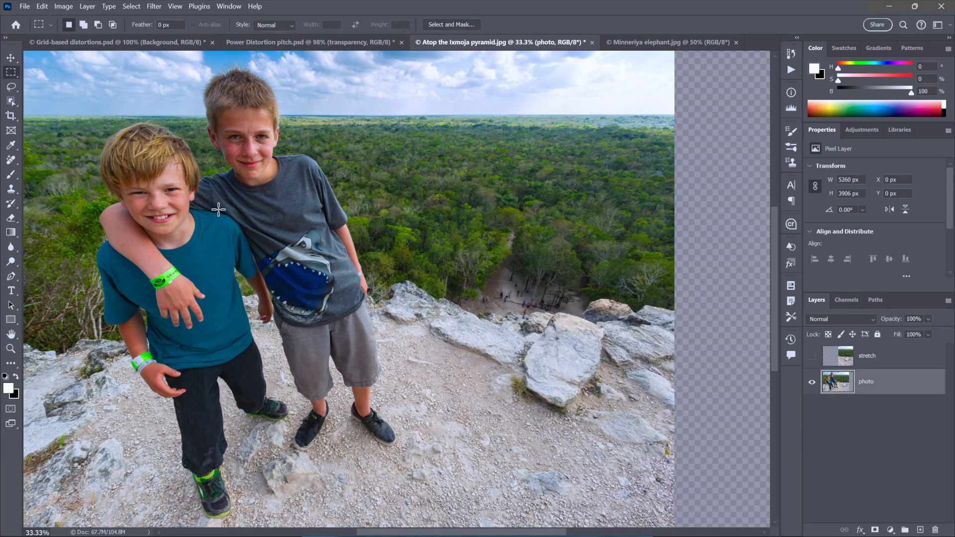
mouse_move(196, 142)
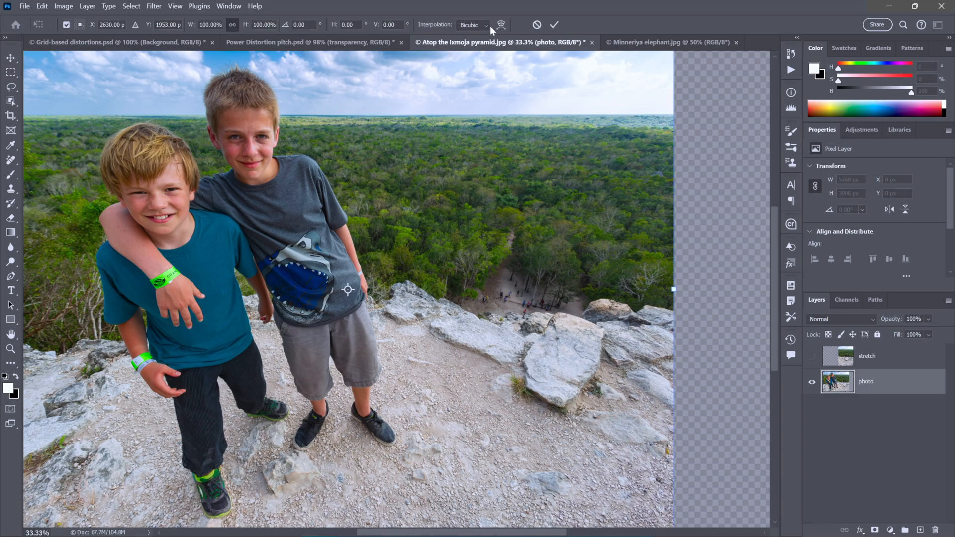
Switch the fresh transform into warp mode and begin adding a vertical split.
left_click(501, 25)
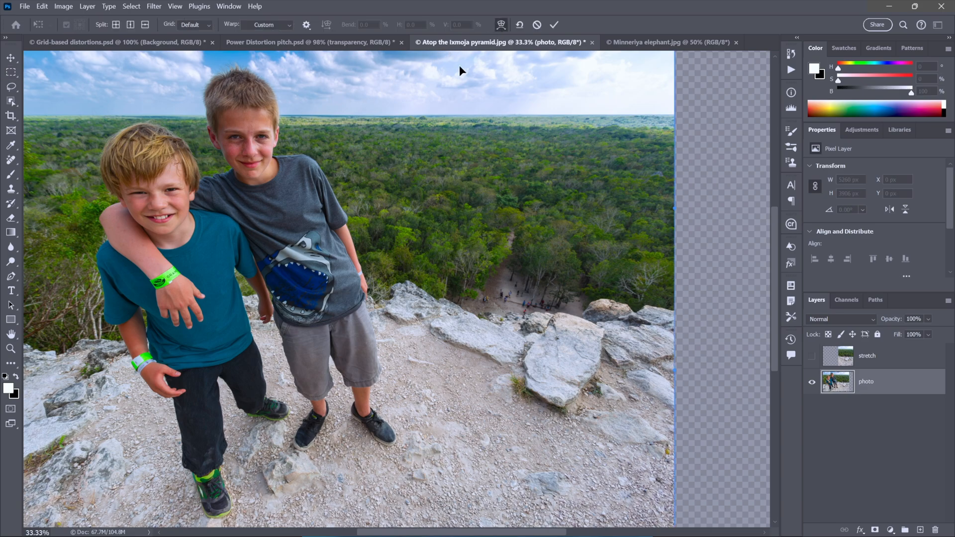
mouse_move(194, 34)
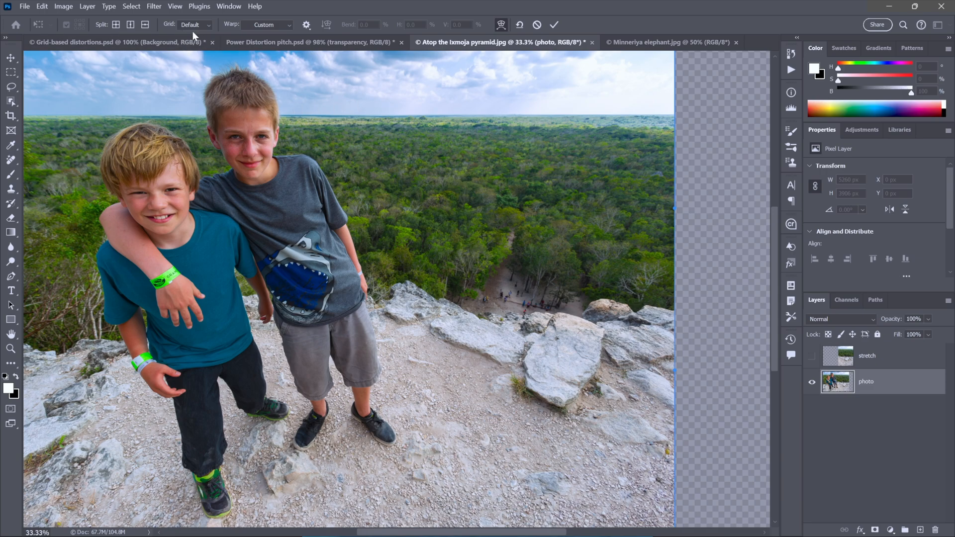
mouse_move(108, 30)
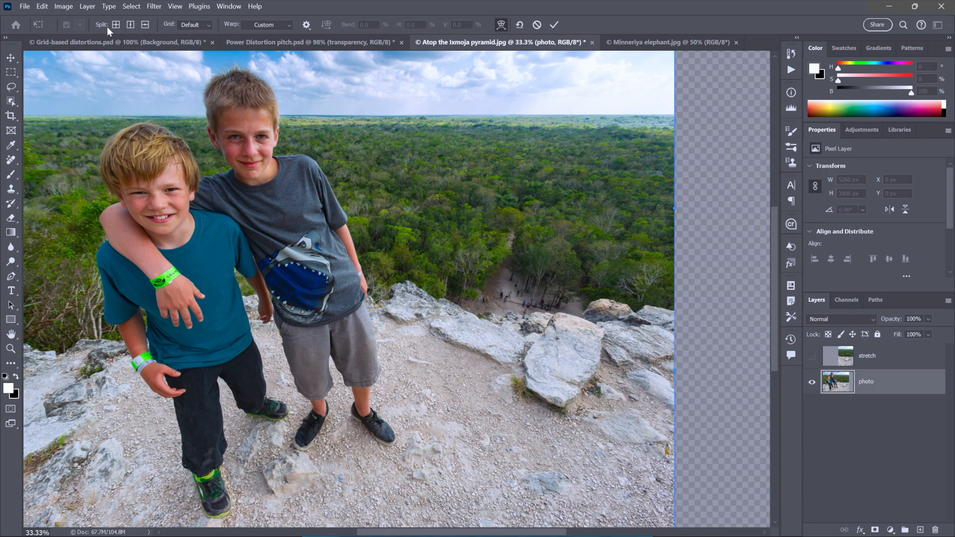
mouse_move(129, 24)
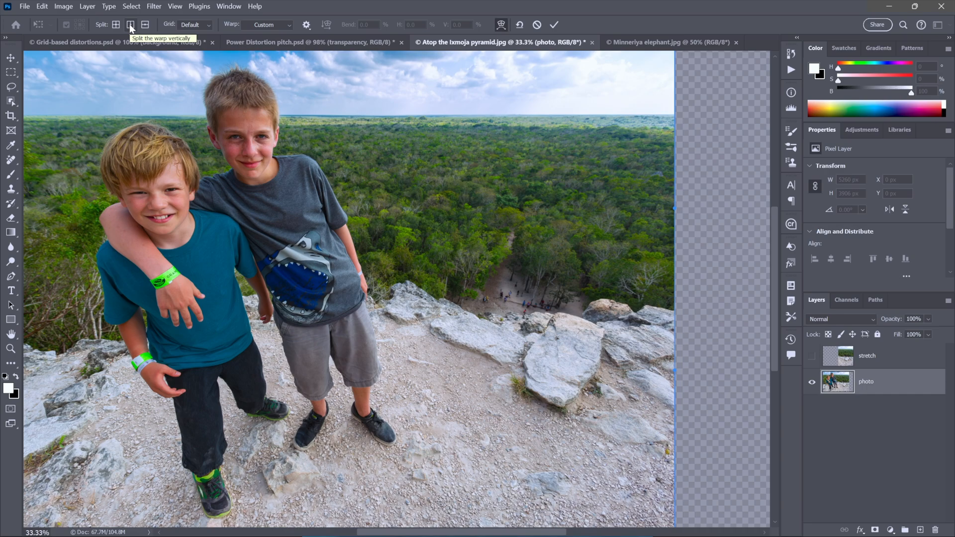
left_click(130, 25)
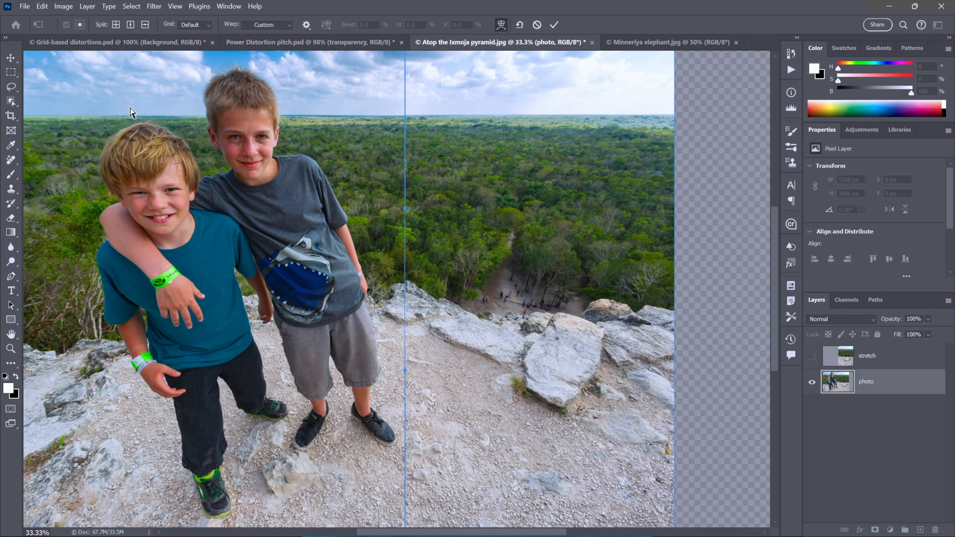
mouse_move(129, 25)
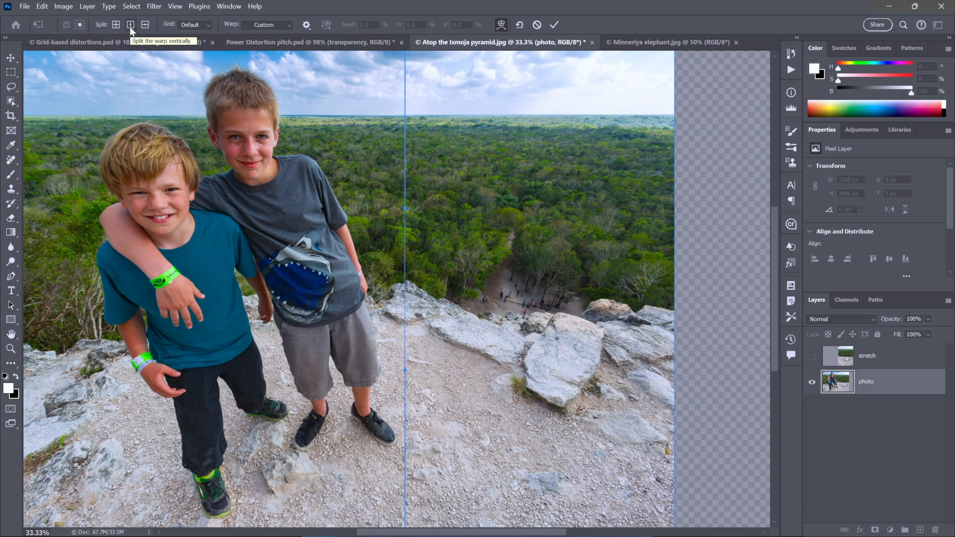
Add a second vertical split line across the right half of the pyramid photo's warp.
left_click(130, 25)
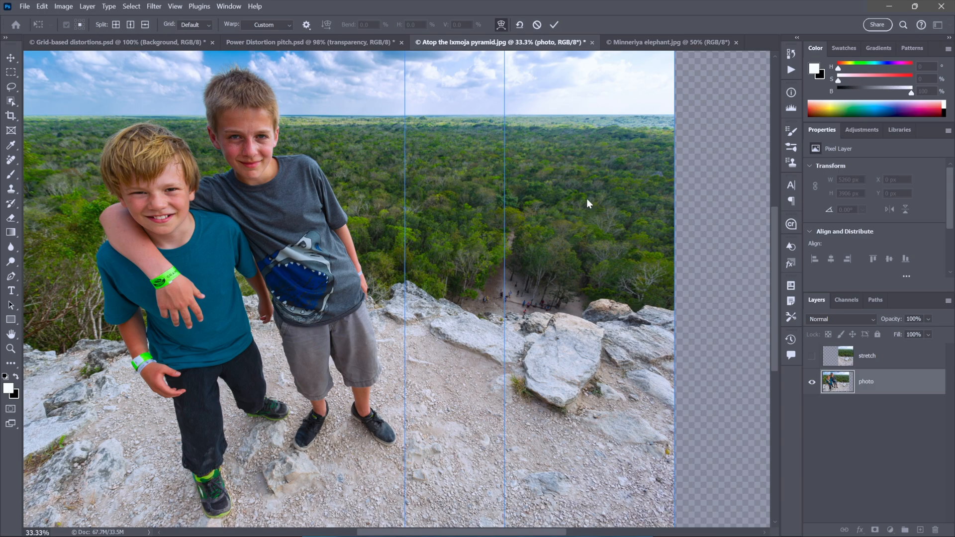
mouse_move(581, 134)
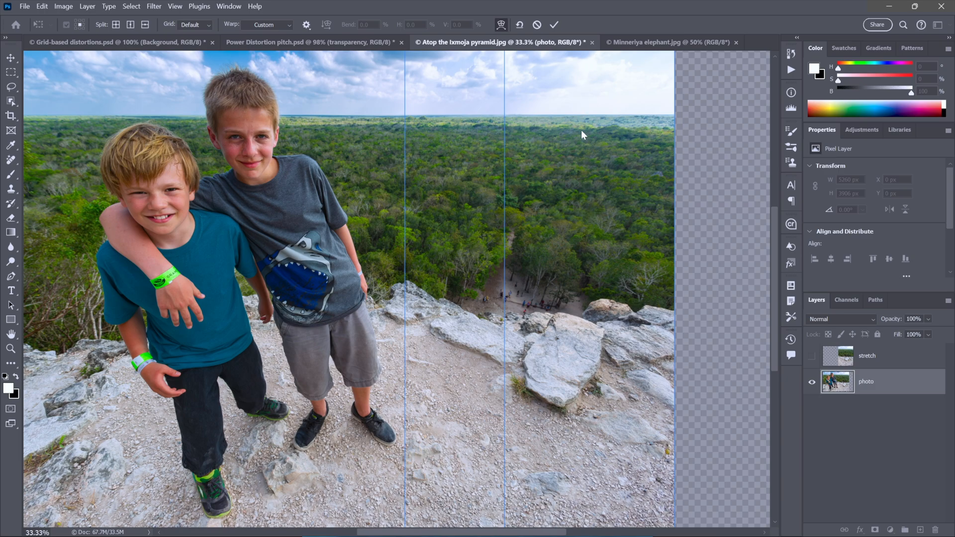
mouse_move(271, 116)
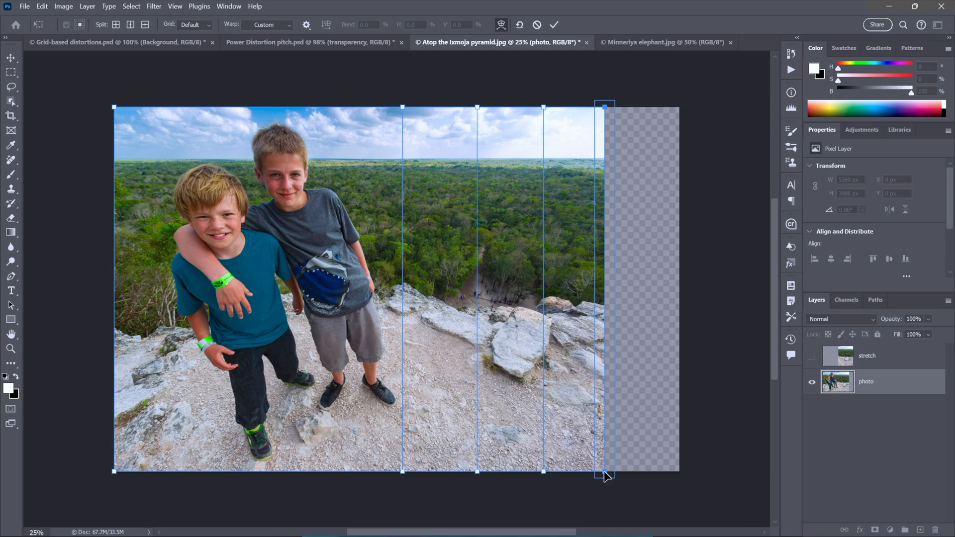
mouse_move(611, 478)
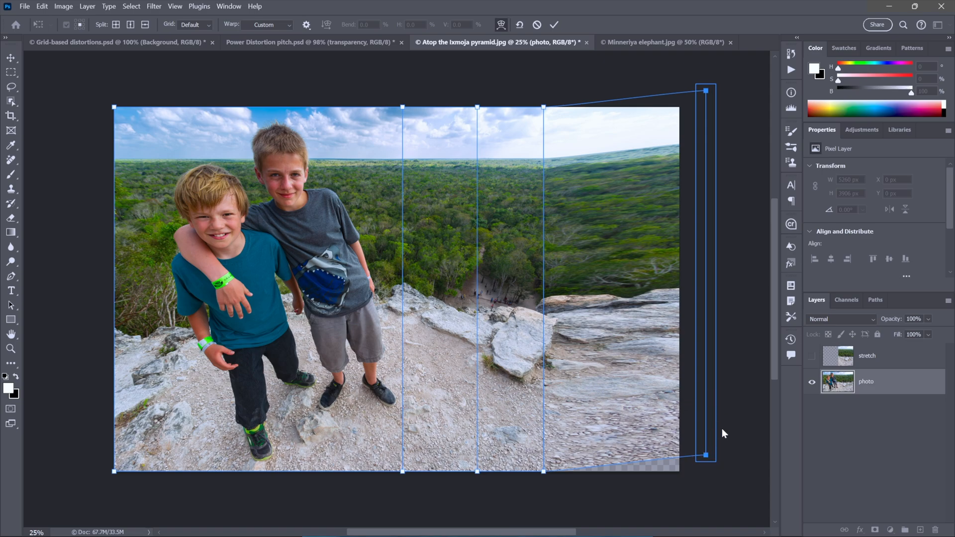
mouse_move(715, 99)
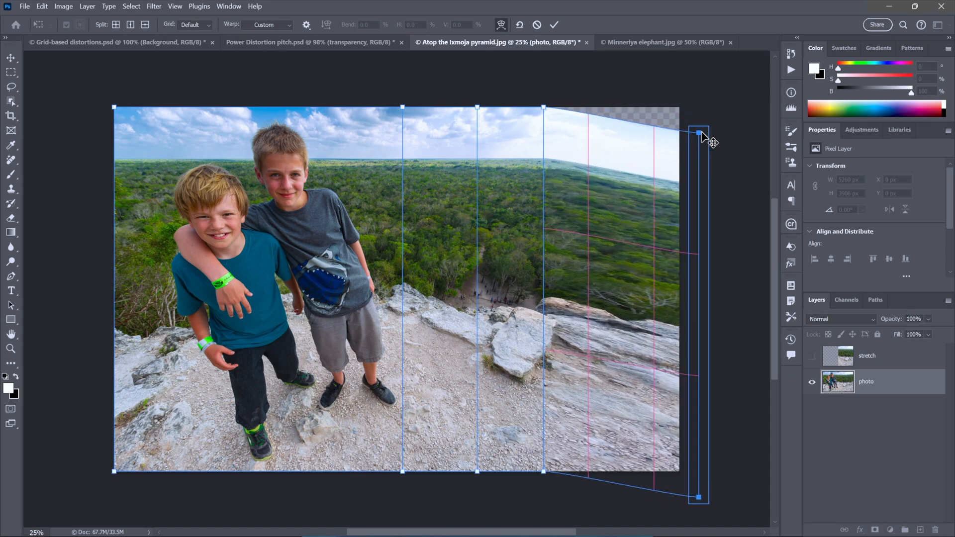
Cancel the stretched warp on the pyramid photo without applying it.
left_click(553, 25)
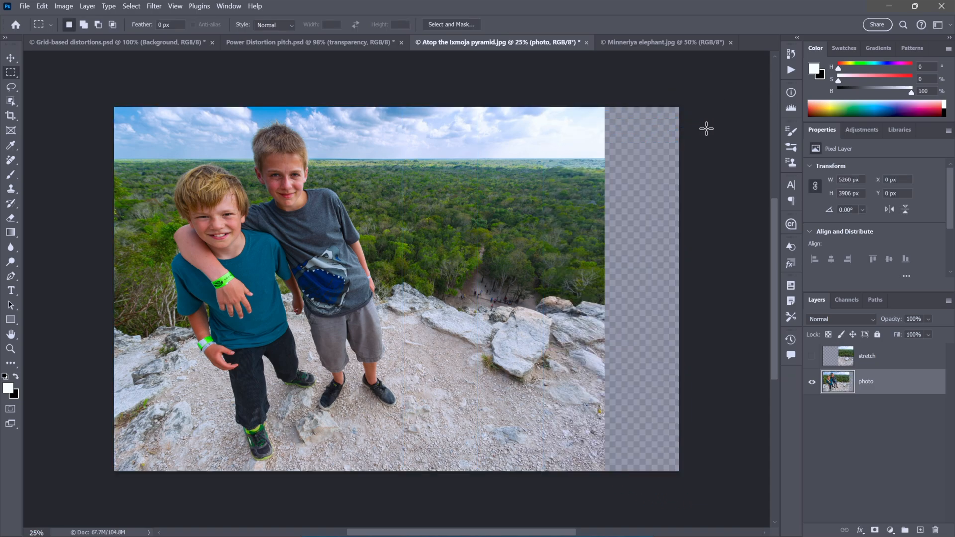
mouse_move(420, 72)
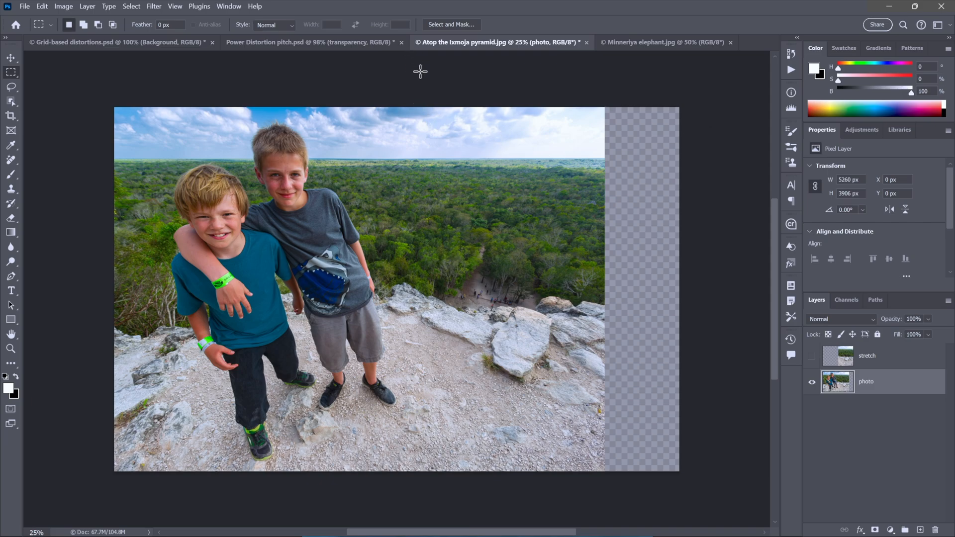
Restart a warp transform (Ctrl+T) and add vertical splits over the photo's right half.
key("ctrl+t")
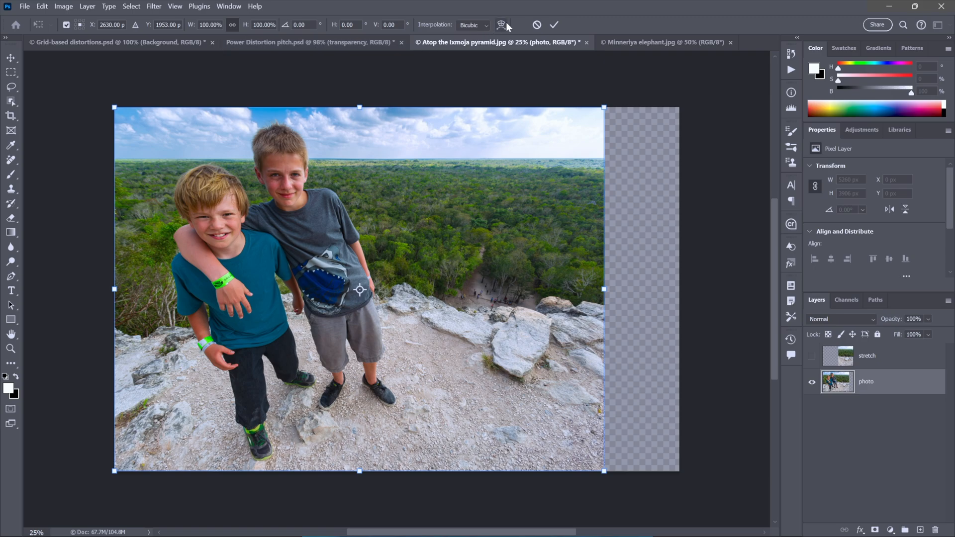
left_click(500, 25)
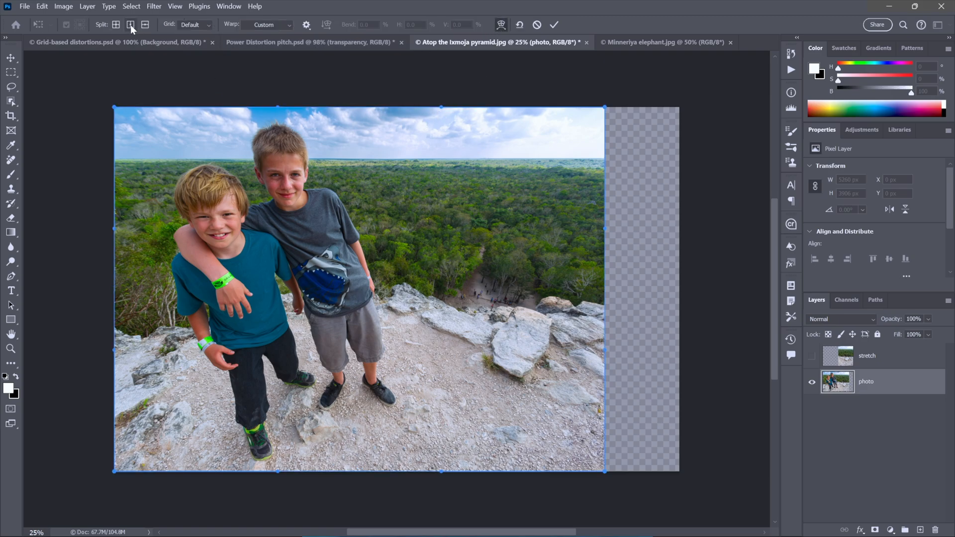
mouse_move(130, 25)
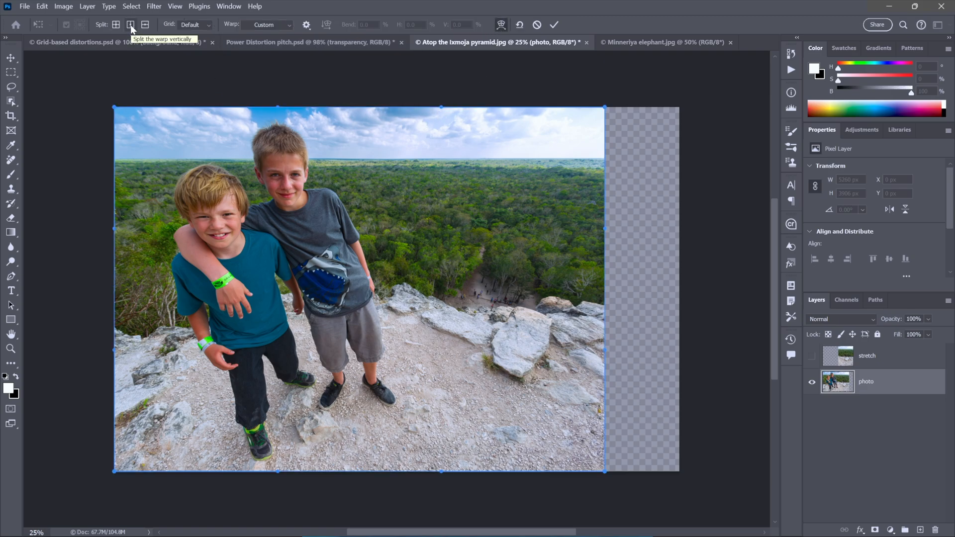
left_click(130, 25)
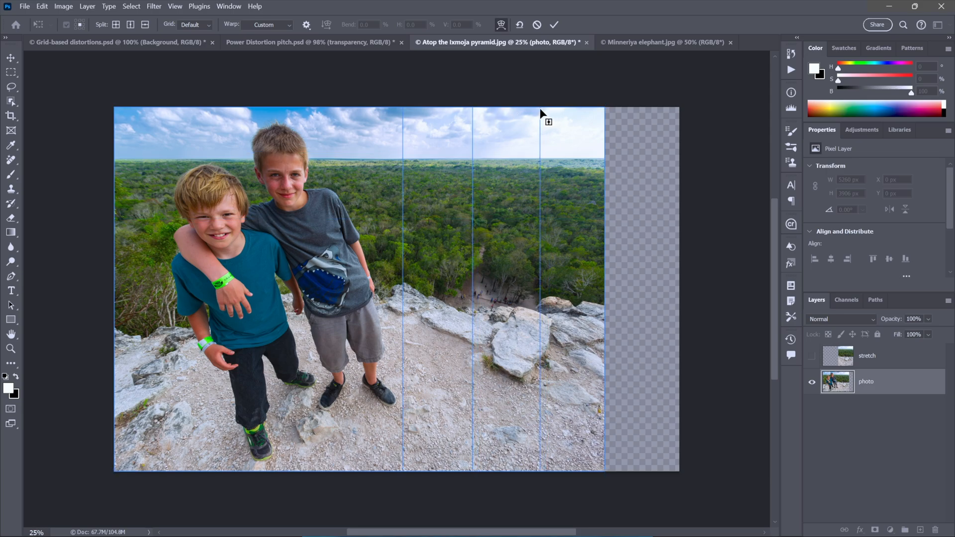
left_click(539, 109)
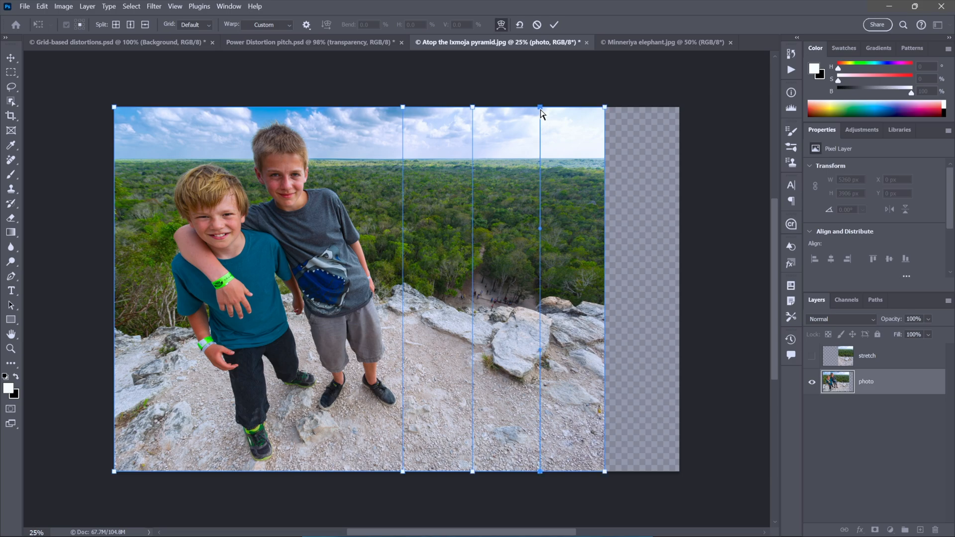
mouse_move(619, 96)
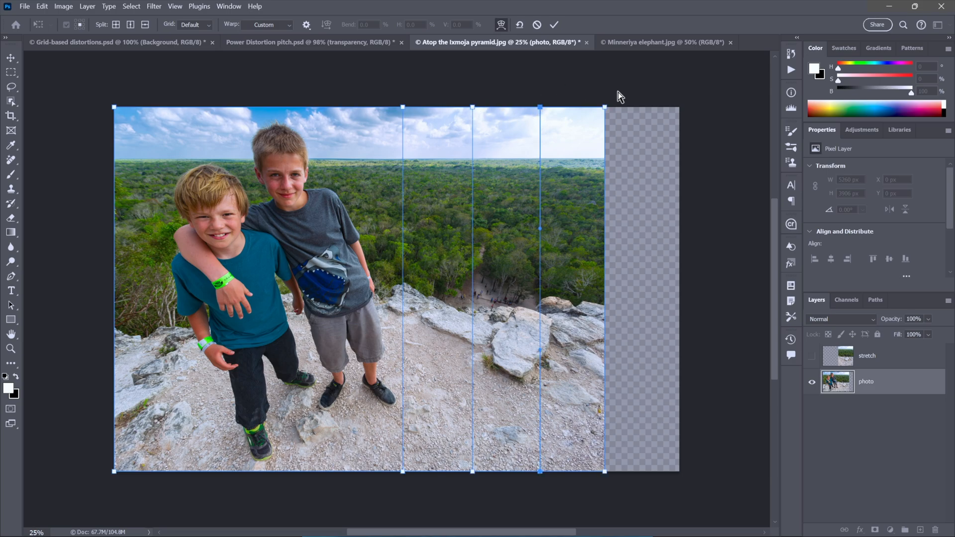
mouse_move(507, 289)
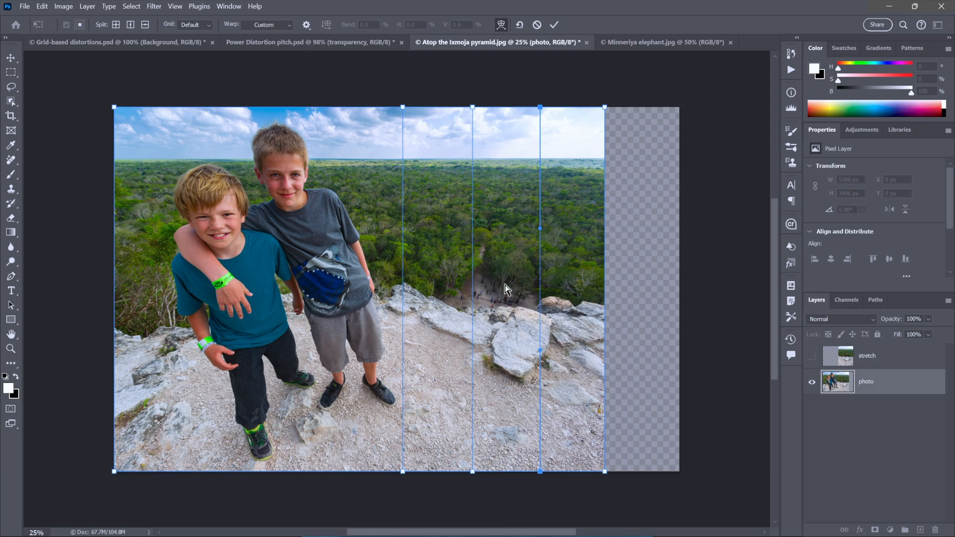
mouse_move(516, 209)
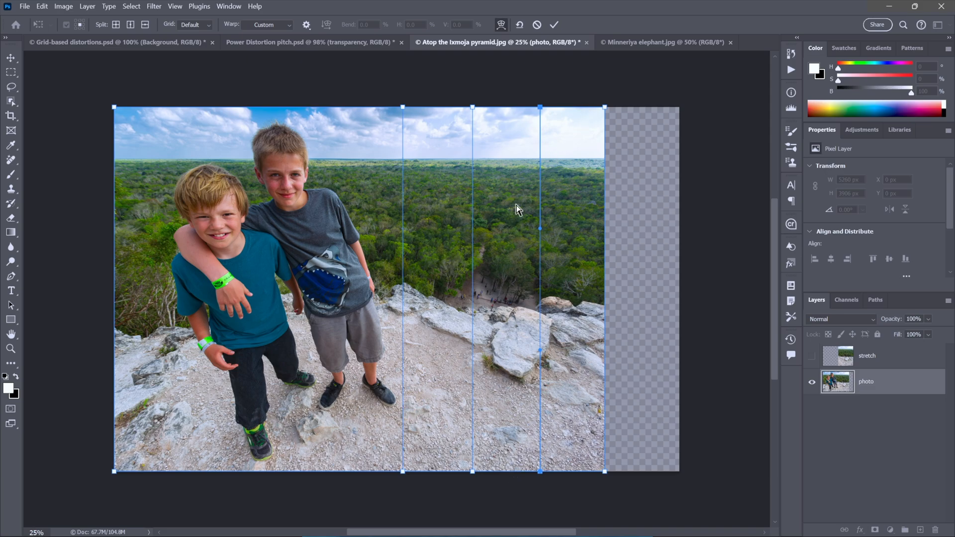
mouse_move(542, 123)
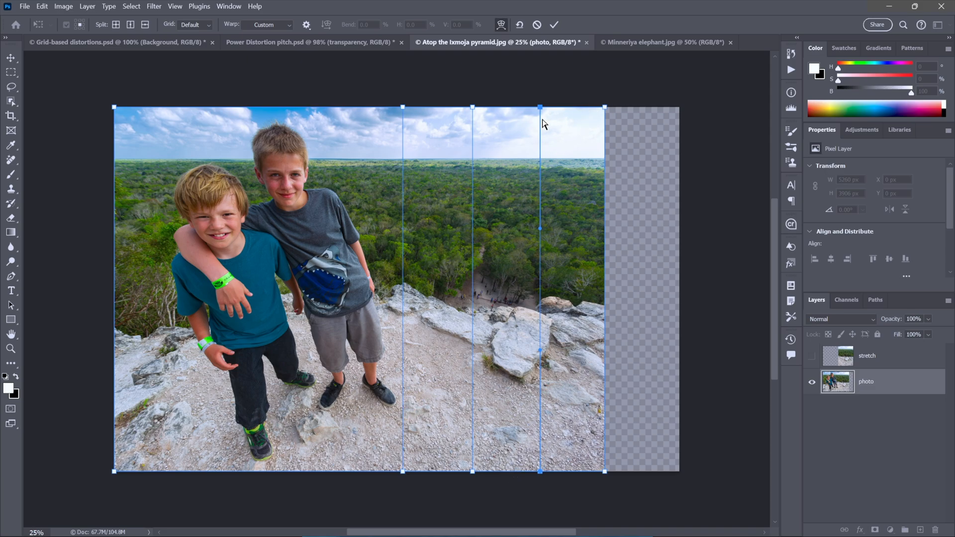
mouse_move(630, 95)
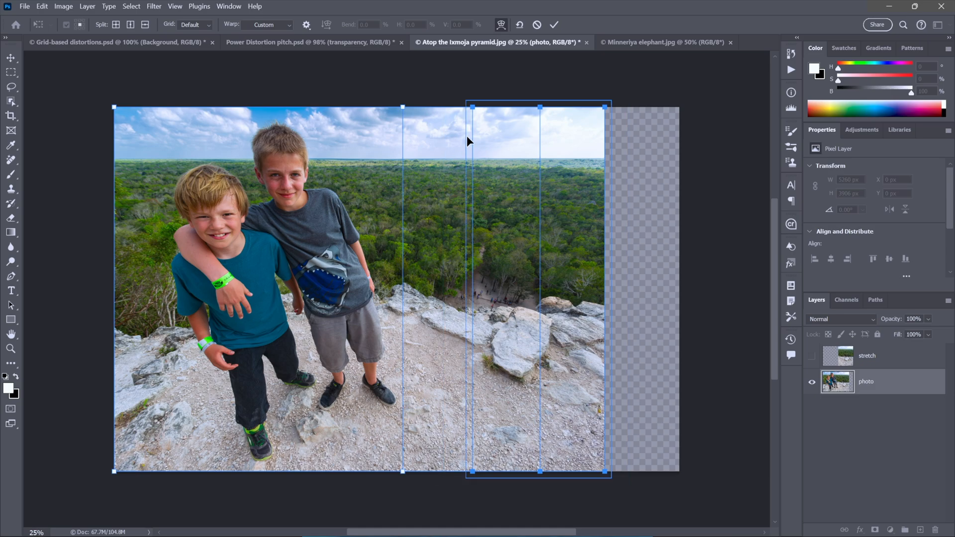
mouse_move(542, 117)
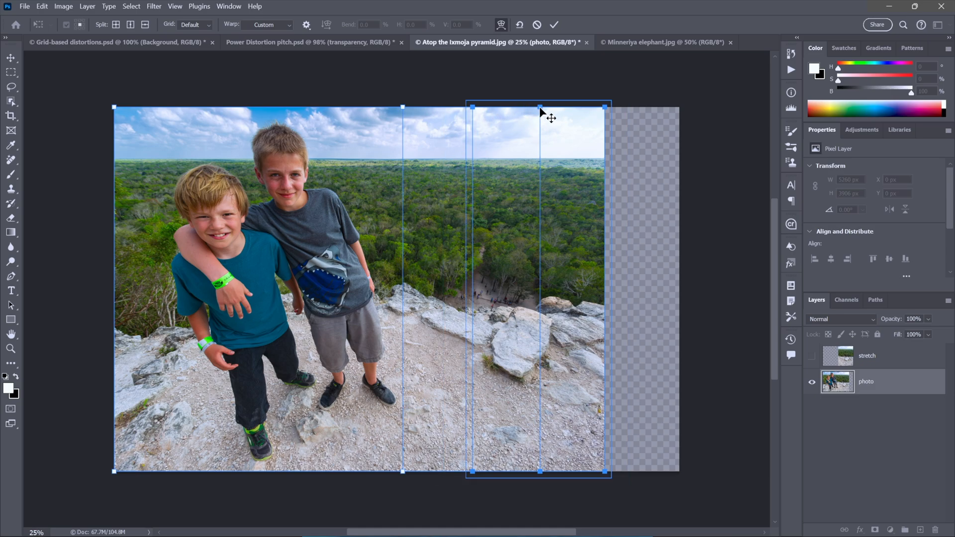
mouse_move(541, 112)
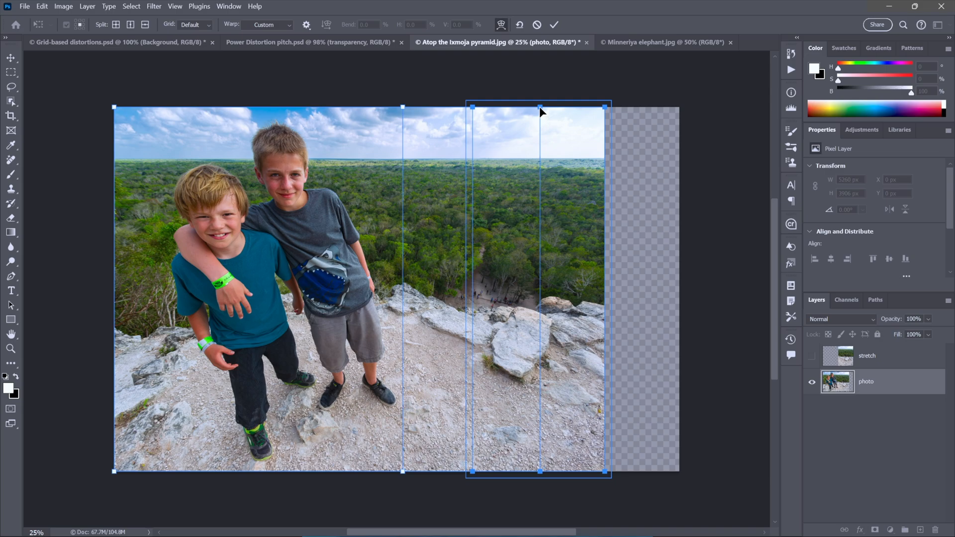
mouse_move(583, 133)
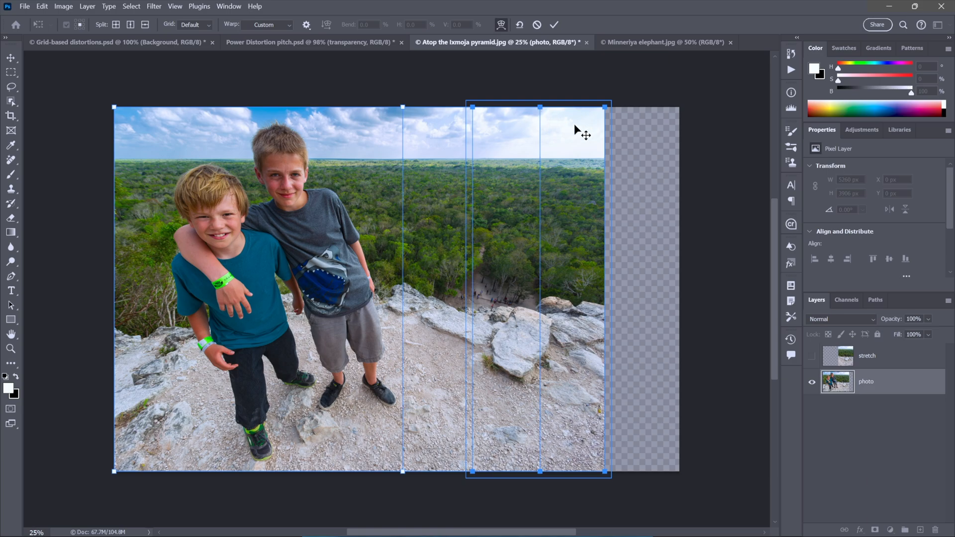
mouse_move(568, 141)
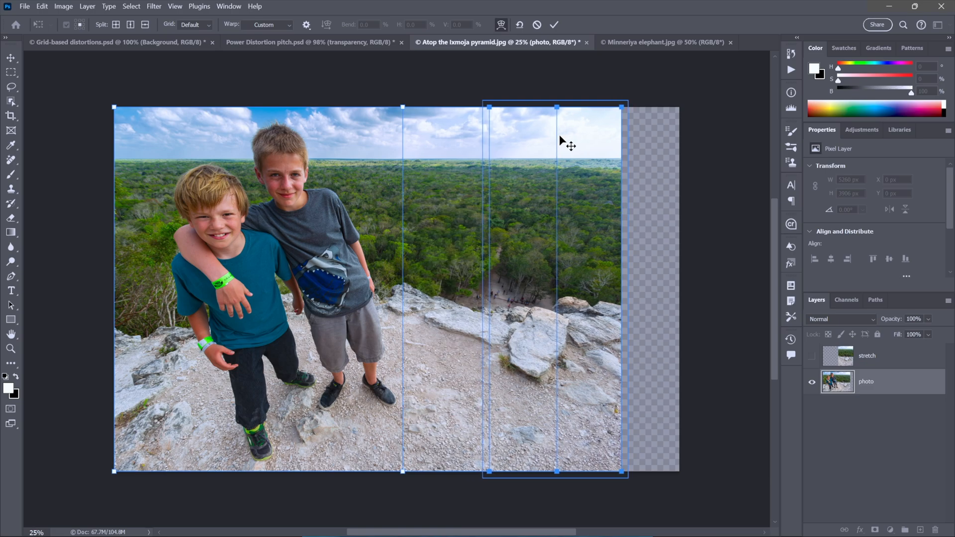
mouse_move(541, 277)
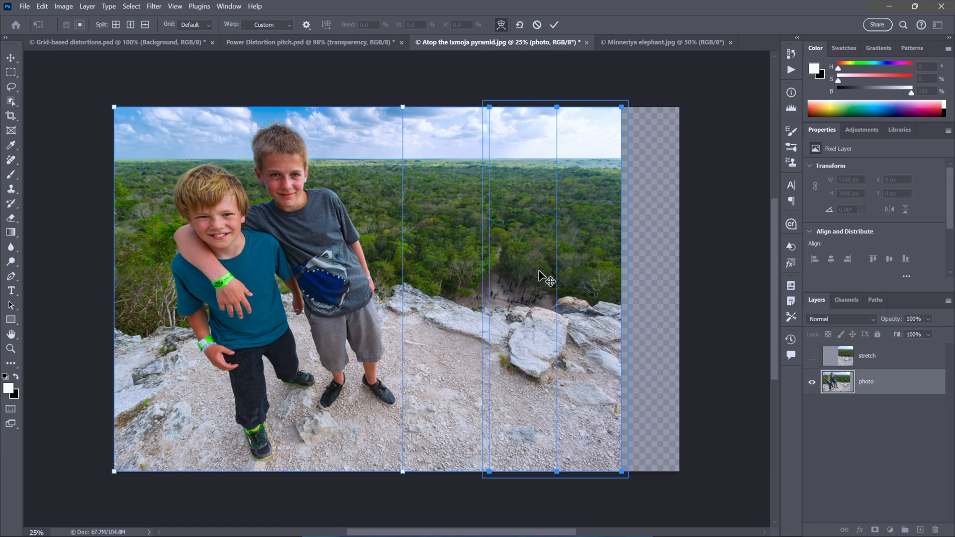
mouse_move(490, 475)
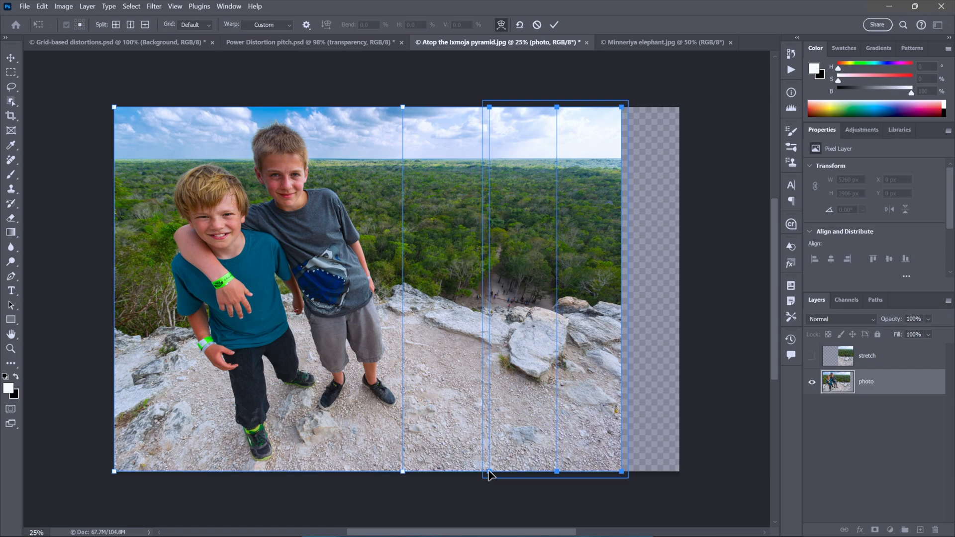
mouse_move(492, 143)
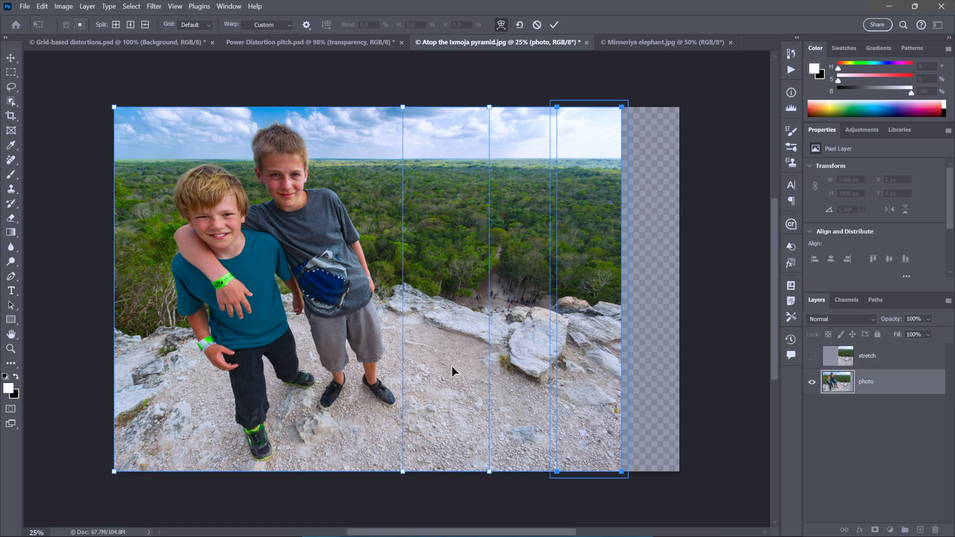
mouse_move(496, 188)
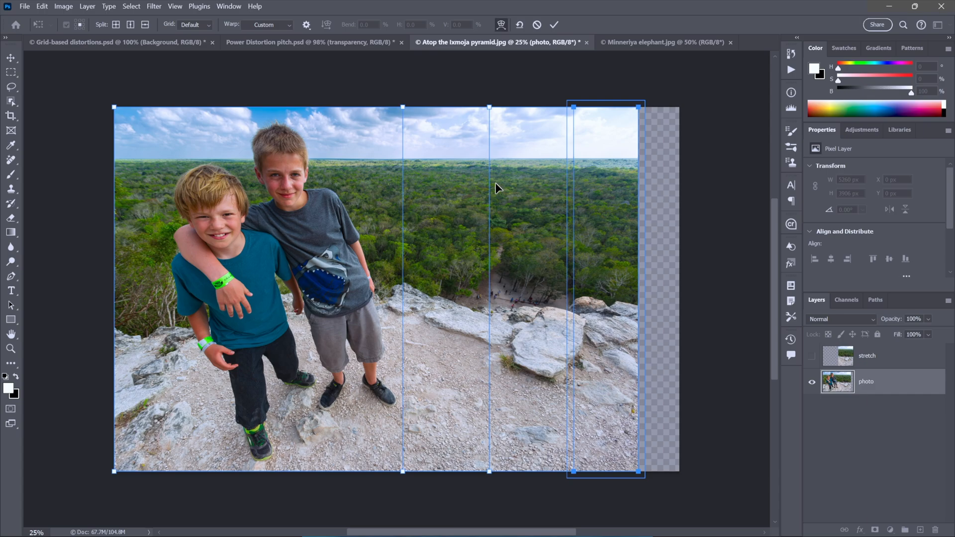
mouse_move(490, 180)
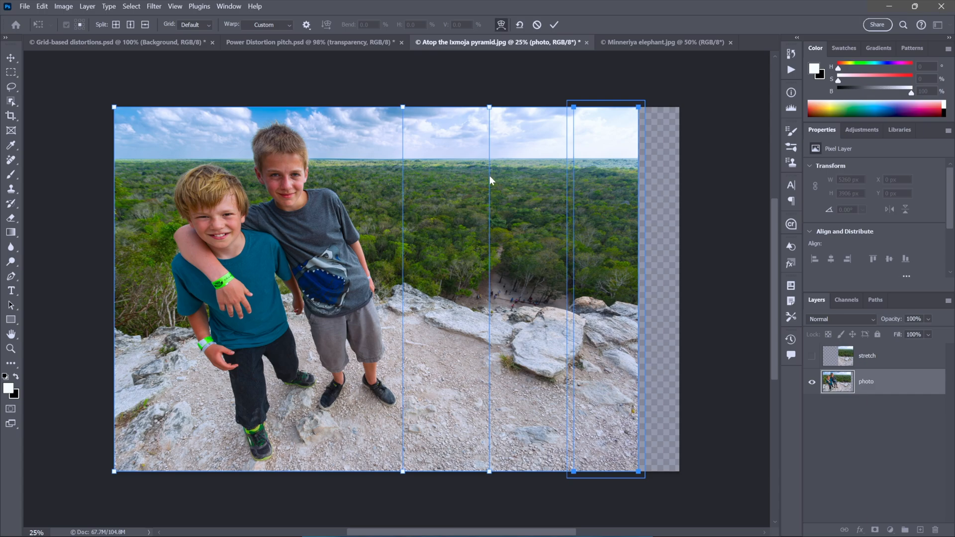
mouse_move(566, 220)
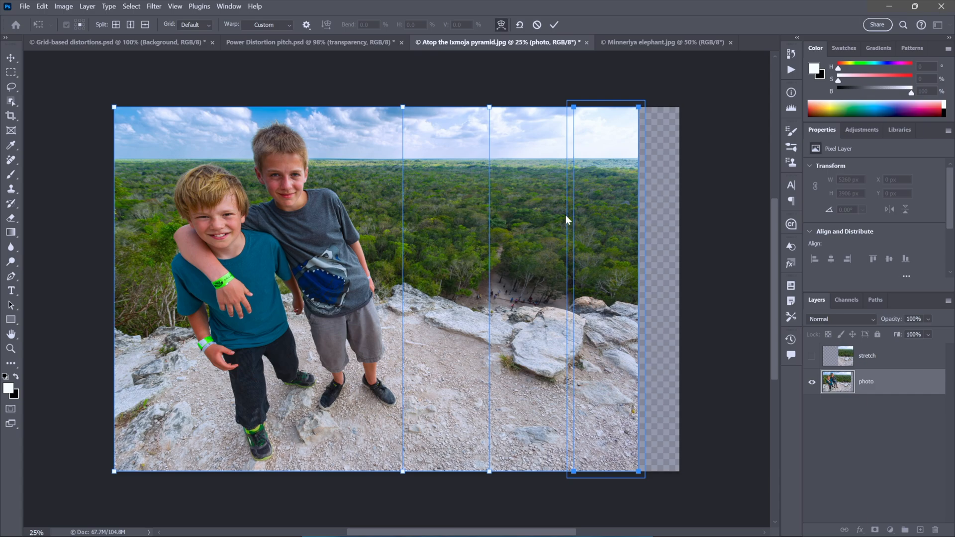
mouse_move(575, 110)
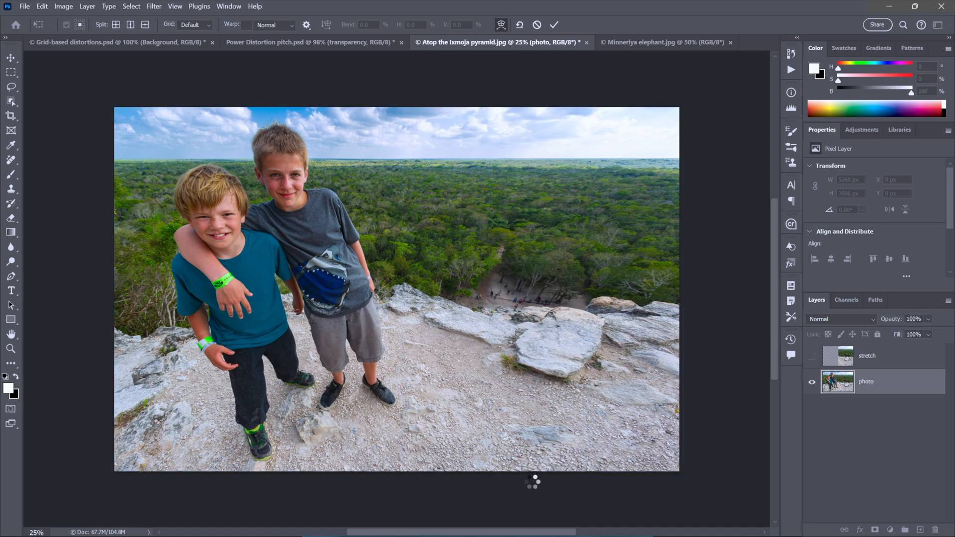
left_click(553, 25)
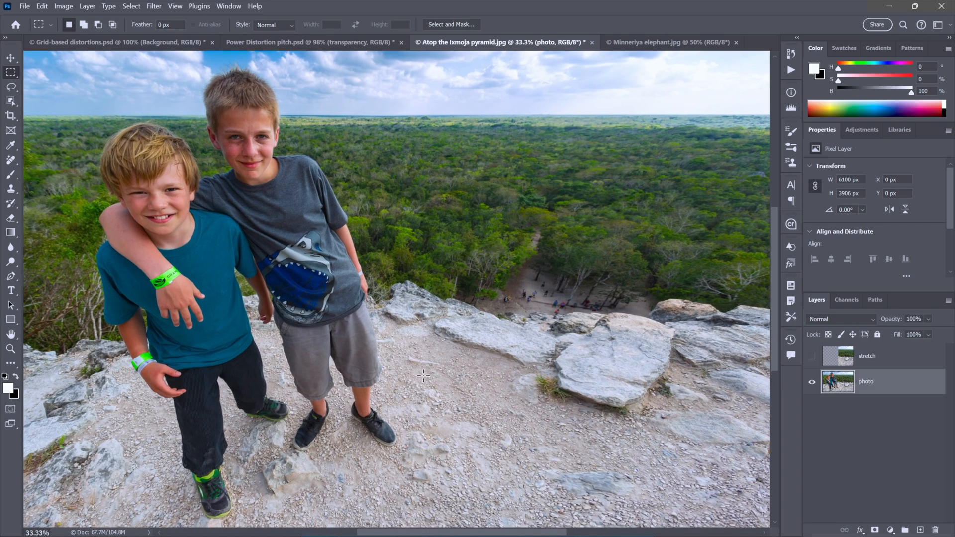
mouse_move(719, 147)
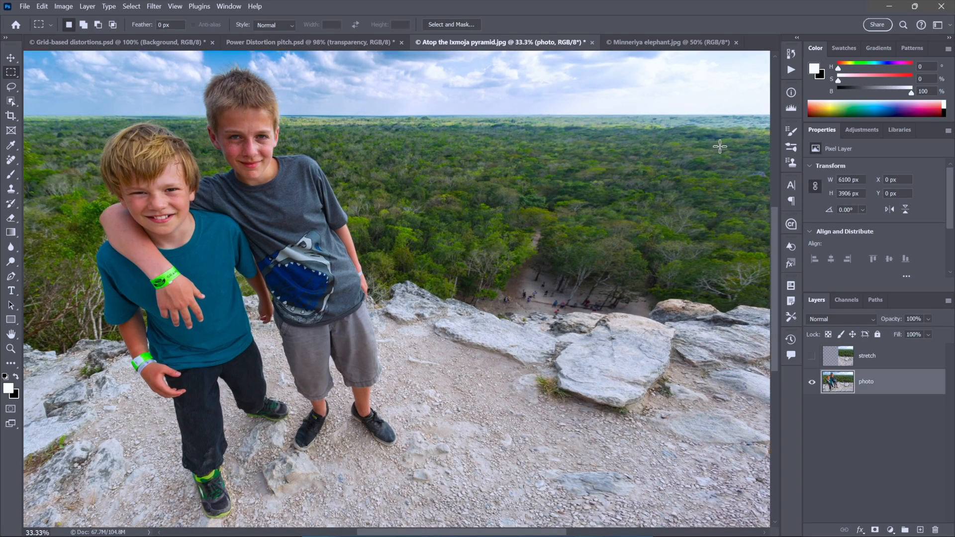
mouse_move(699, 143)
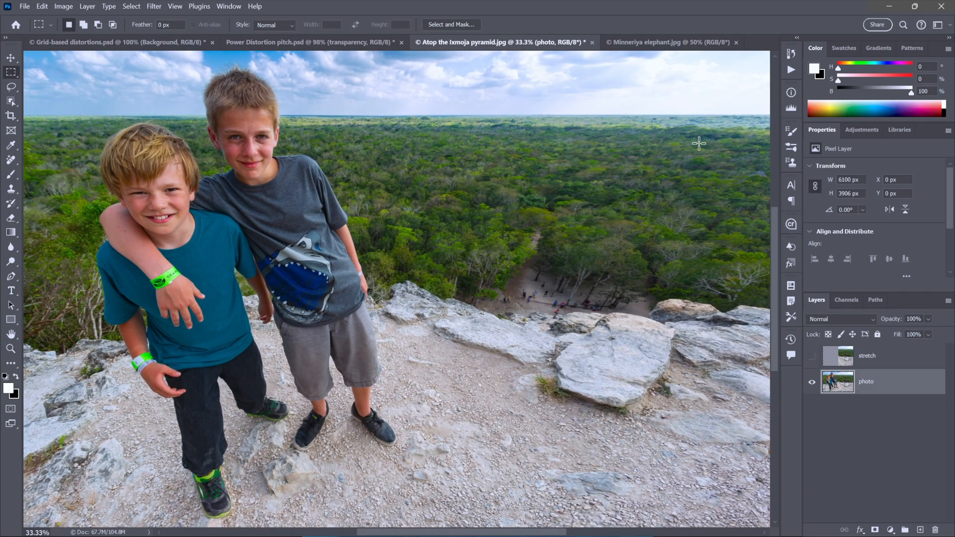
mouse_move(695, 230)
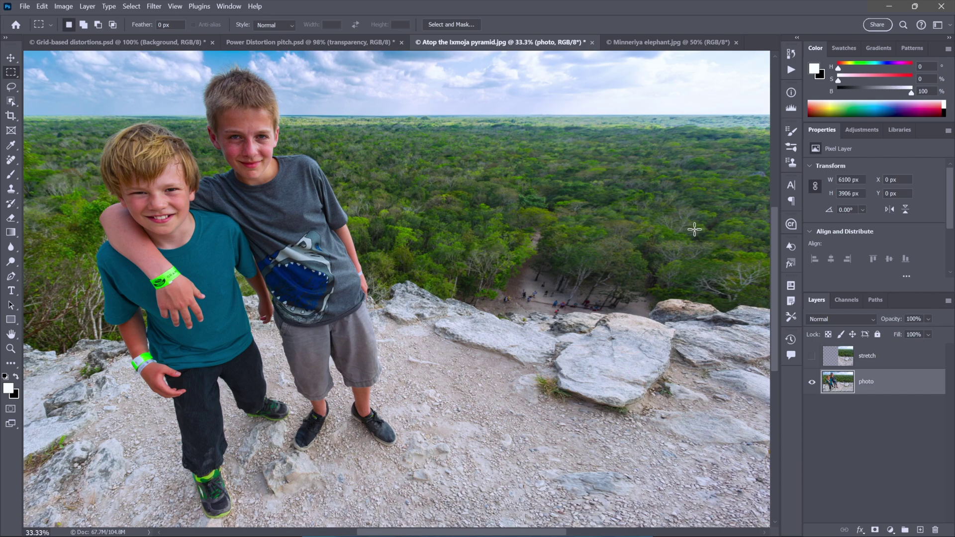
mouse_move(721, 241)
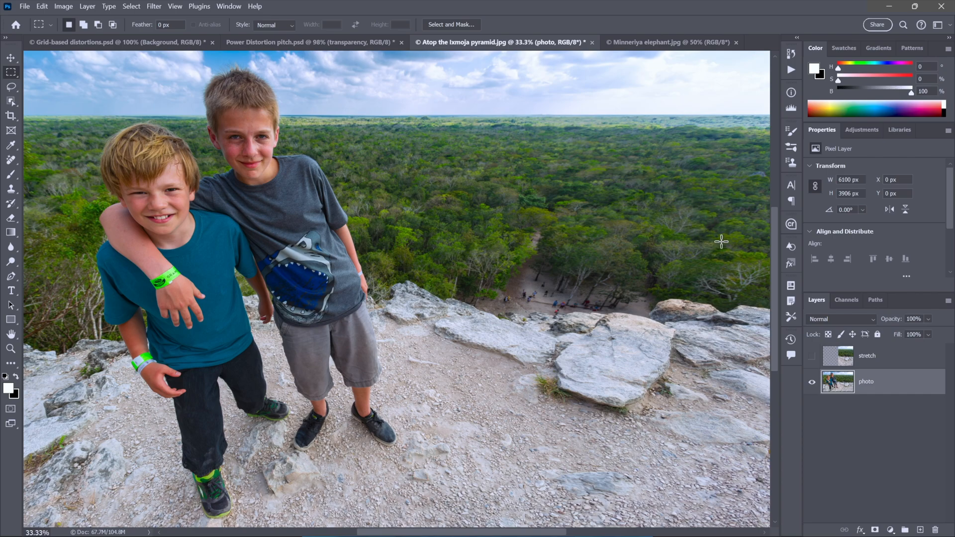
mouse_move(406, 354)
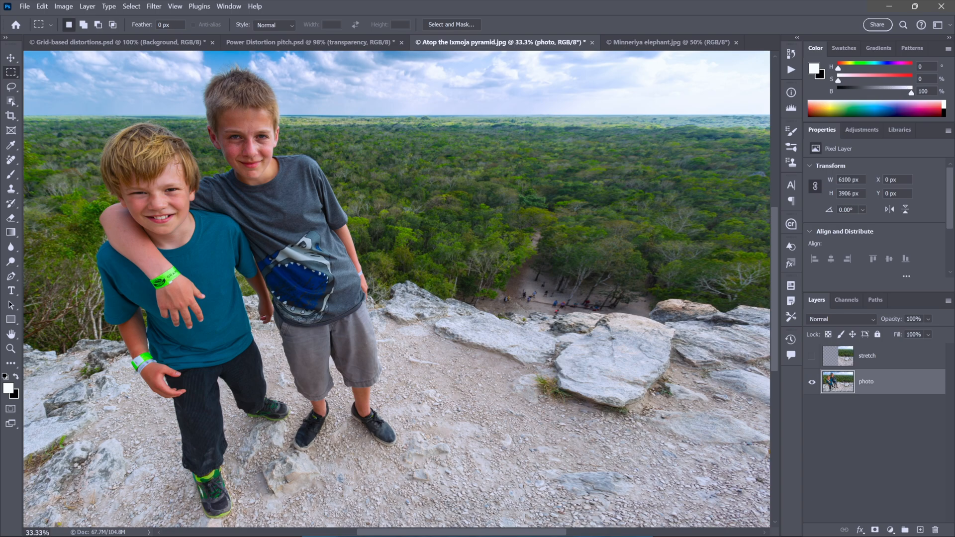
mouse_move(542, 315)
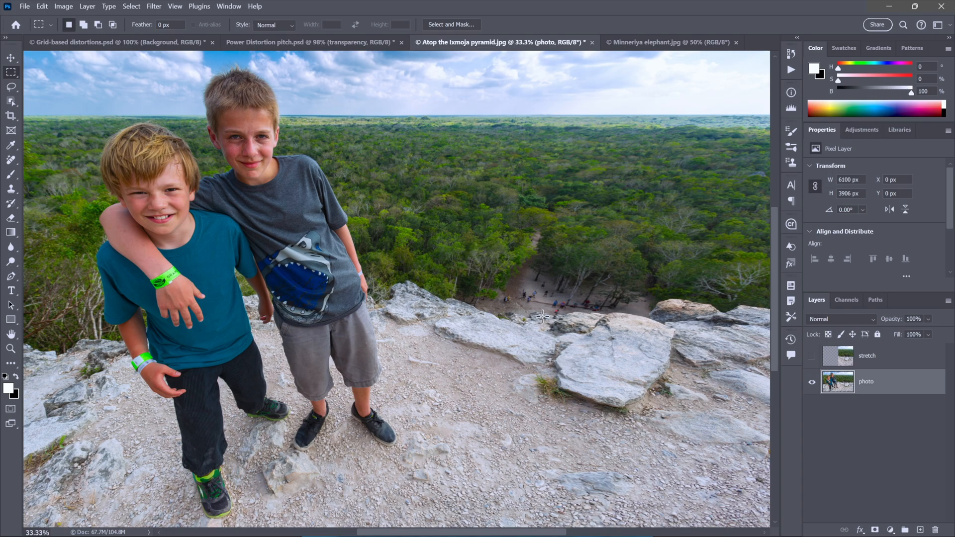
mouse_move(480, 328)
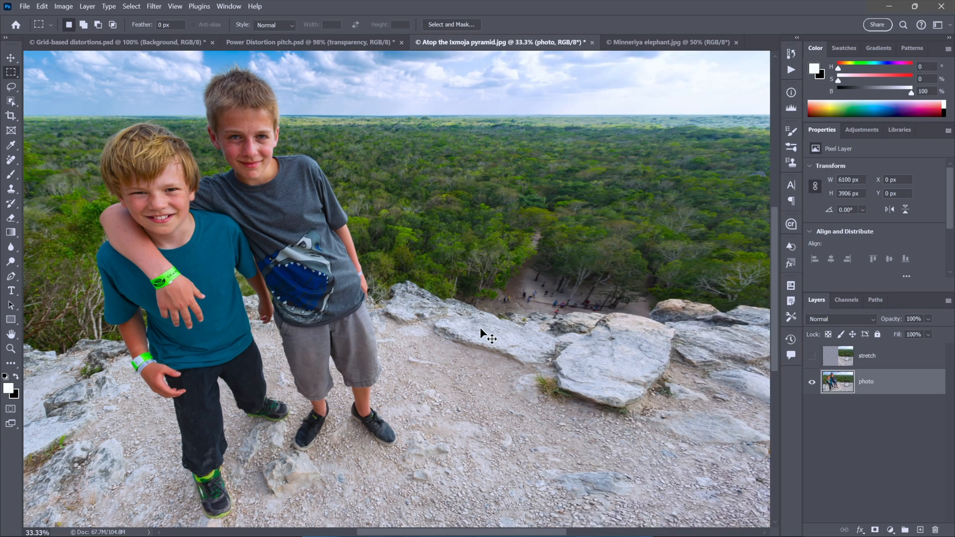
mouse_move(430, 274)
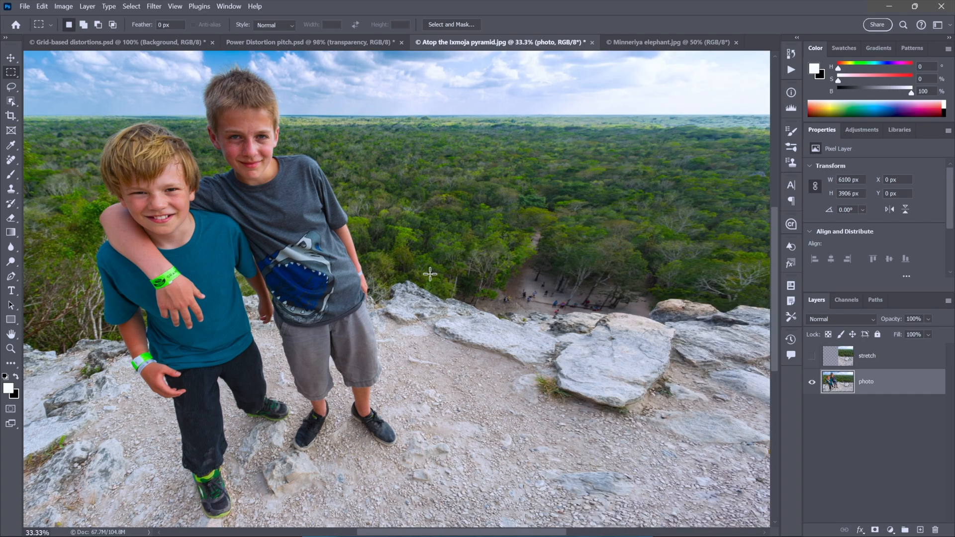
mouse_move(650, 50)
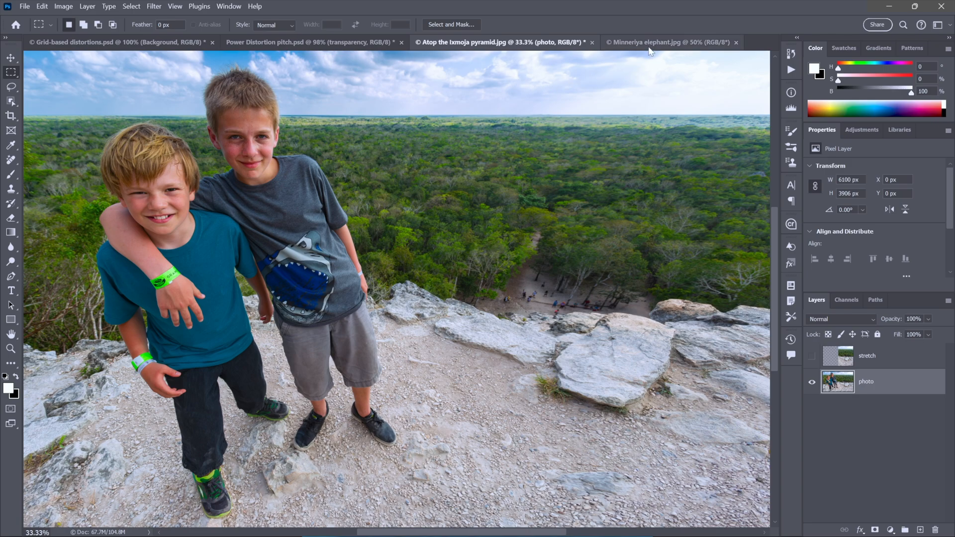
Convert the Minneriya photo's Background into a regular layer named 'elephant'.
left_click(663, 42)
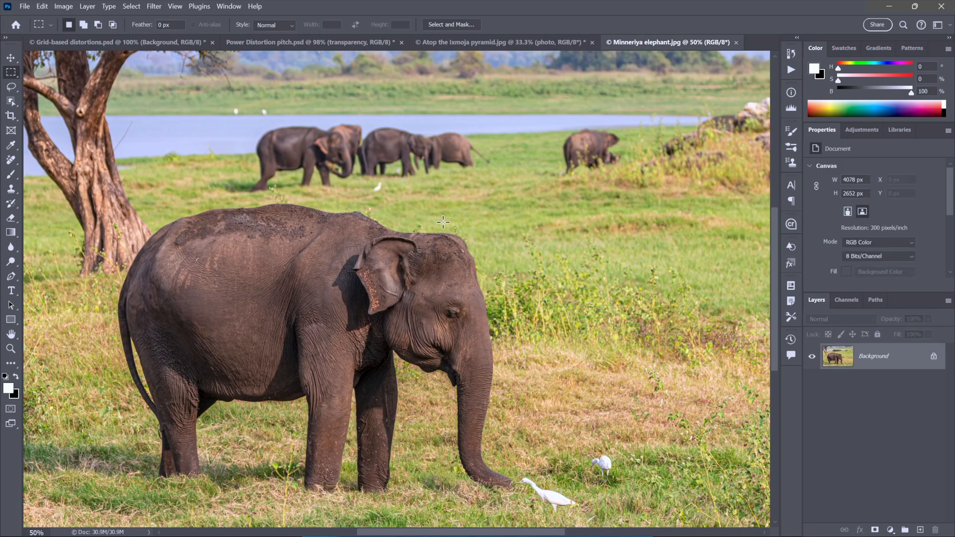
mouse_move(322, 296)
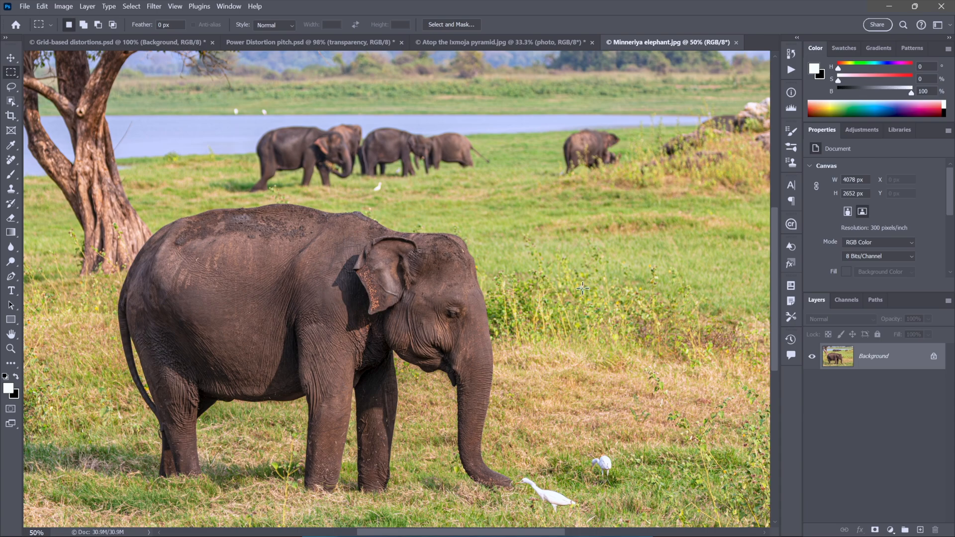
mouse_move(595, 296)
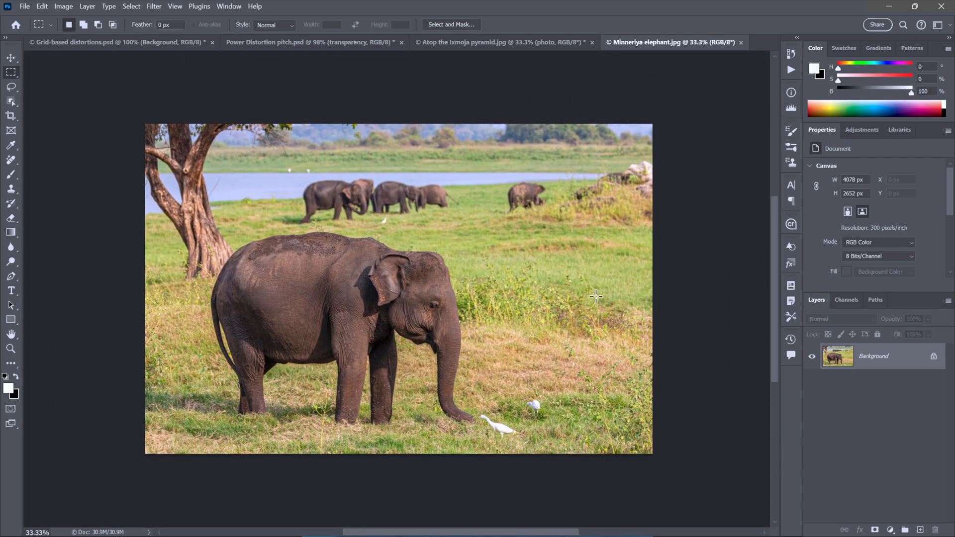
mouse_move(558, 253)
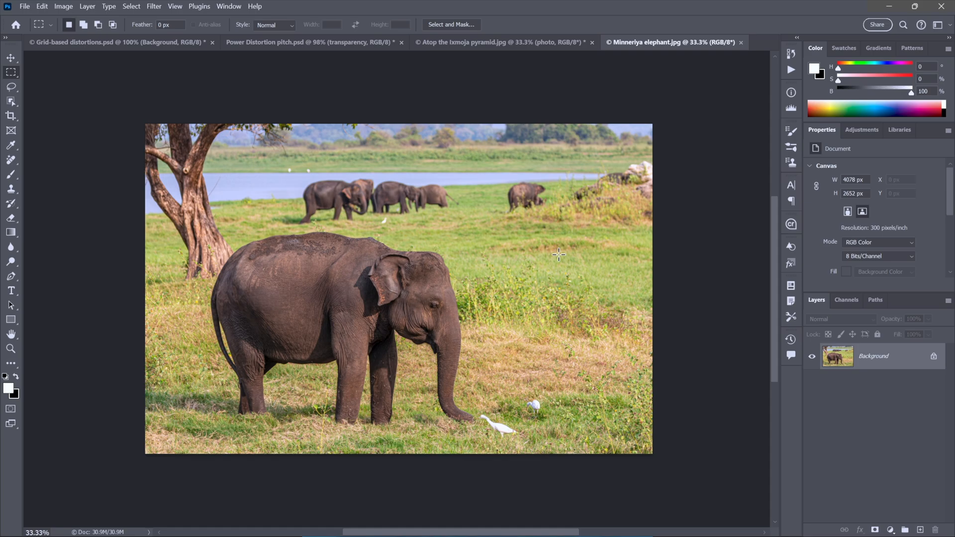
mouse_move(881, 370)
type("e")
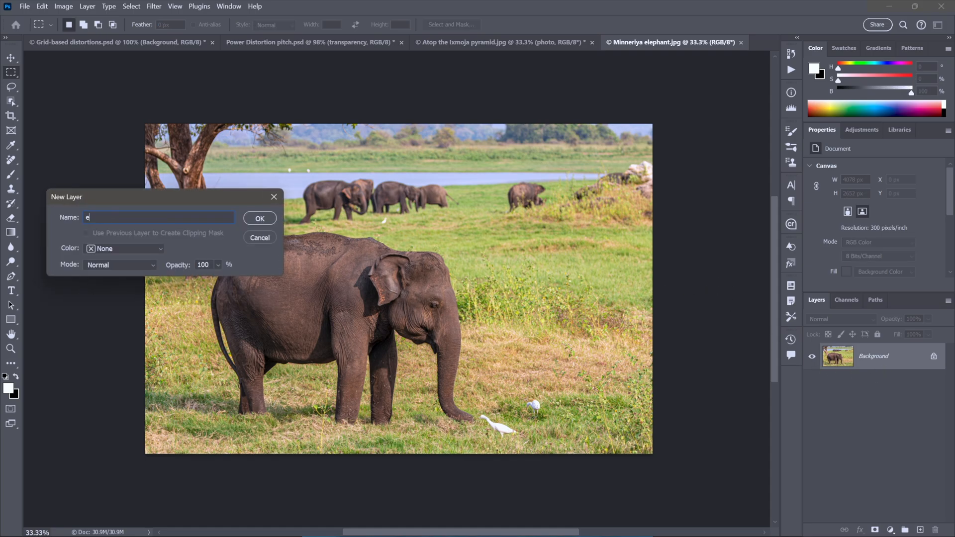
type("lephant")
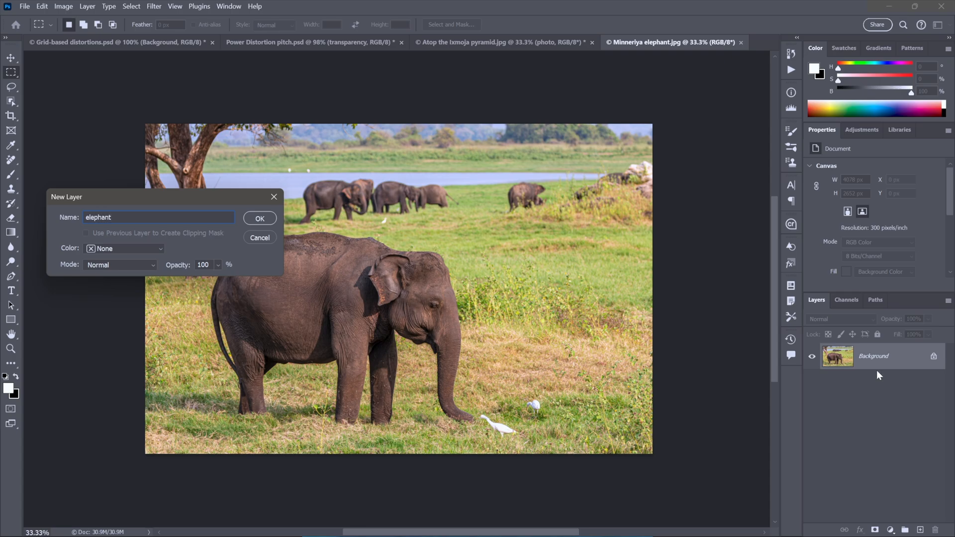
left_click(260, 218)
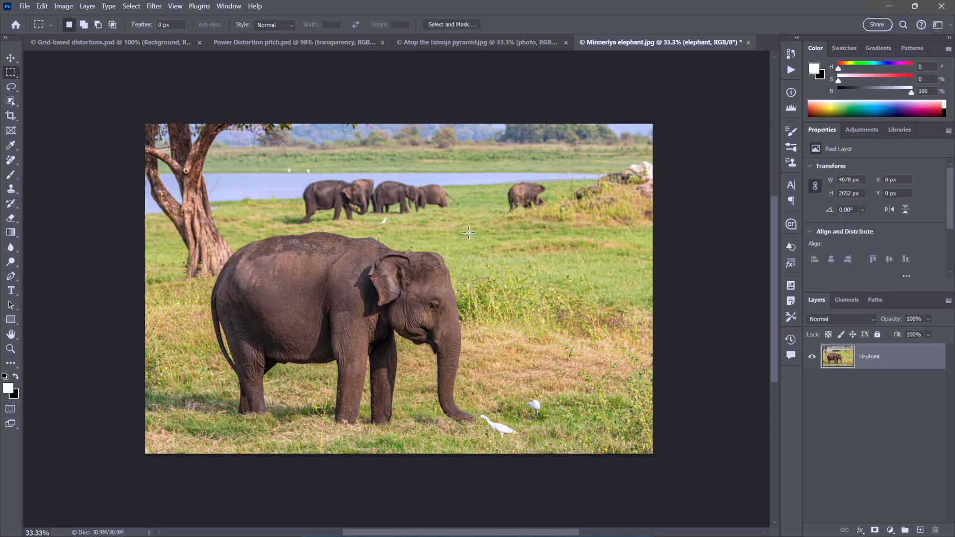
mouse_move(501, 262)
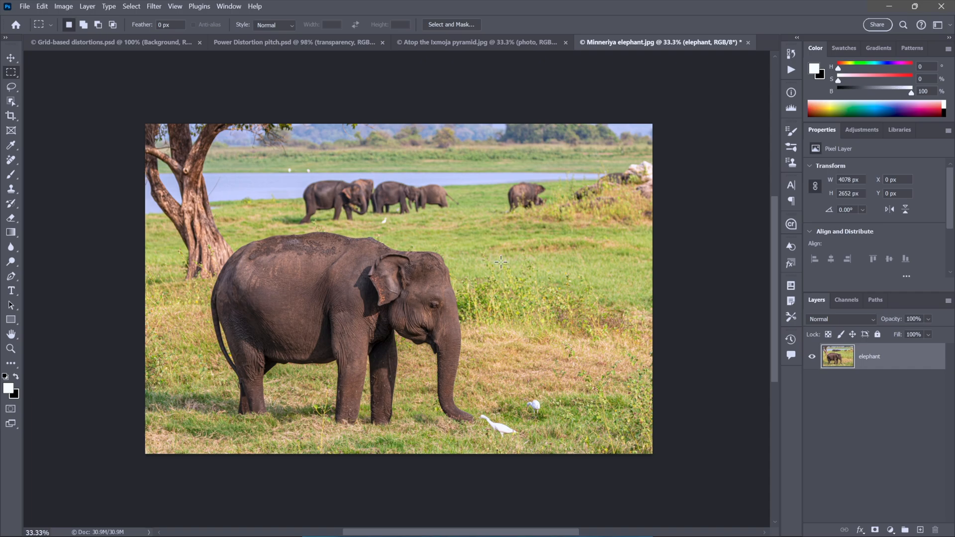
Select the Move tool to shift the whole elephant layer left.
left_click(11, 57)
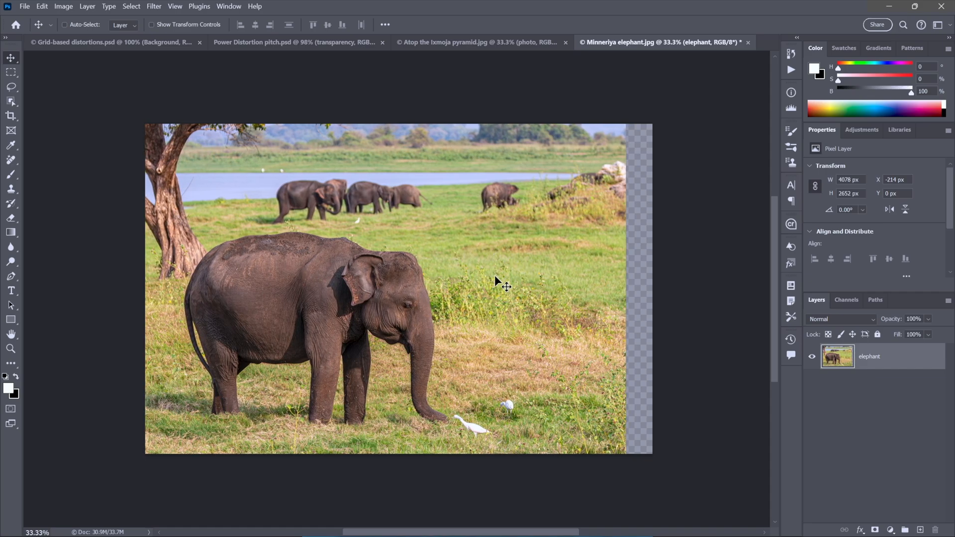
mouse_move(676, 274)
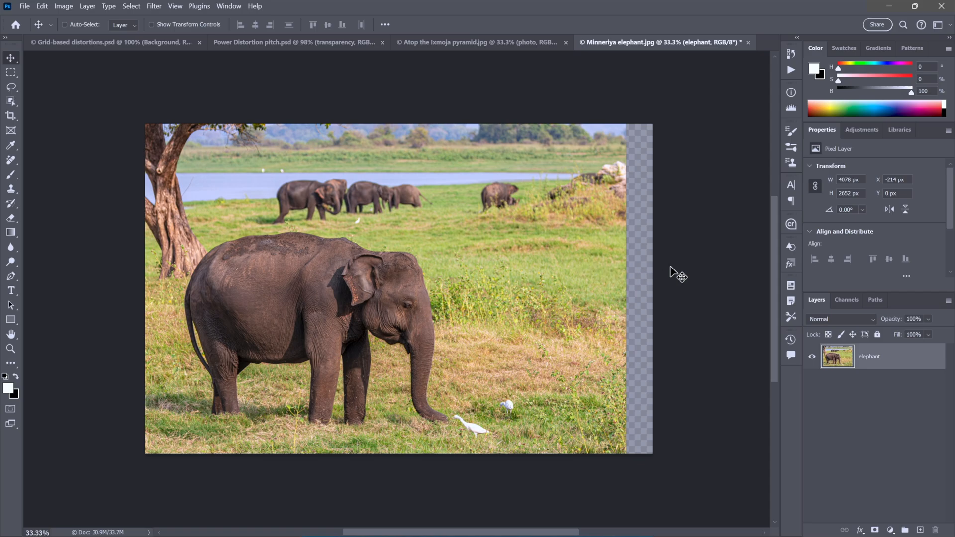
mouse_move(519, 271)
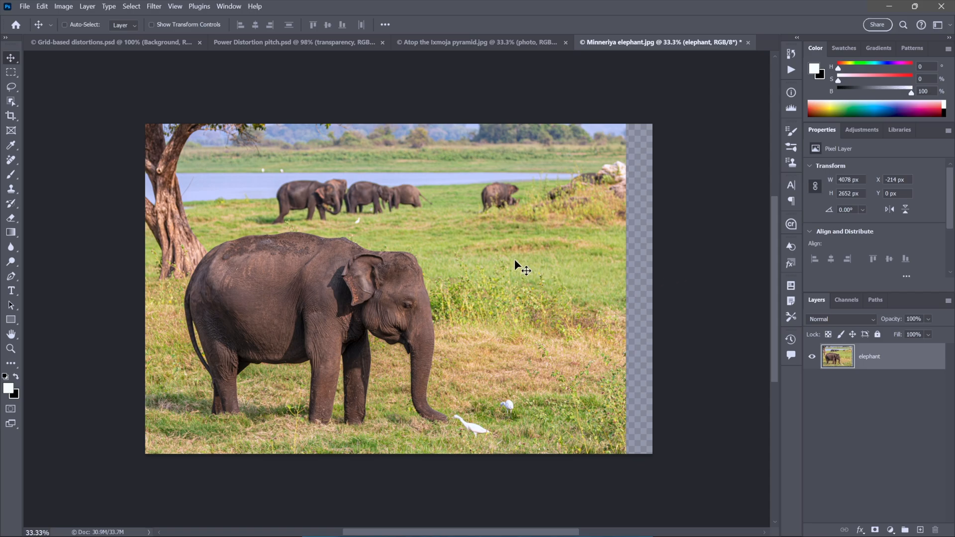
mouse_move(493, 243)
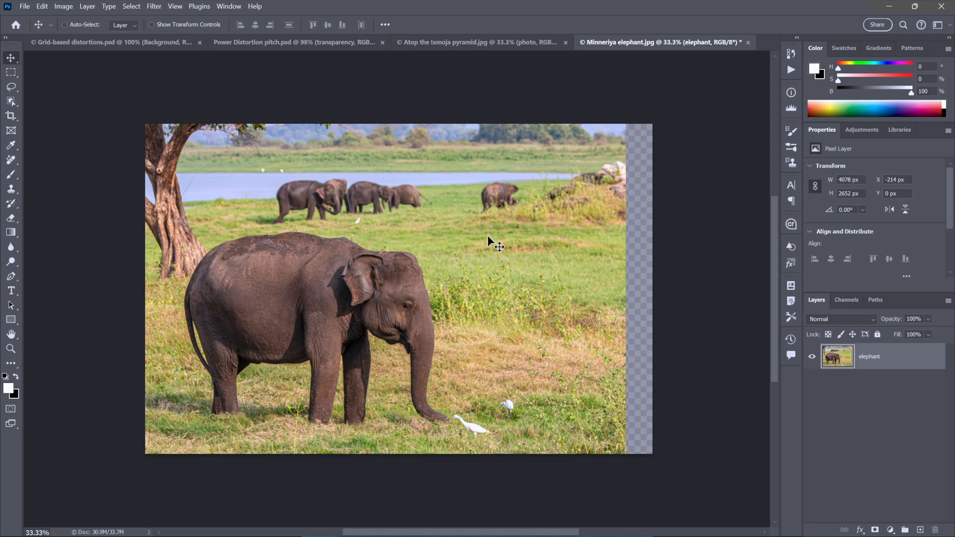
Start a warp on the elephant layer and settle its grid on 5 x 5 after trying 3 x 3.
key("Ctrl+t")
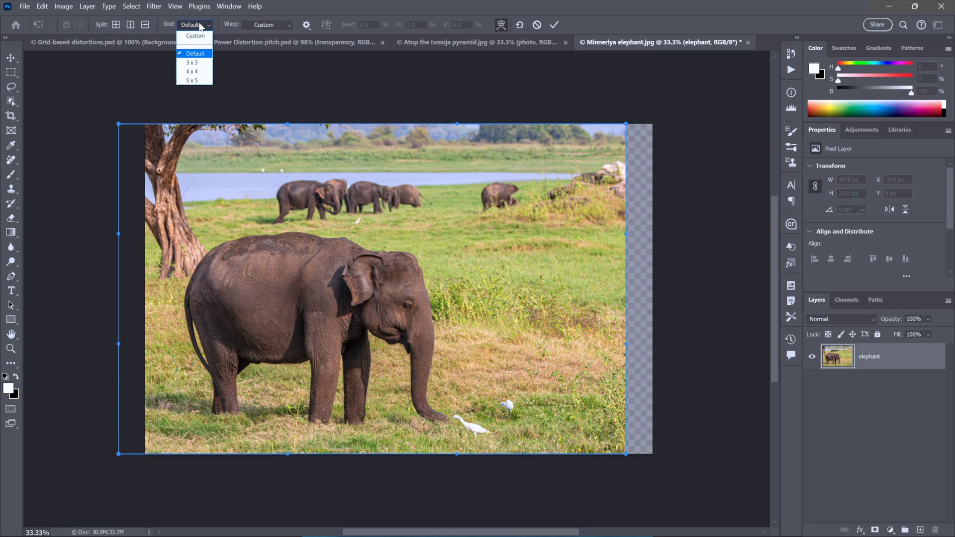
mouse_move(192, 80)
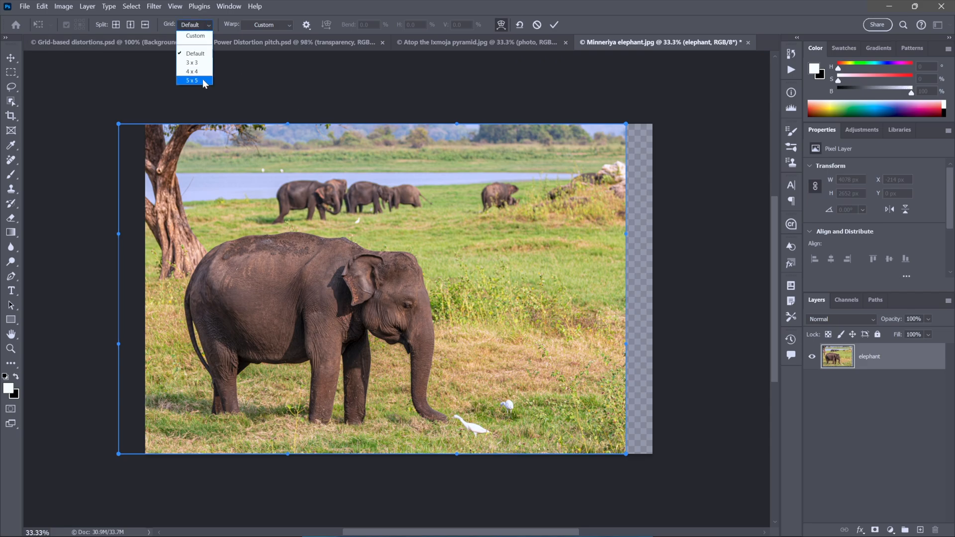
left_click(192, 79)
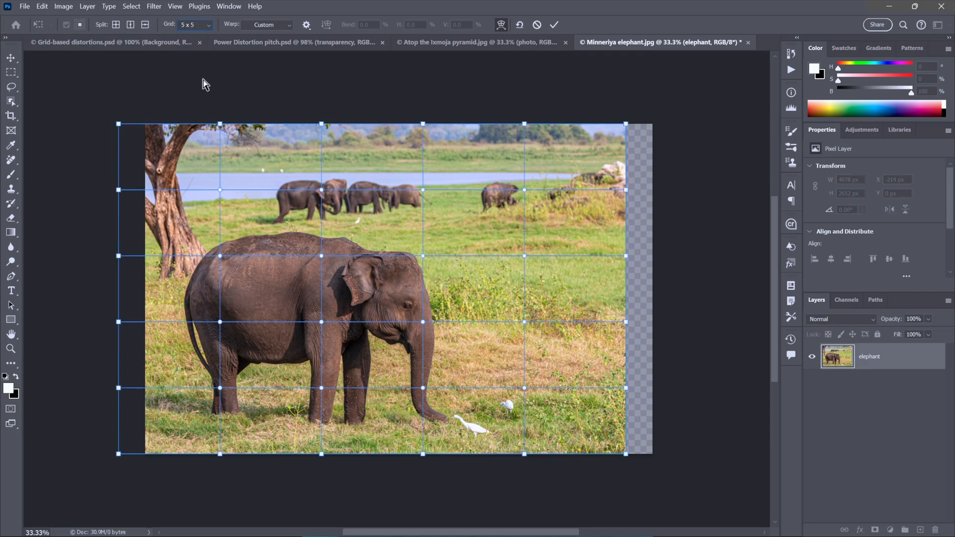
mouse_move(154, 6)
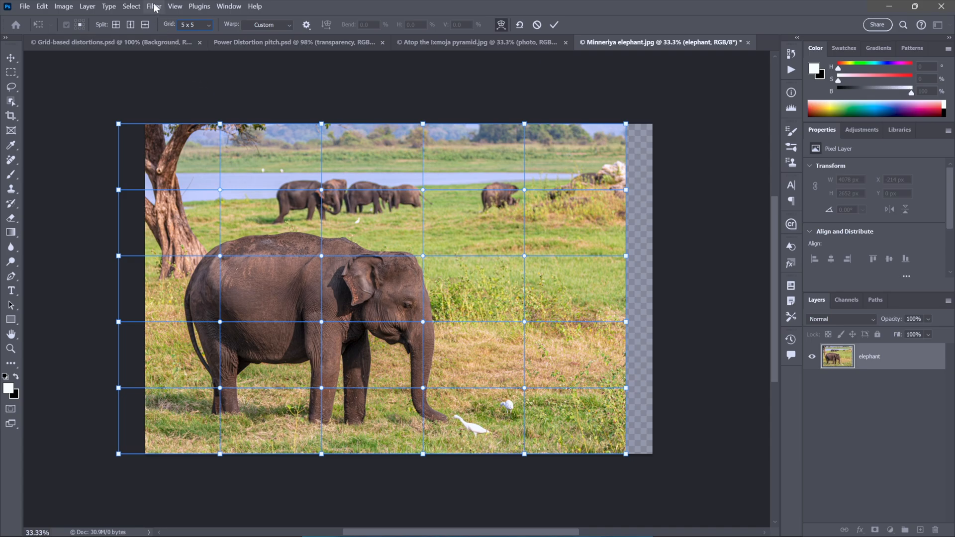
left_click(192, 25)
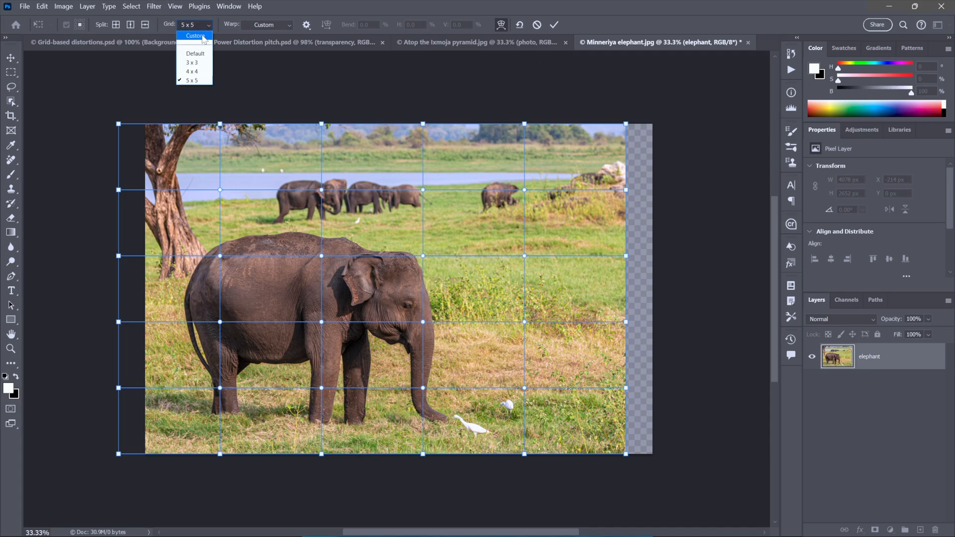
left_click(194, 35)
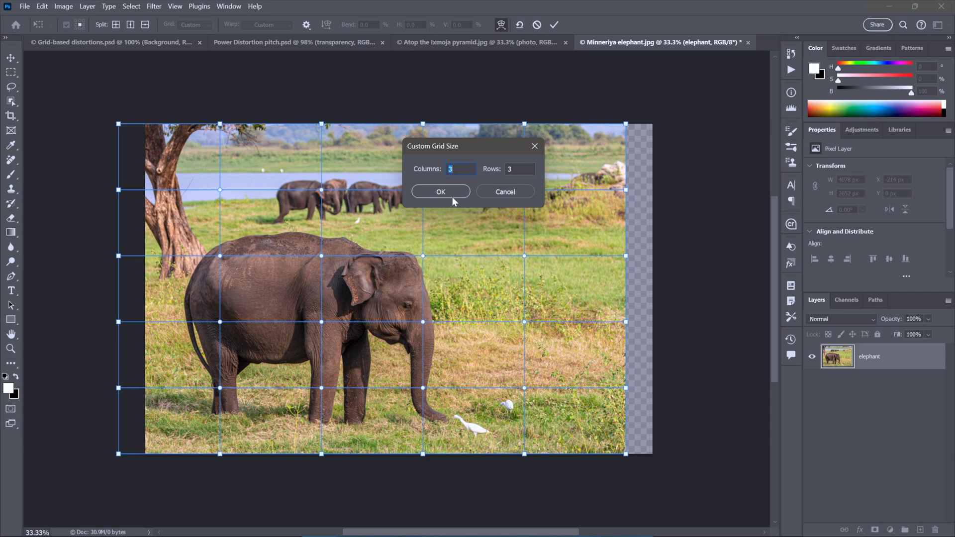
mouse_move(451, 195)
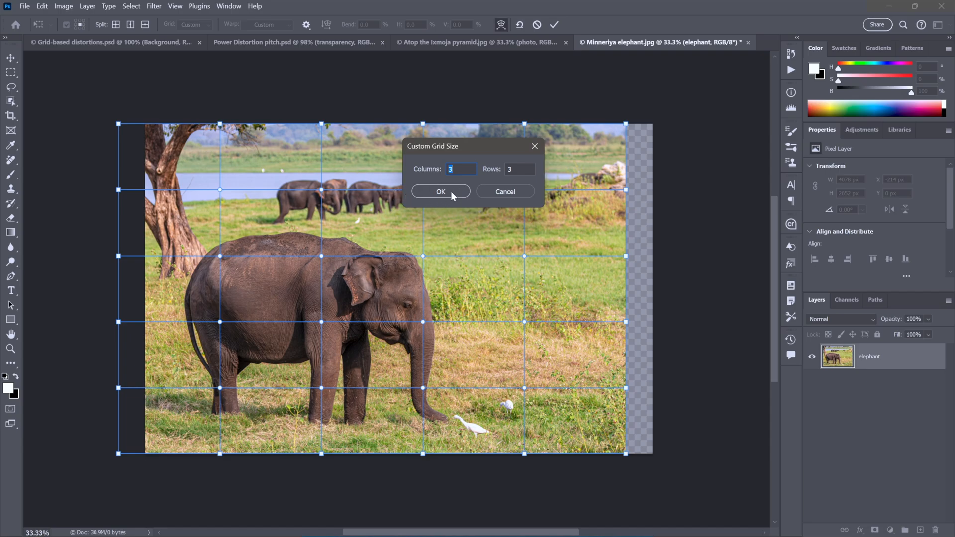
mouse_move(504, 191)
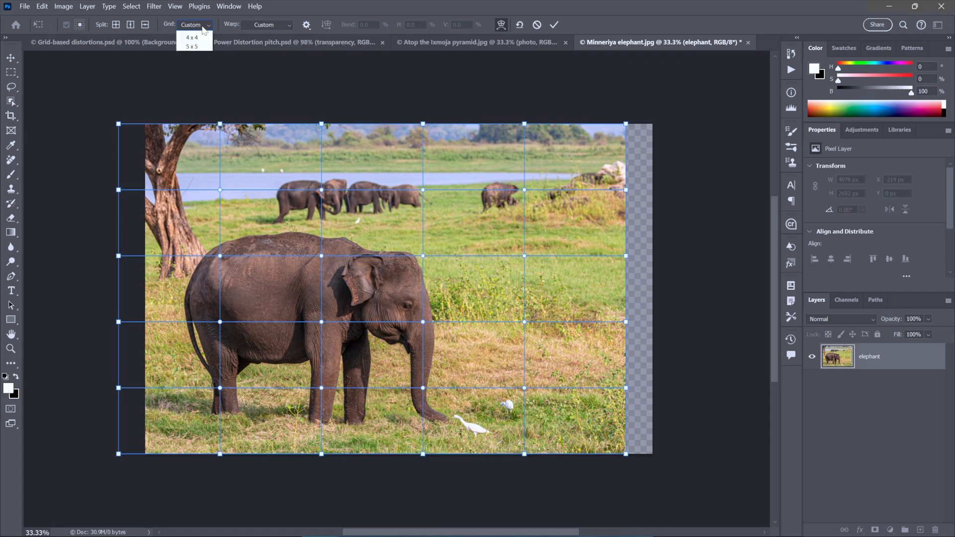
left_click(192, 47)
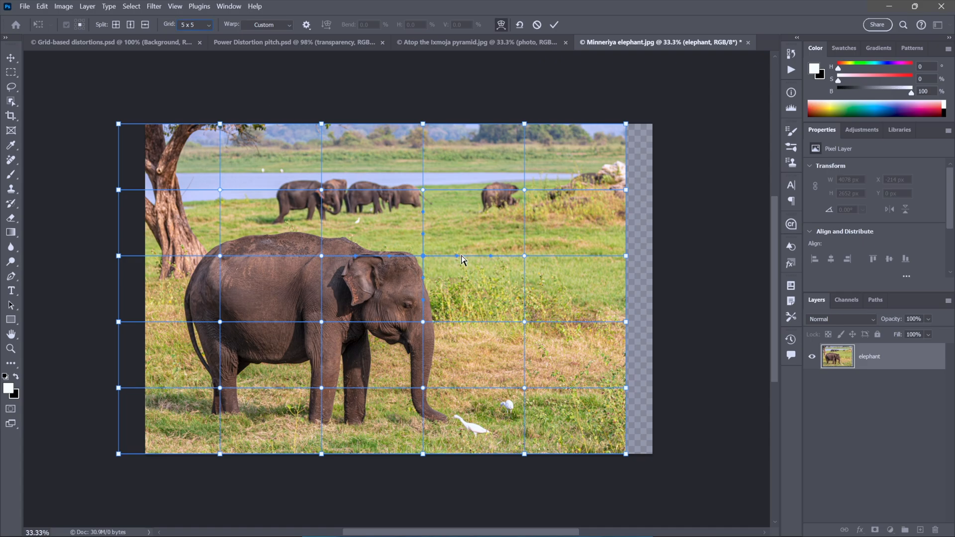
left_click(194, 24)
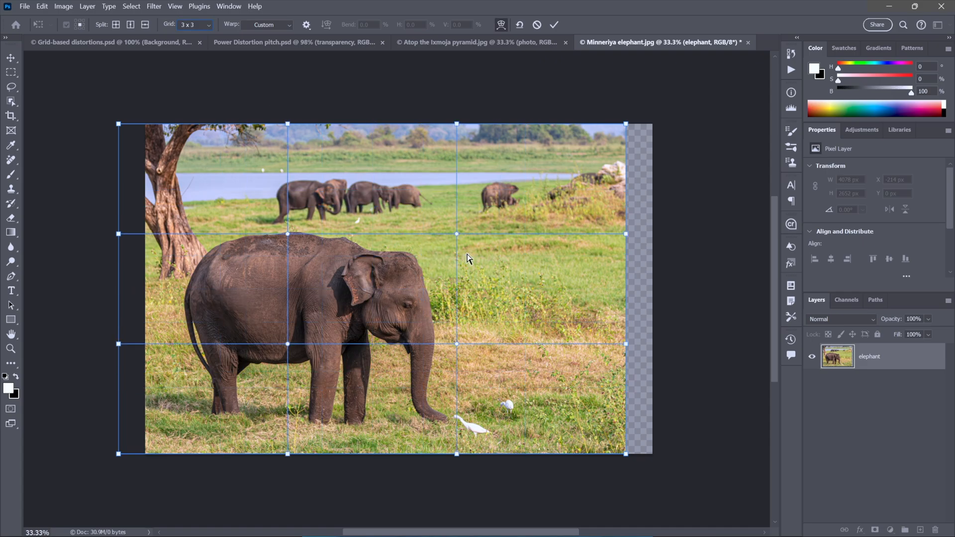
mouse_move(401, 169)
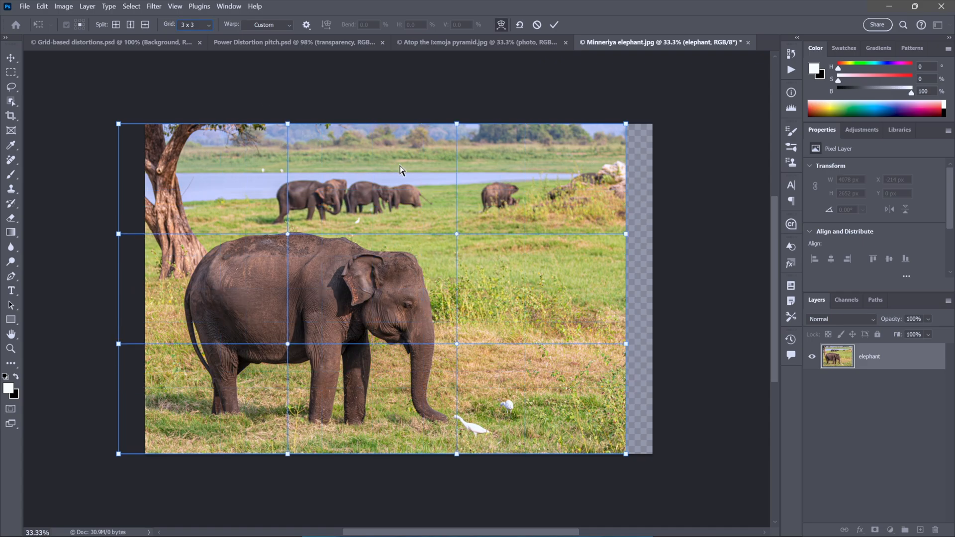
left_click(194, 25)
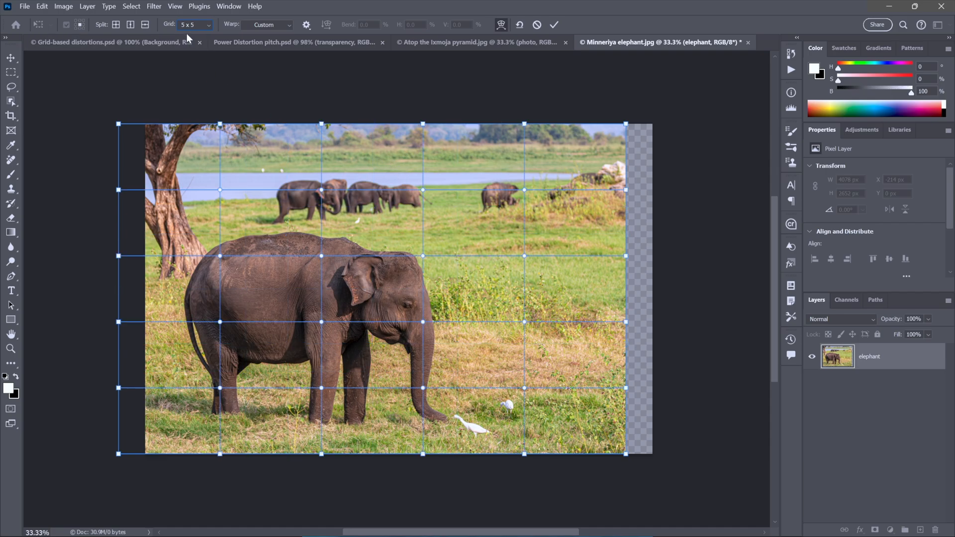
mouse_move(198, 33)
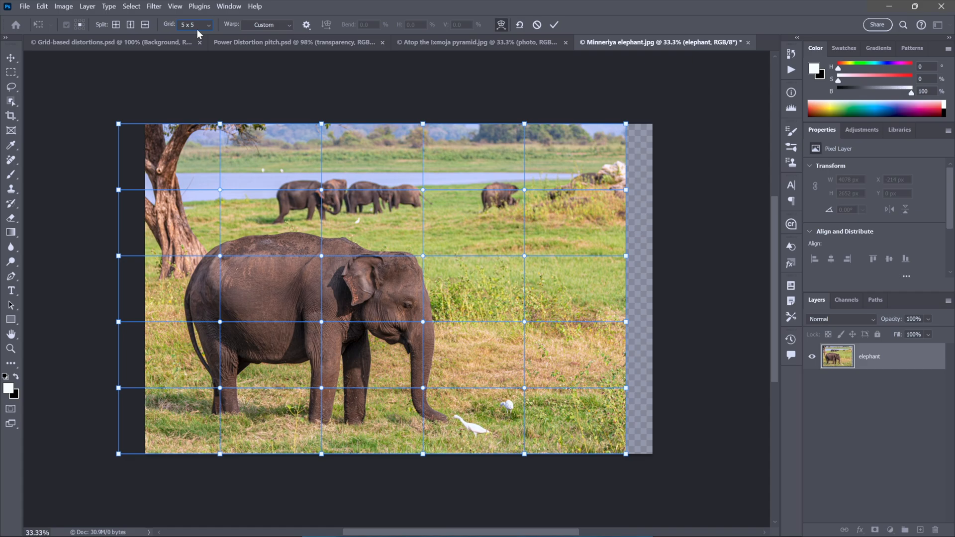
mouse_move(234, 81)
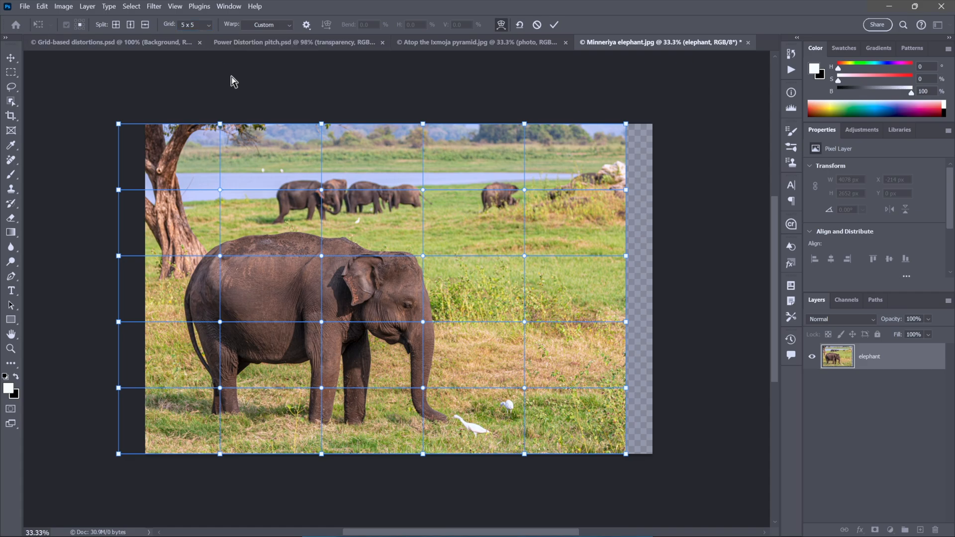
mouse_move(408, 111)
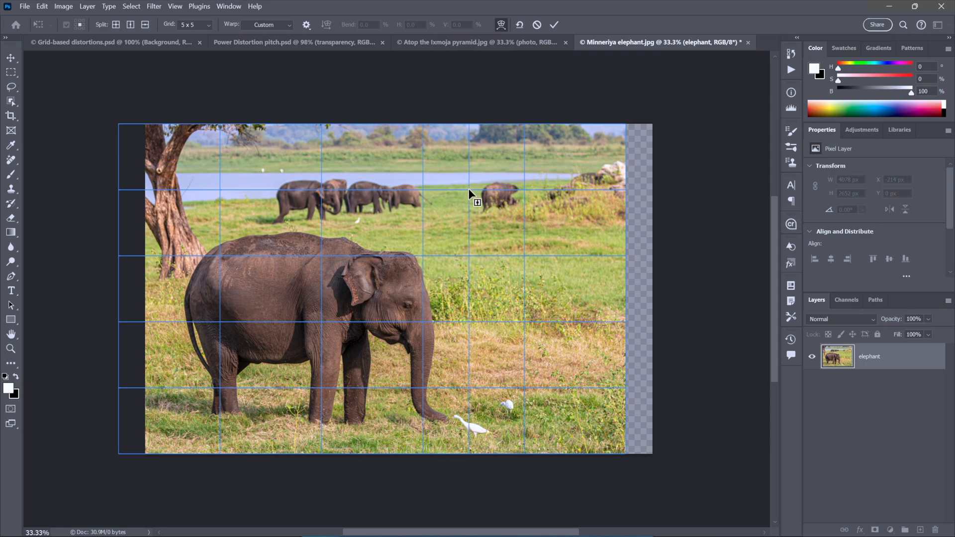
mouse_move(425, 163)
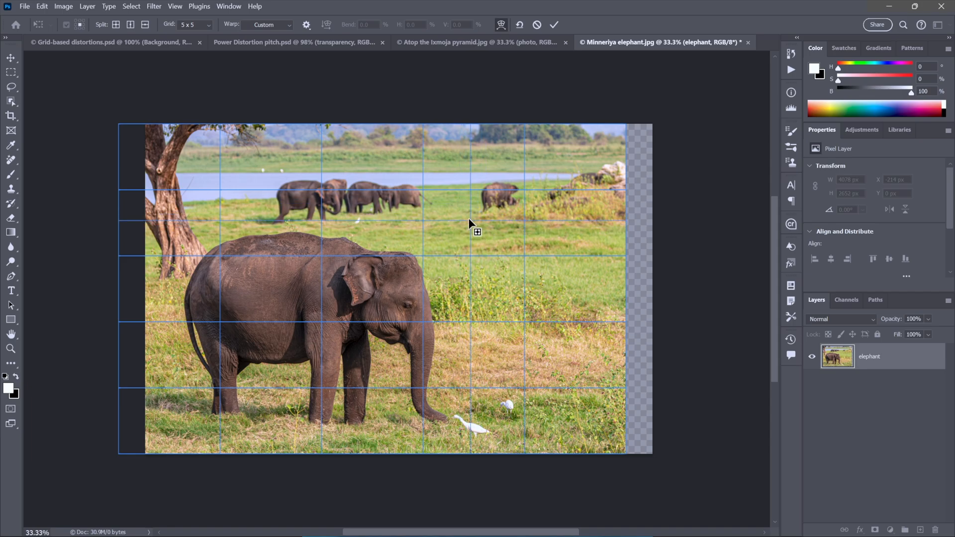
mouse_move(462, 195)
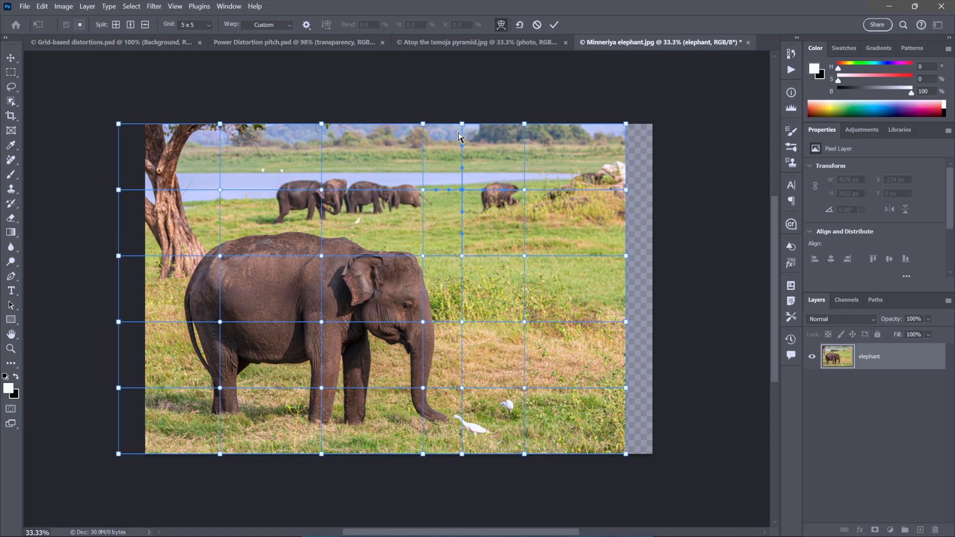
mouse_move(462, 120)
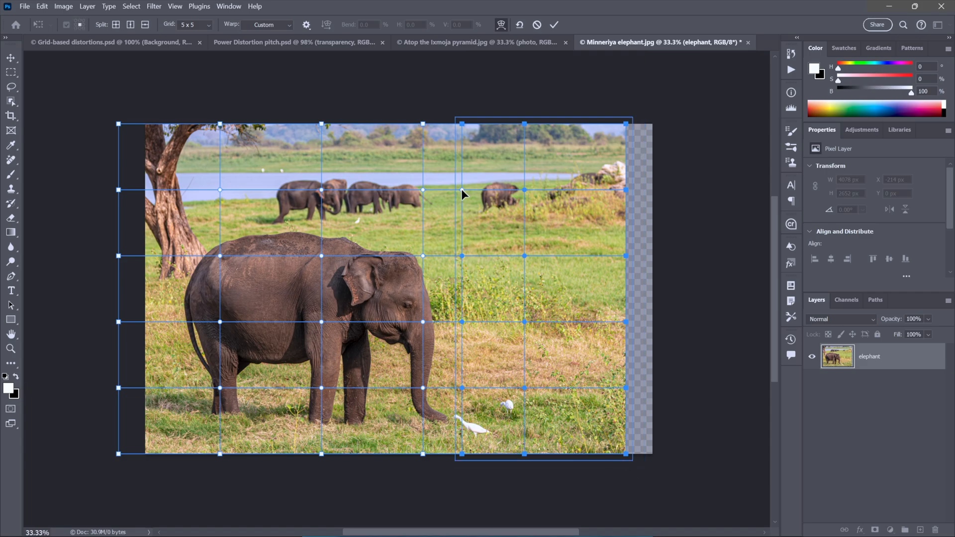
mouse_move(589, 194)
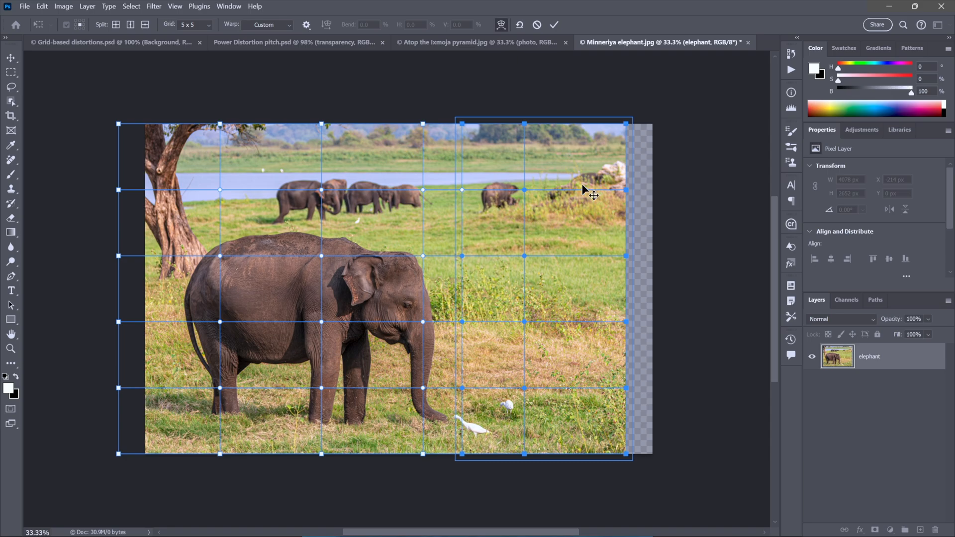
mouse_move(635, 381)
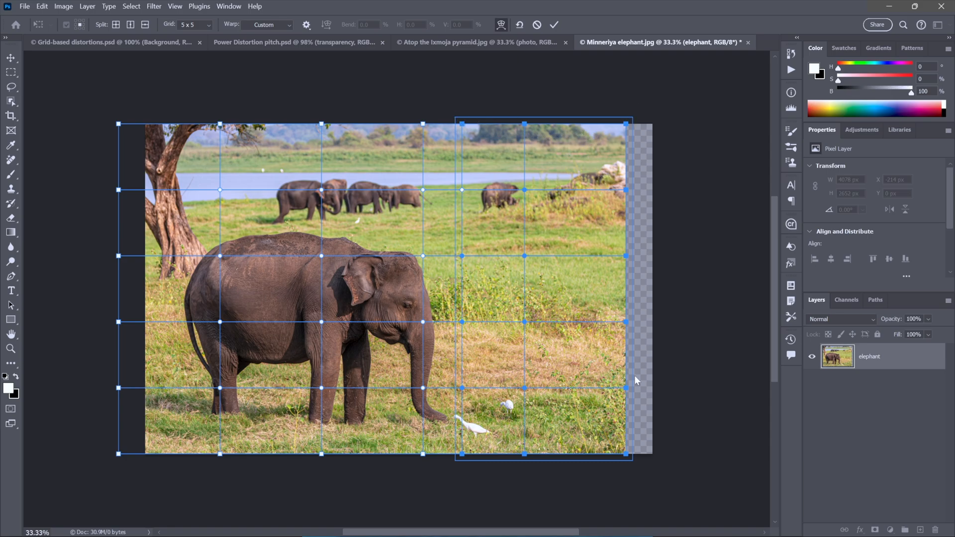
mouse_move(460, 102)
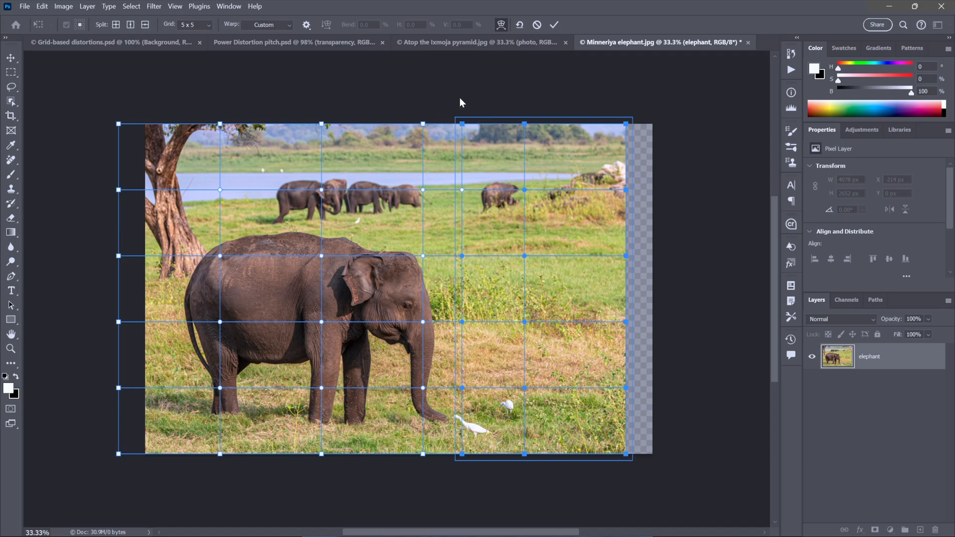
mouse_move(464, 193)
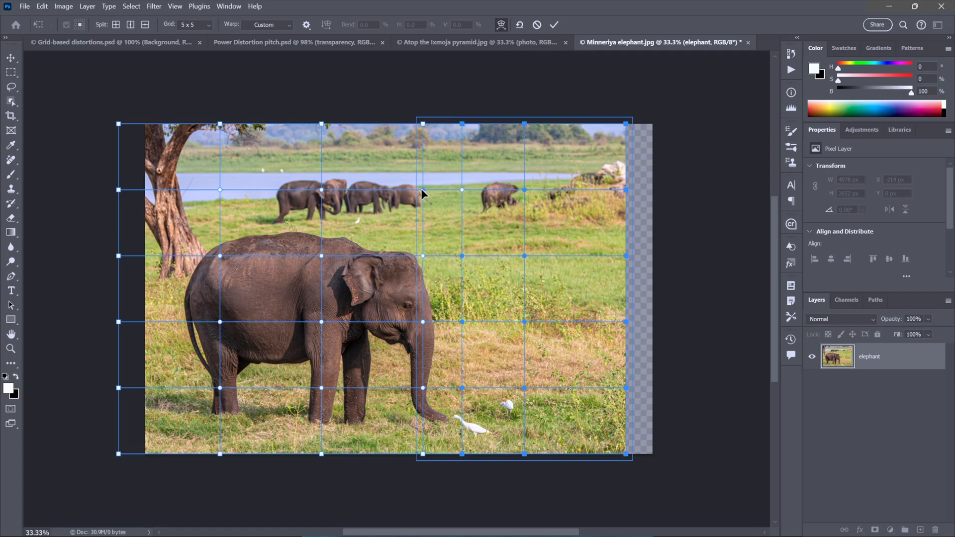
mouse_move(408, 178)
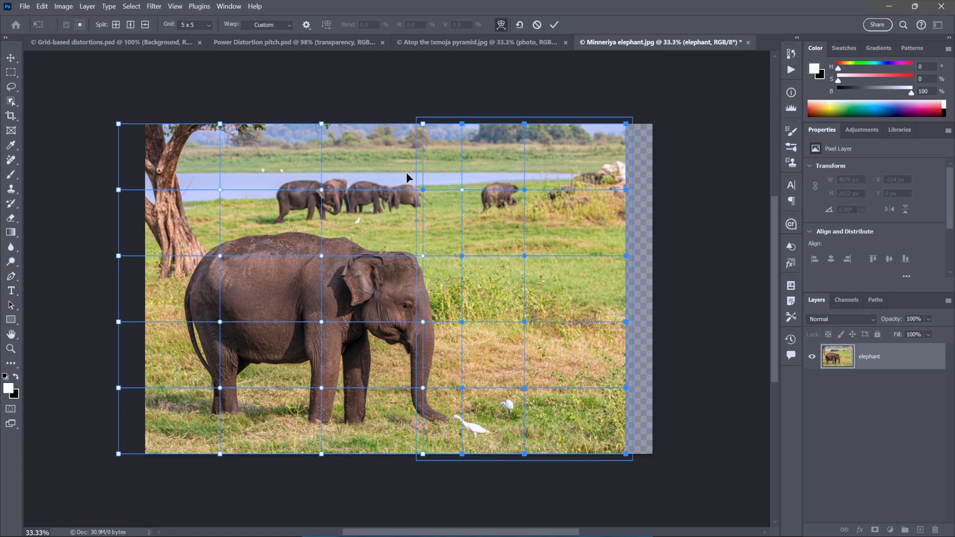
mouse_move(491, 128)
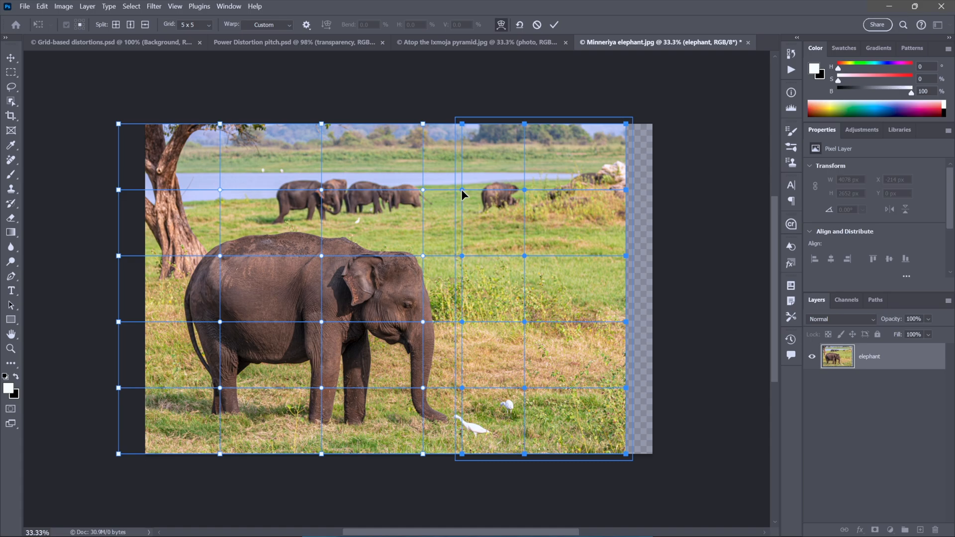
mouse_move(471, 200)
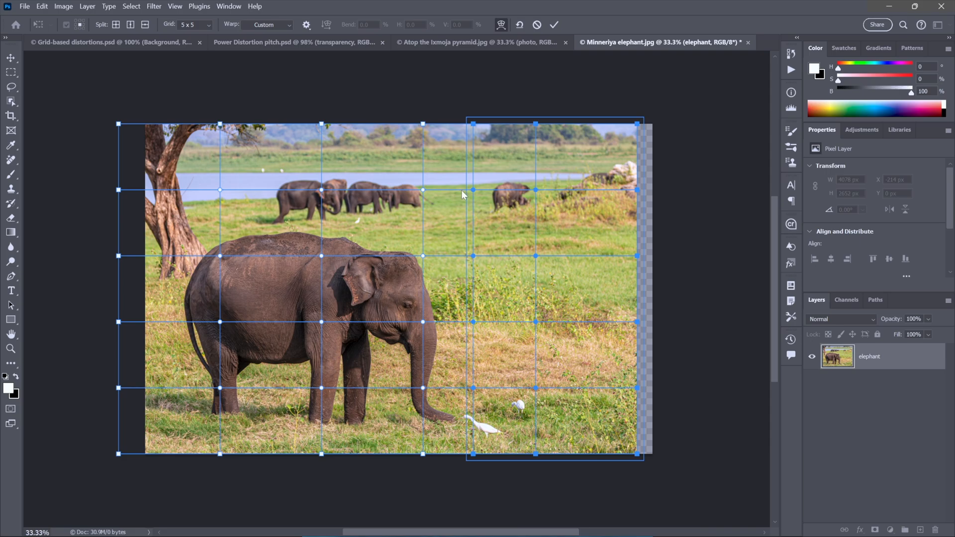
mouse_move(468, 121)
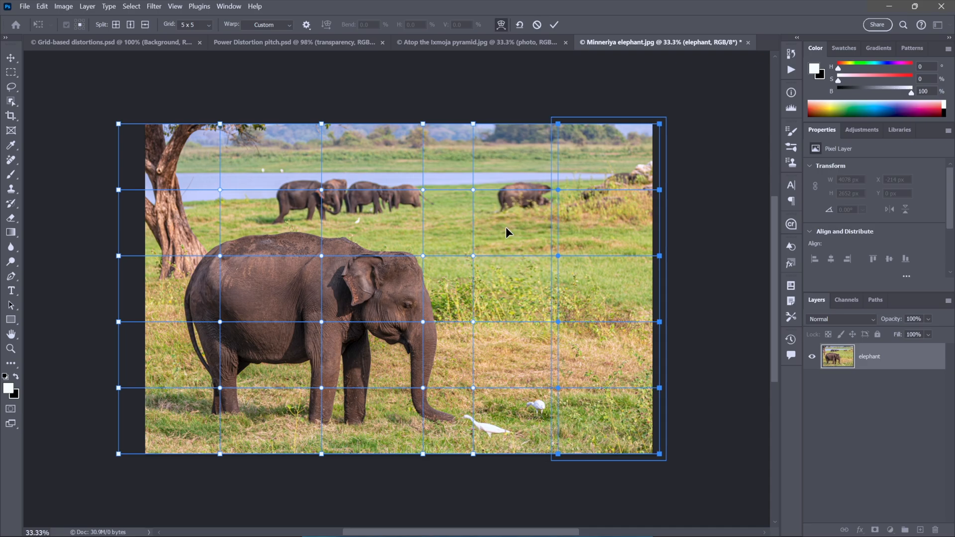
mouse_move(503, 169)
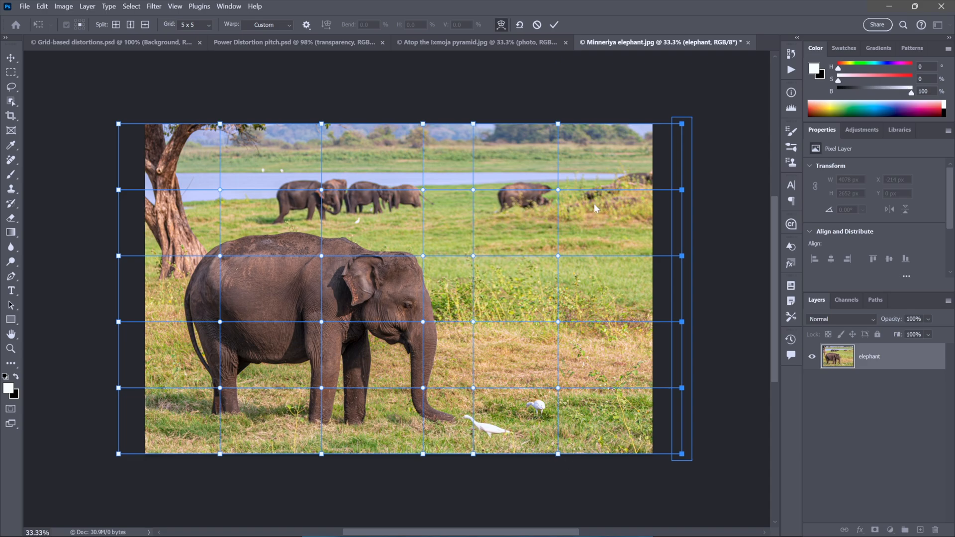
mouse_move(400, 241)
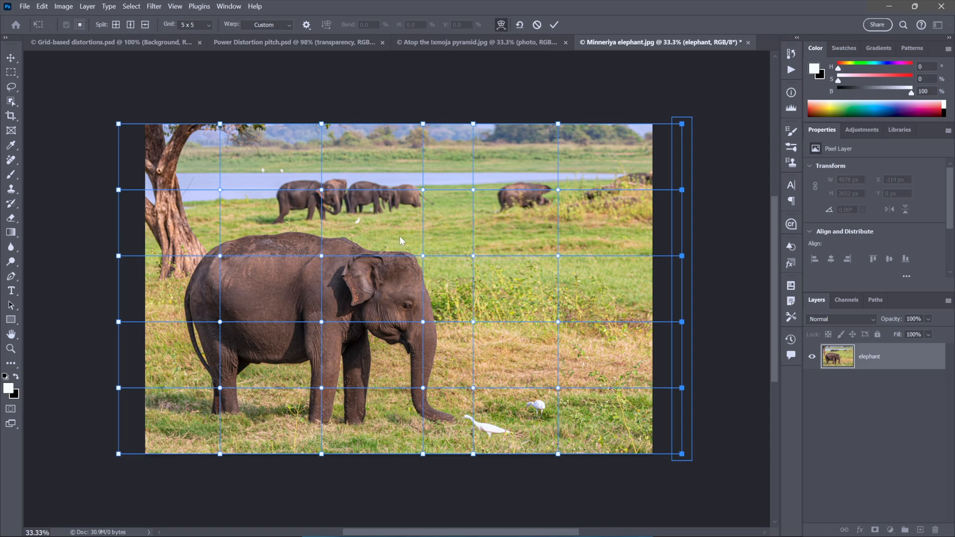
mouse_move(436, 245)
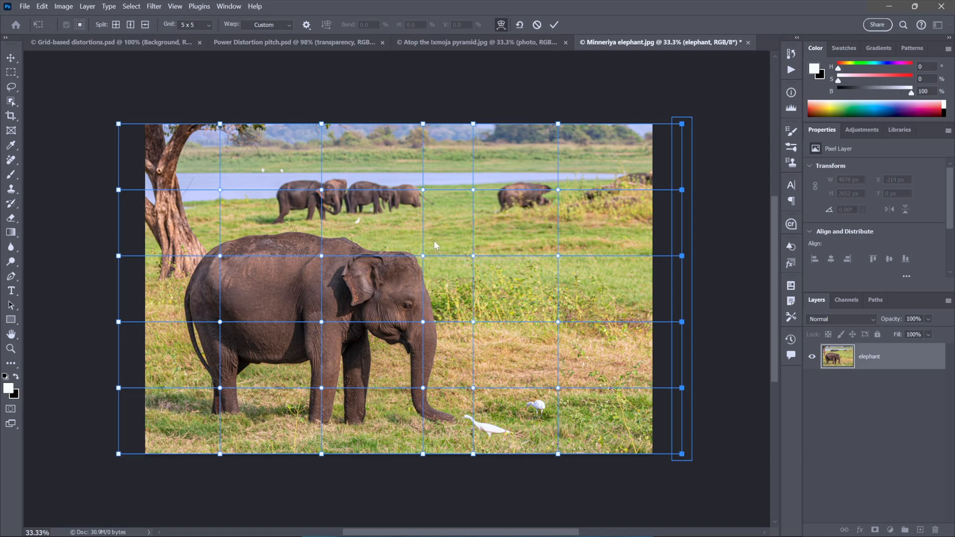
mouse_move(536, 199)
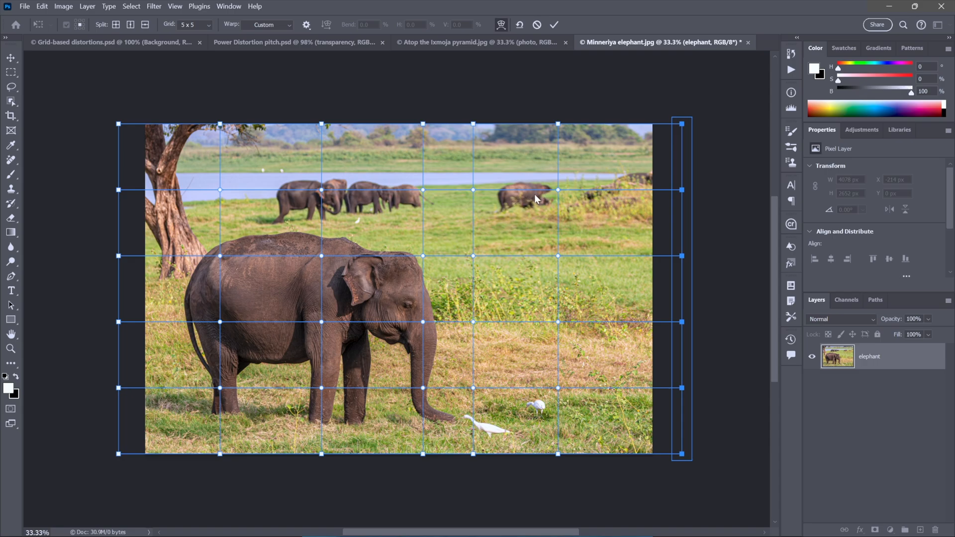
mouse_move(530, 203)
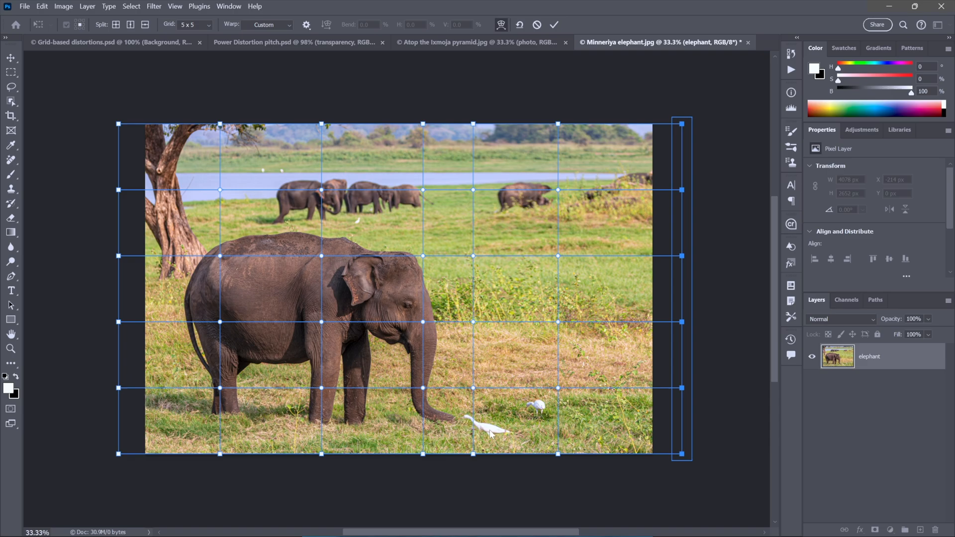
mouse_move(419, 425)
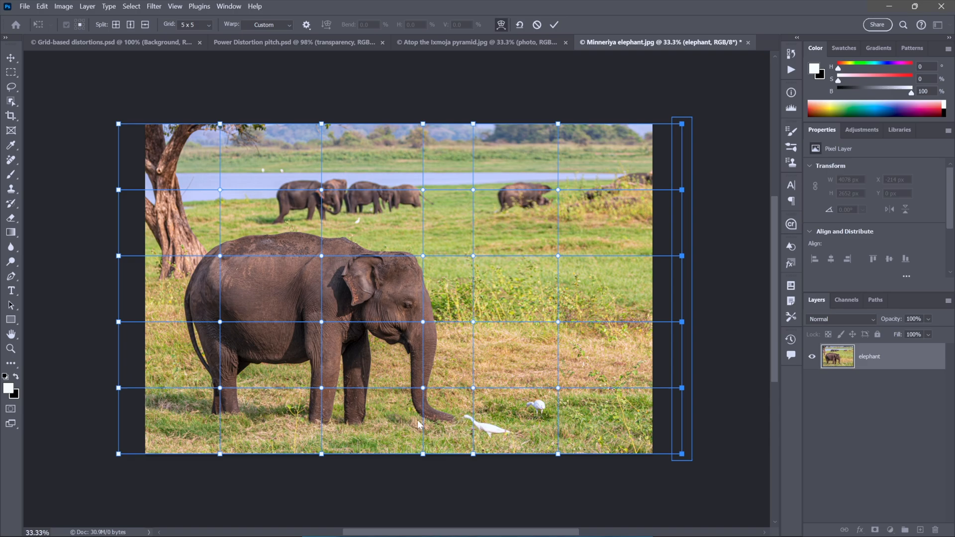
mouse_move(449, 406)
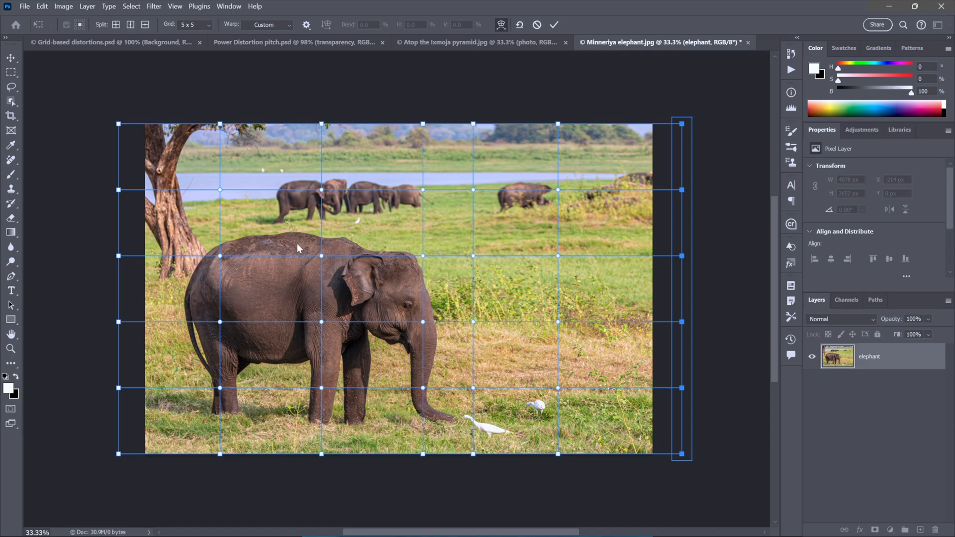
mouse_move(323, 258)
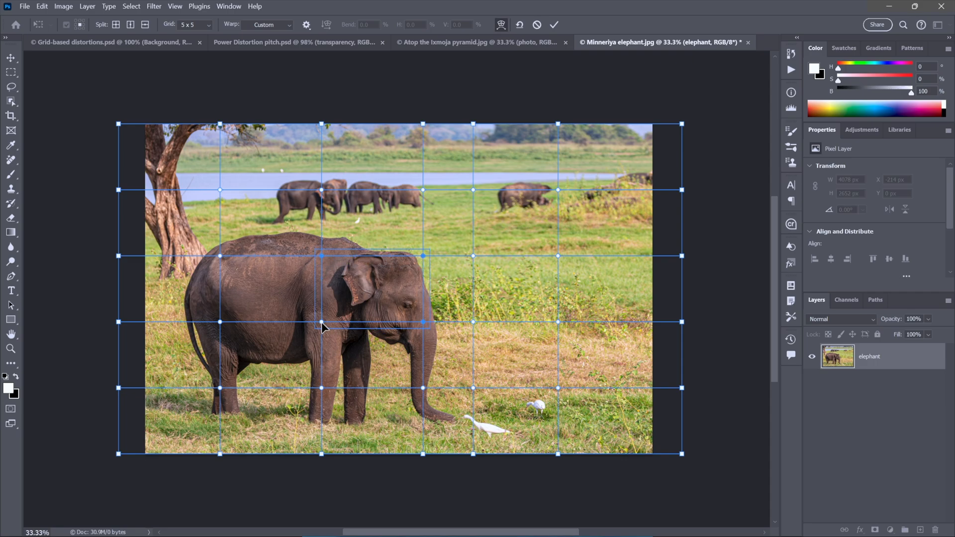
mouse_move(395, 335)
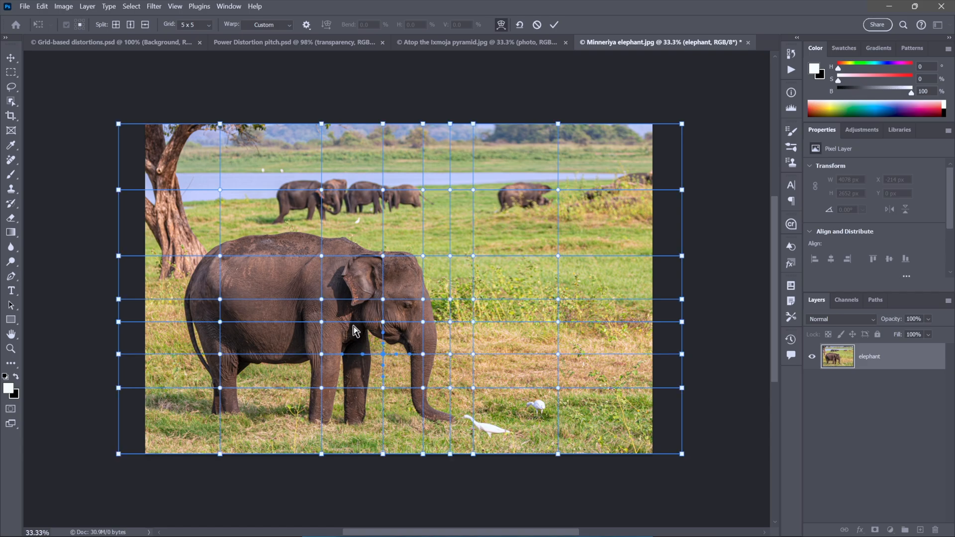
mouse_move(340, 243)
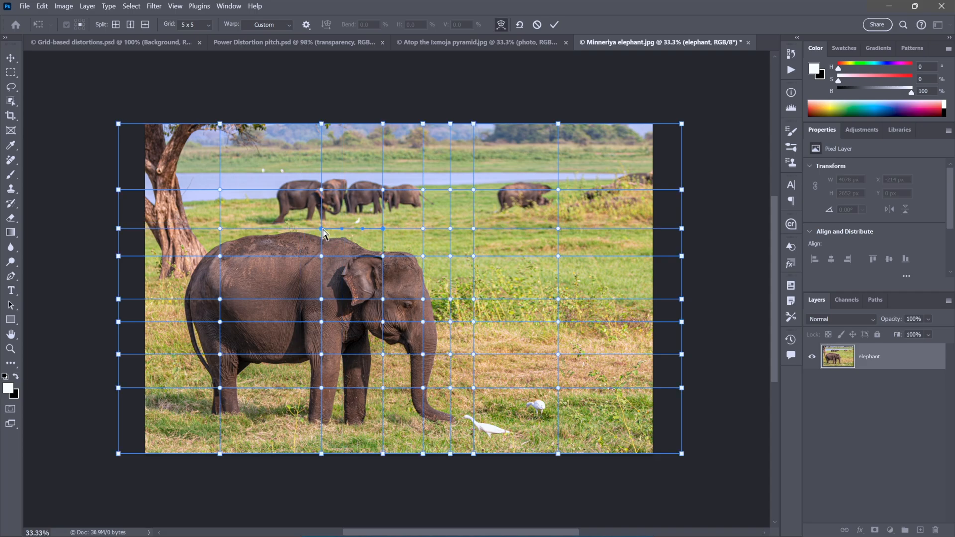
mouse_move(310, 218)
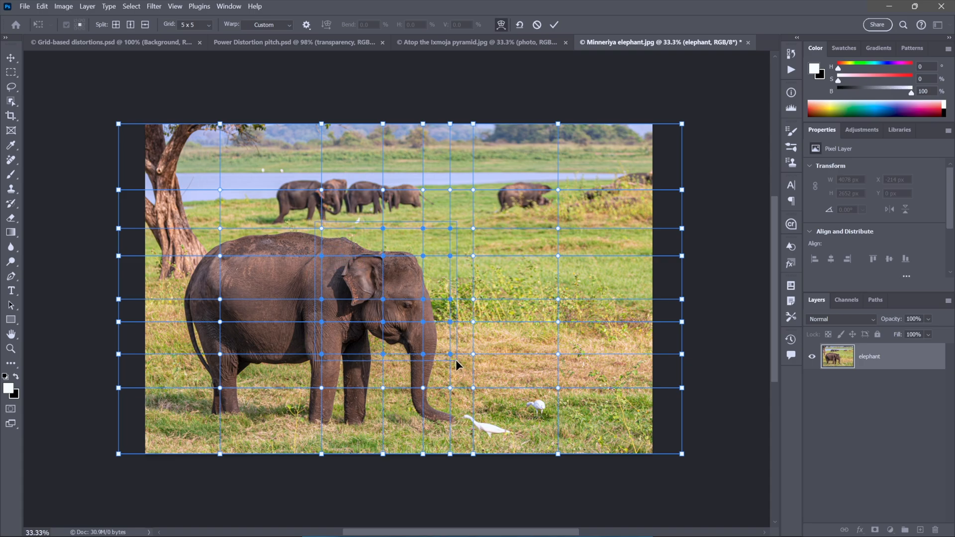
mouse_move(323, 232)
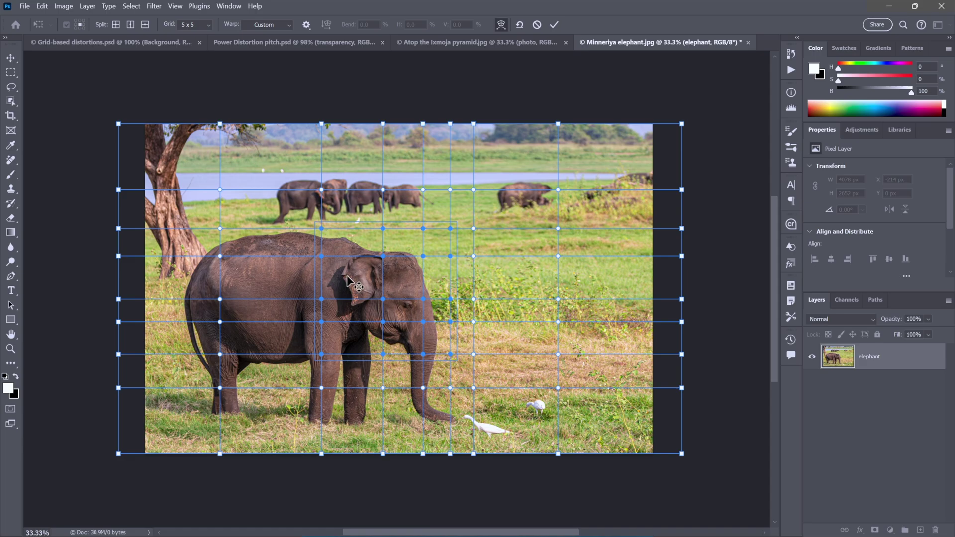
mouse_move(459, 361)
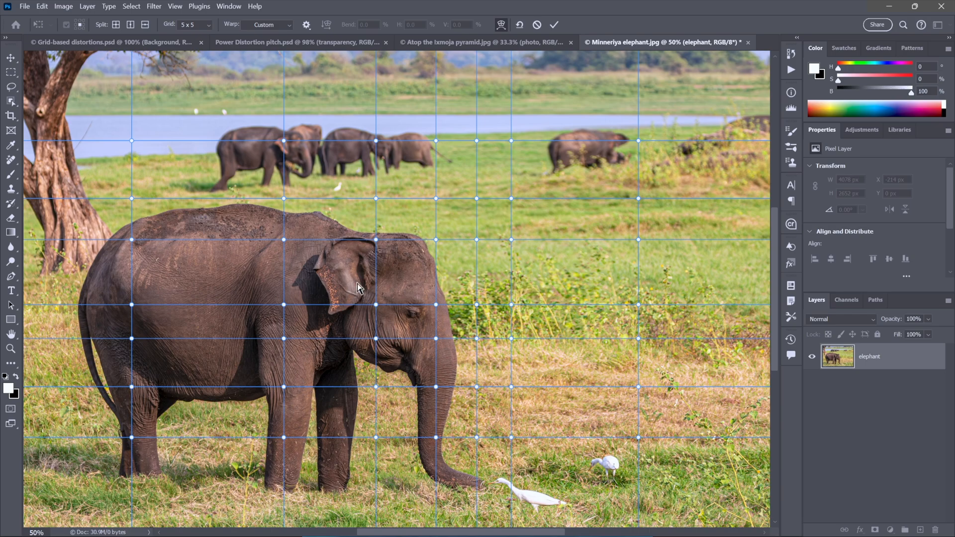
mouse_move(272, 205)
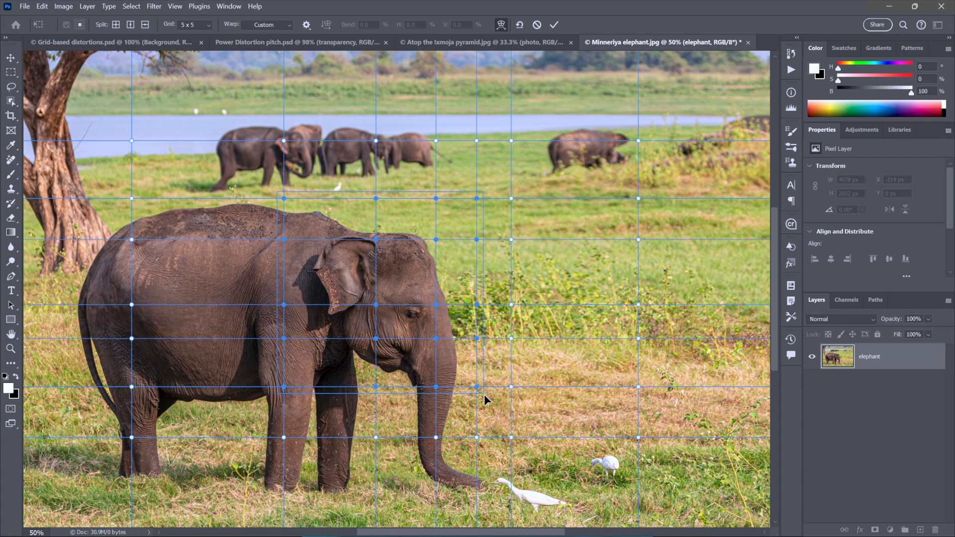
mouse_move(486, 218)
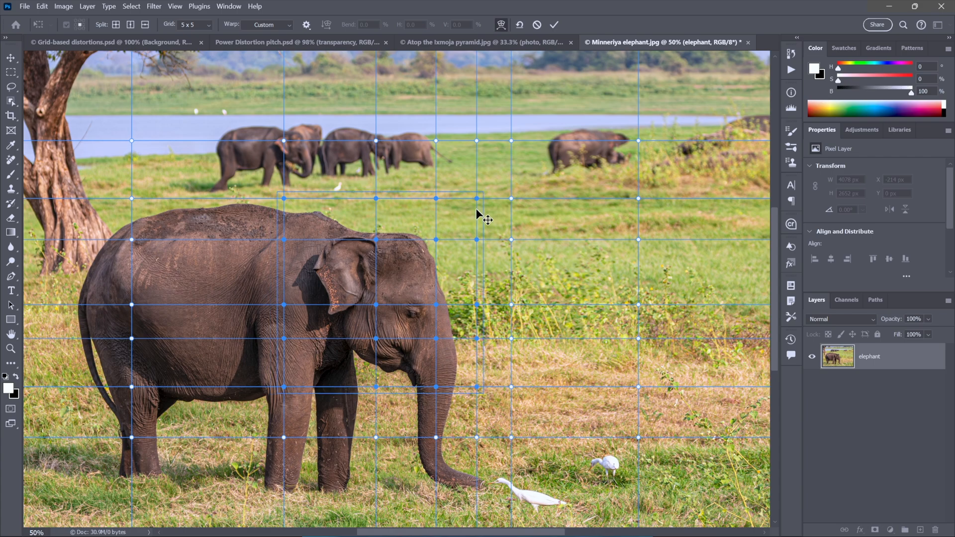
mouse_move(478, 392)
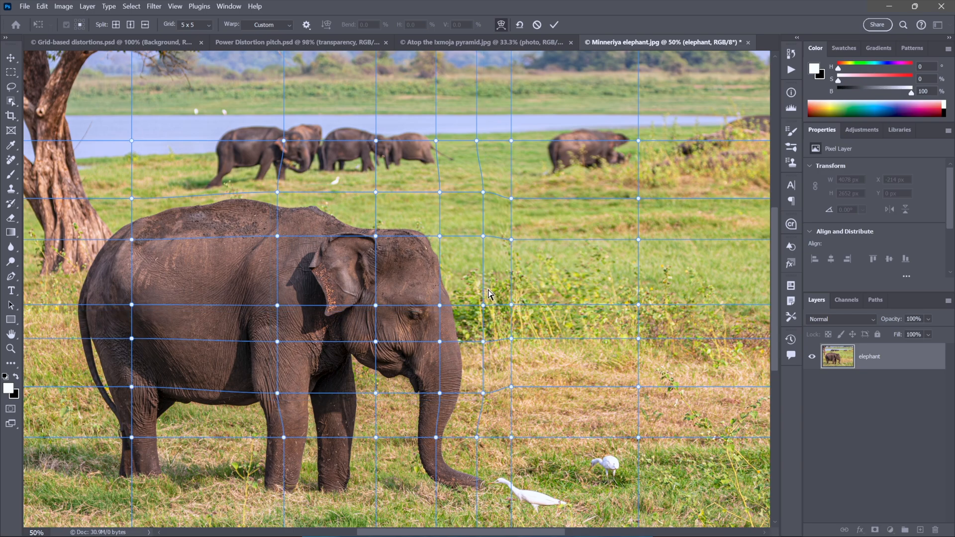
mouse_move(263, 185)
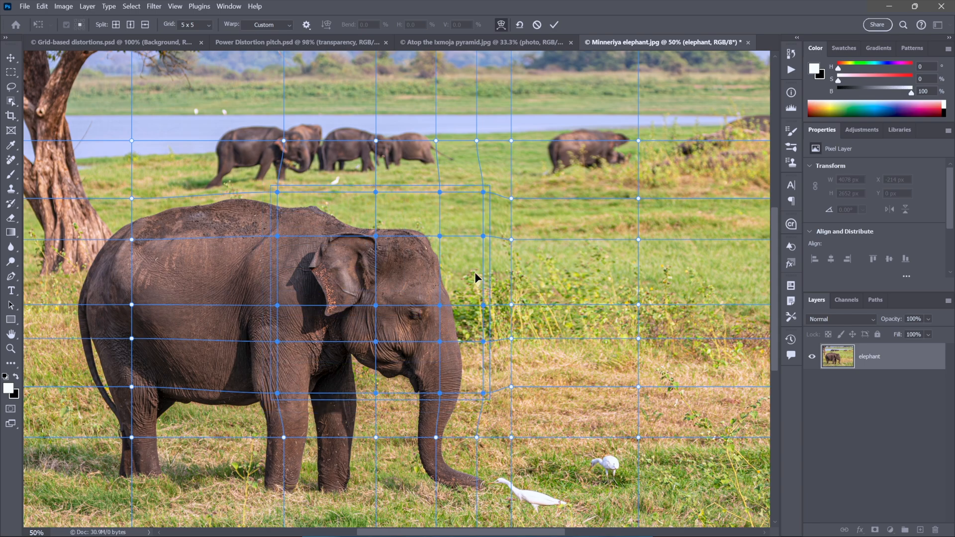
mouse_move(493, 270)
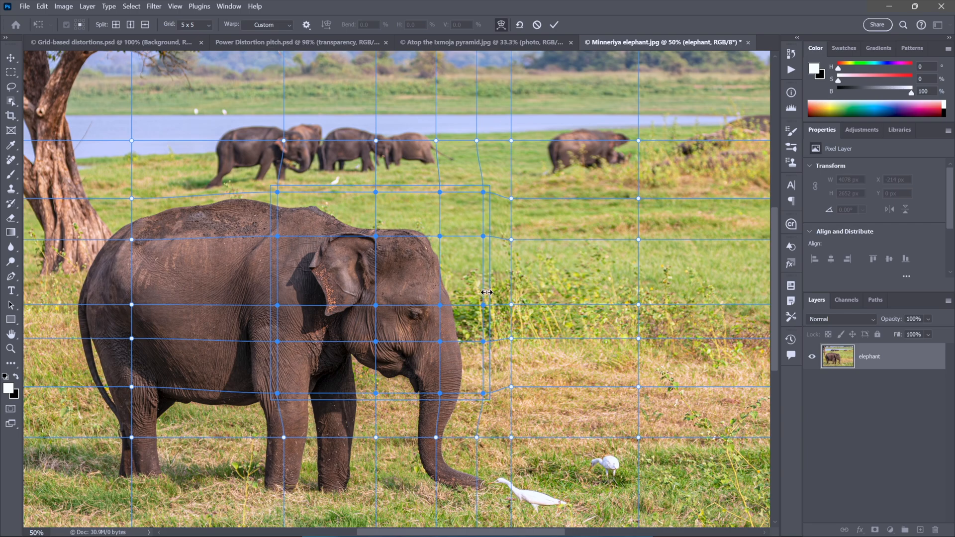
mouse_move(484, 206)
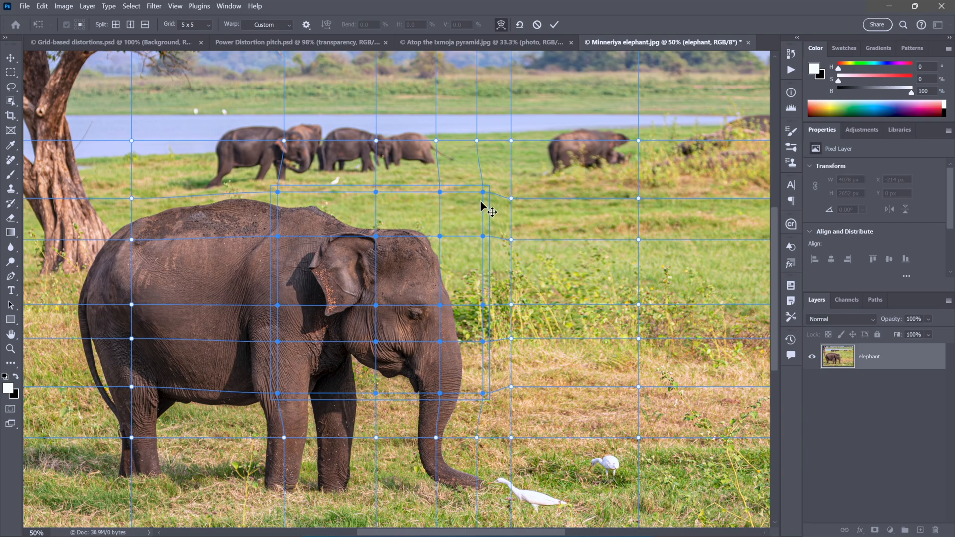
mouse_move(487, 186)
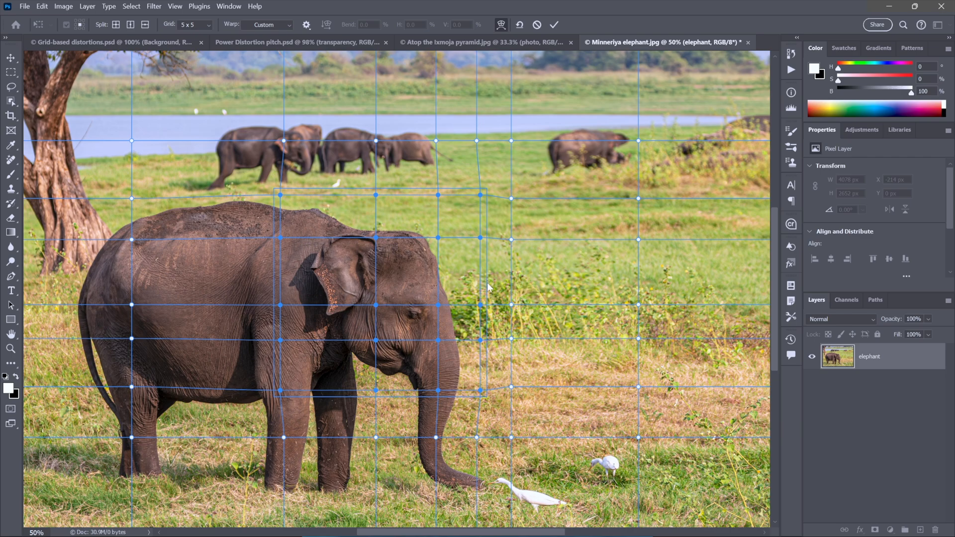
mouse_move(487, 288)
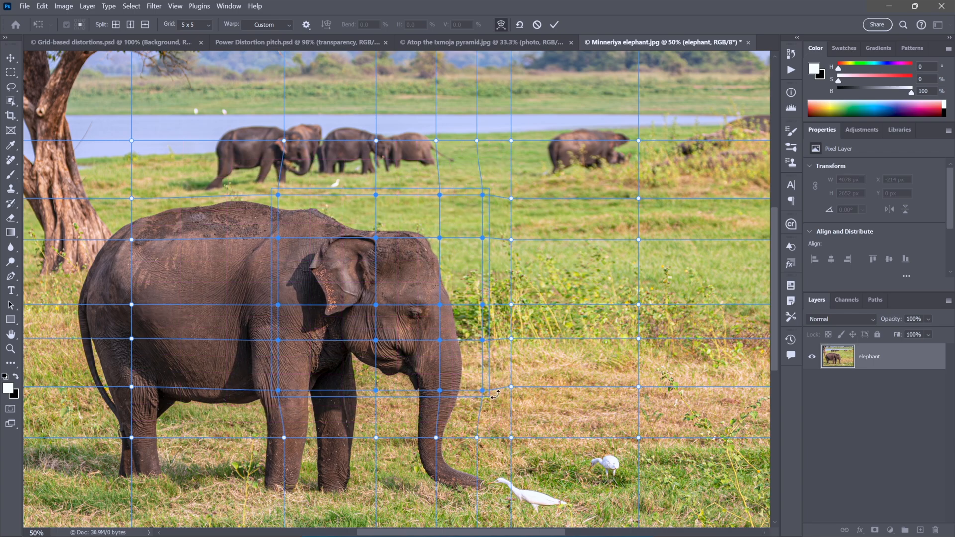
mouse_move(493, 404)
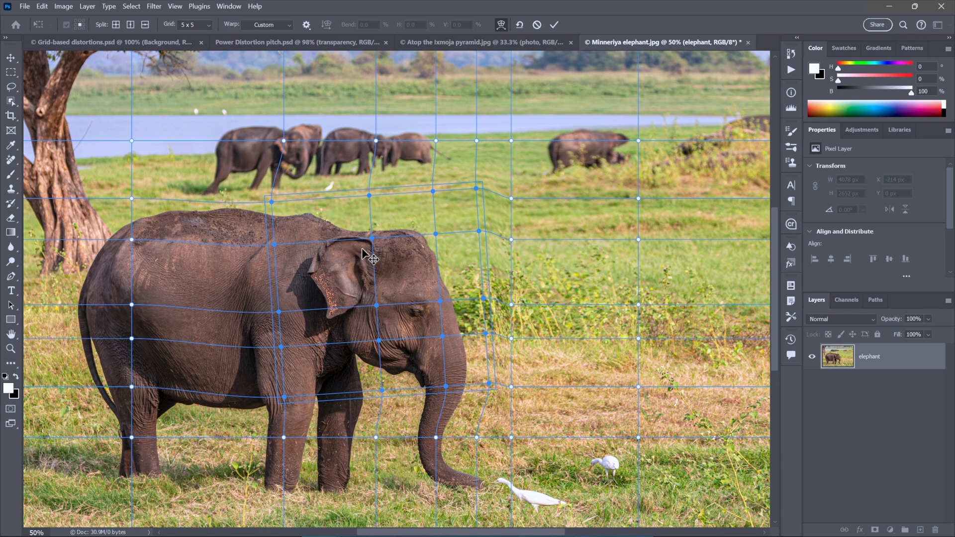
mouse_move(426, 230)
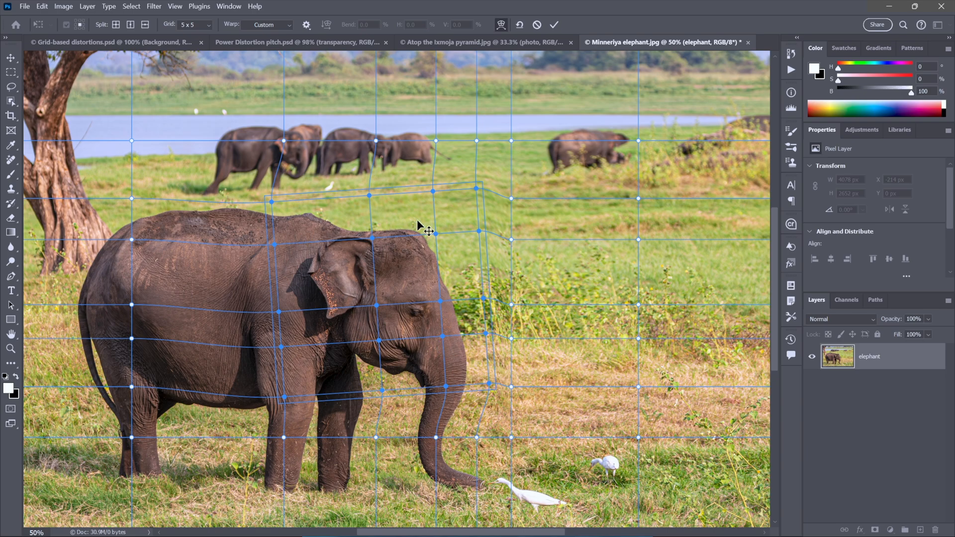